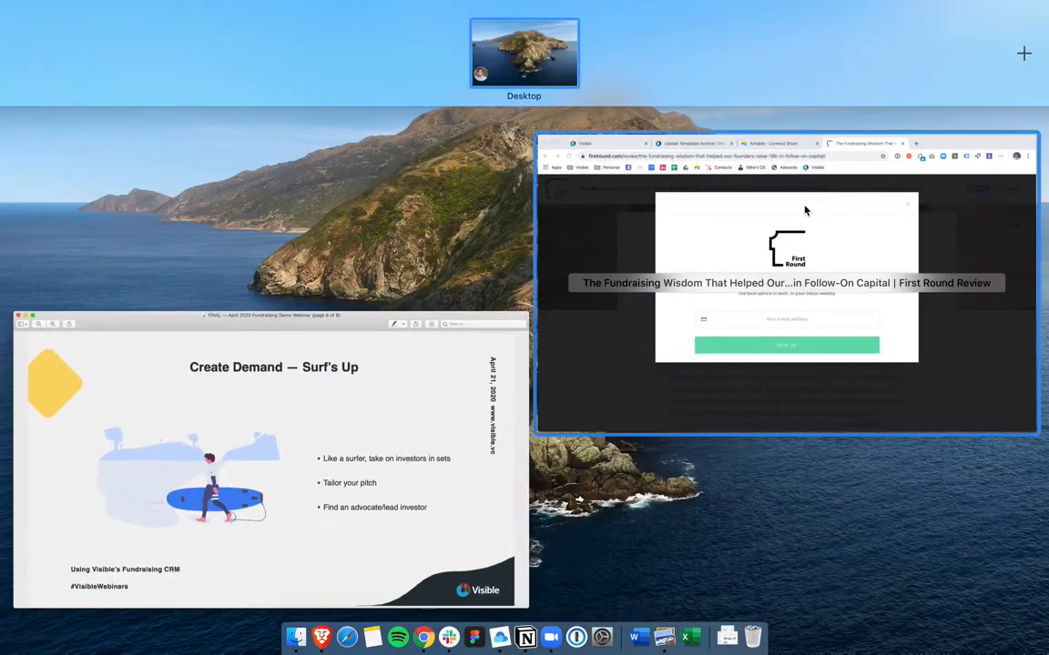
- Bring the First Round Review fundraising-wisdom article window to the front in Chrome
{"action": "left_click", "coordinate": [786, 282]}
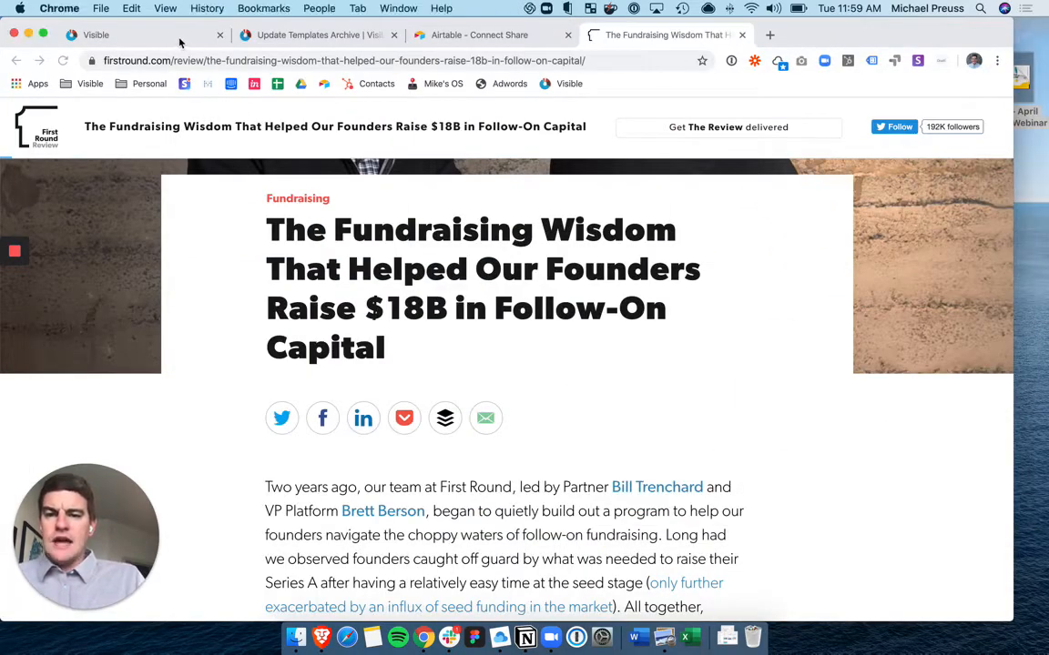
- Create a fundraising pipeline named Seed with a $1,000,000 target raise
{"action": "left_click", "coordinate": [127, 35]}
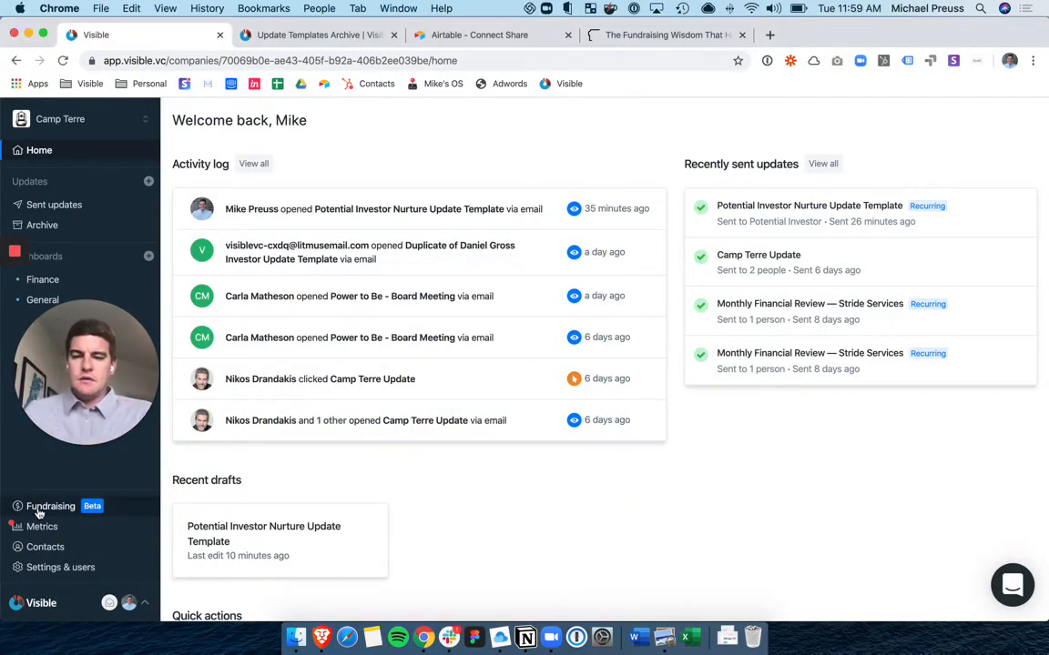
{"action": "left_click", "coordinate": [50, 506]}
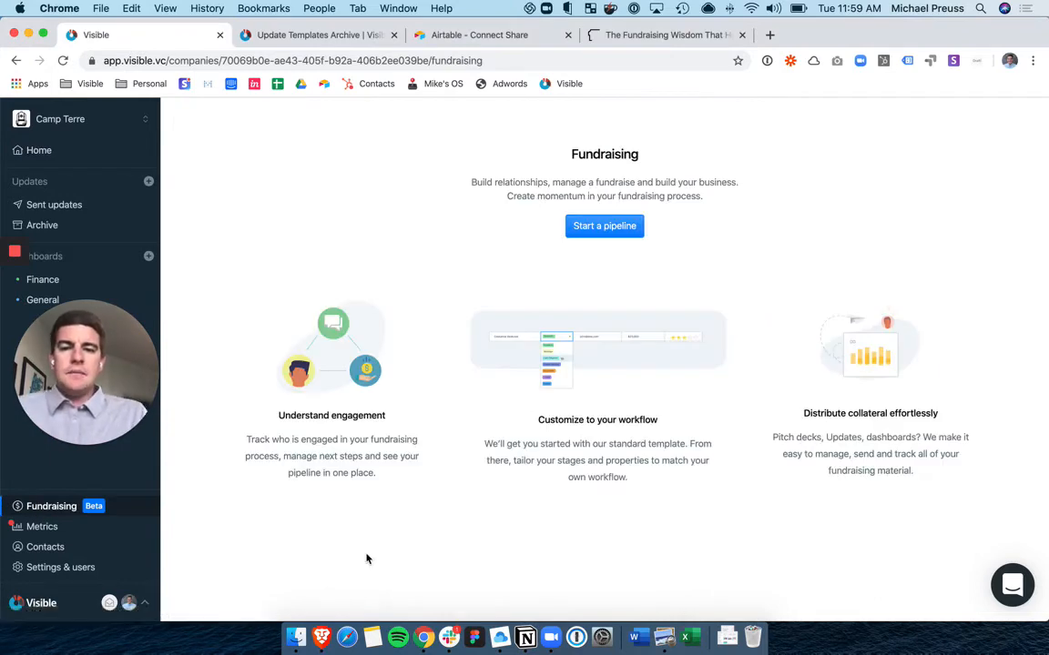
{"action": "mouse_move", "coordinate": [597, 244]}
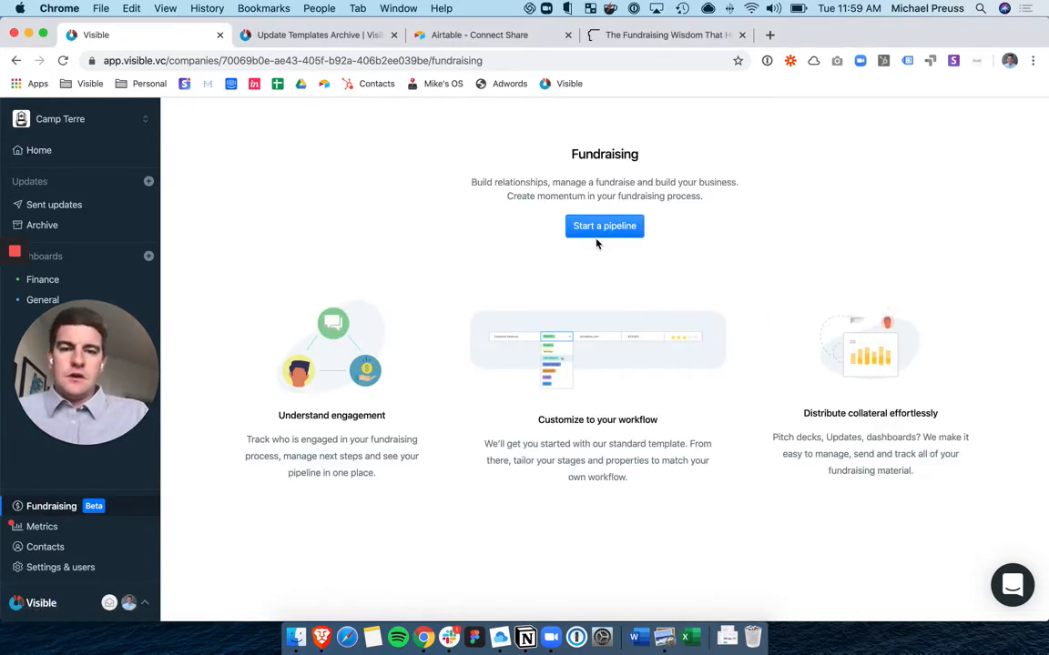
{"action": "left_click", "coordinate": [604, 226]}
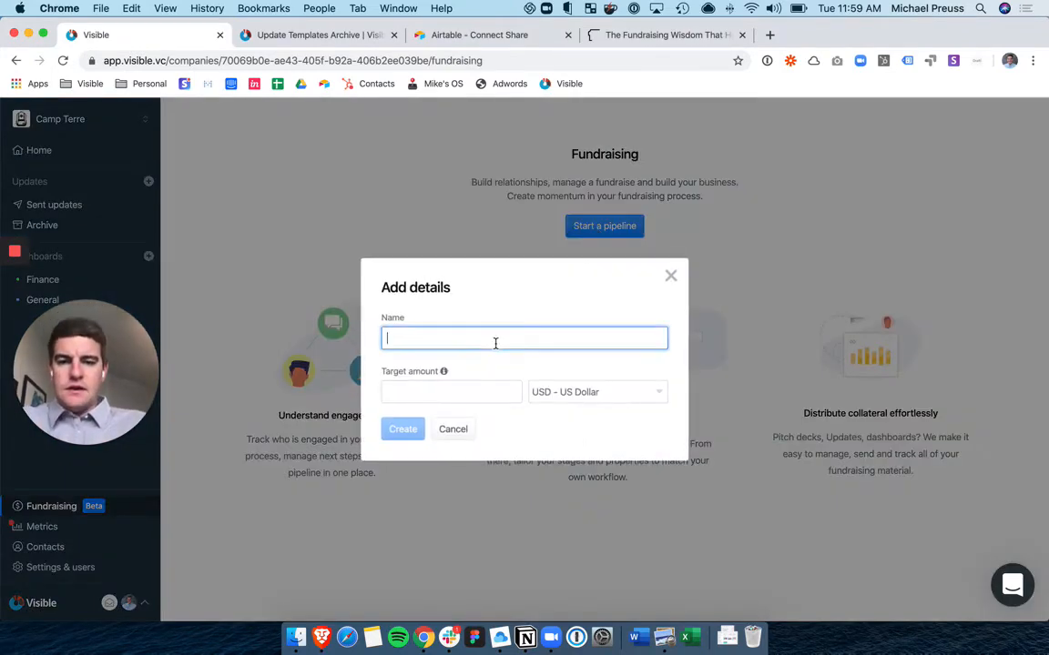
{"action": "type", "text": "See"}
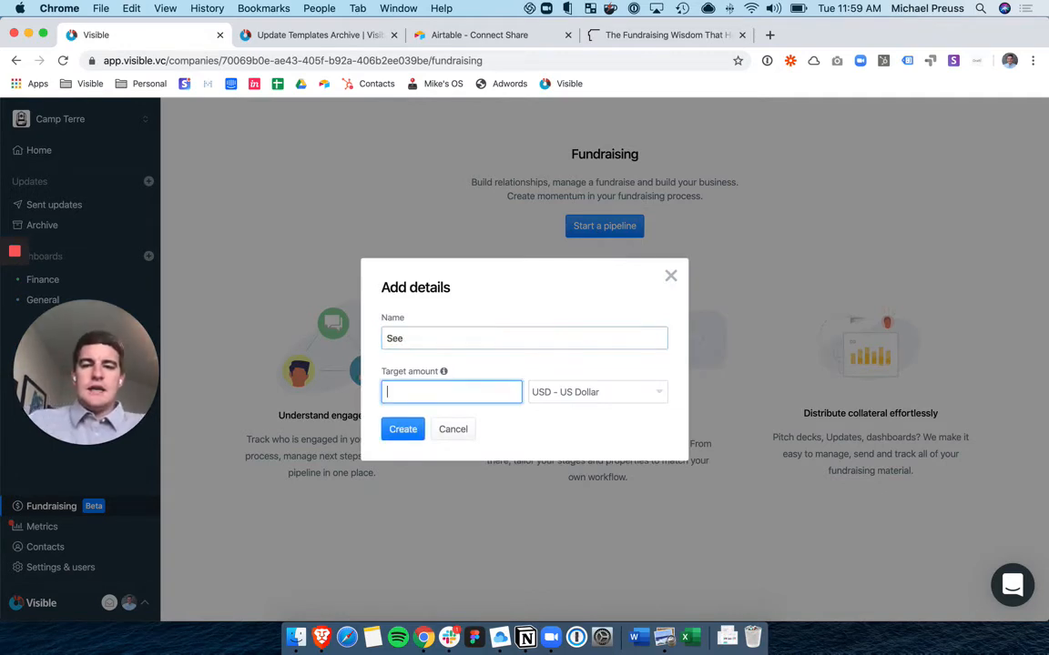
{"action": "type", "text": "100"}
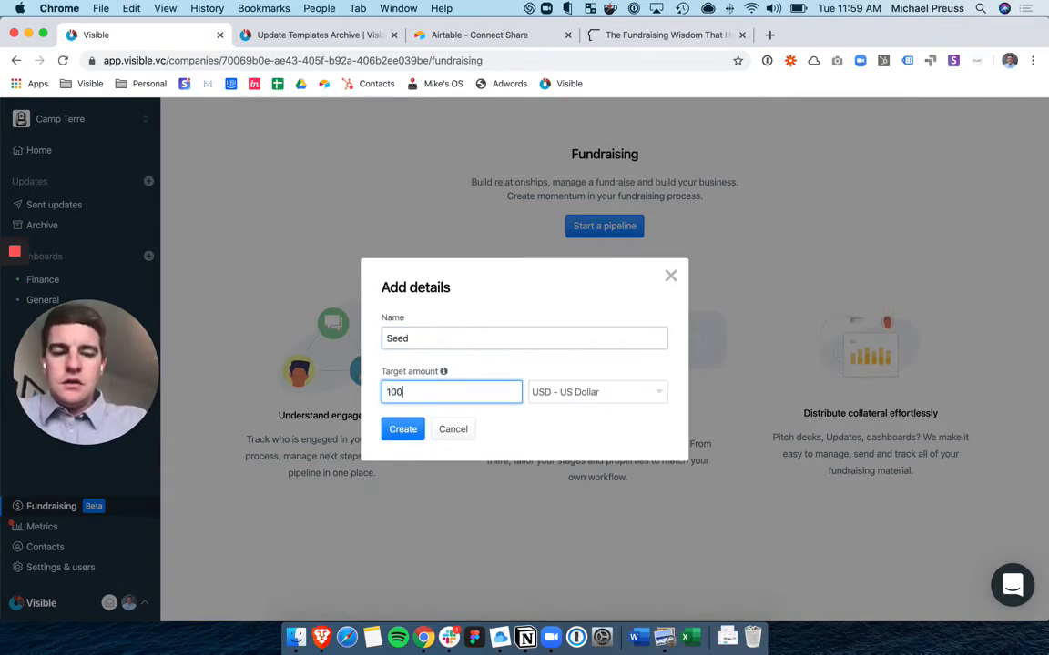
{"action": "left_click", "coordinate": [402, 429]}
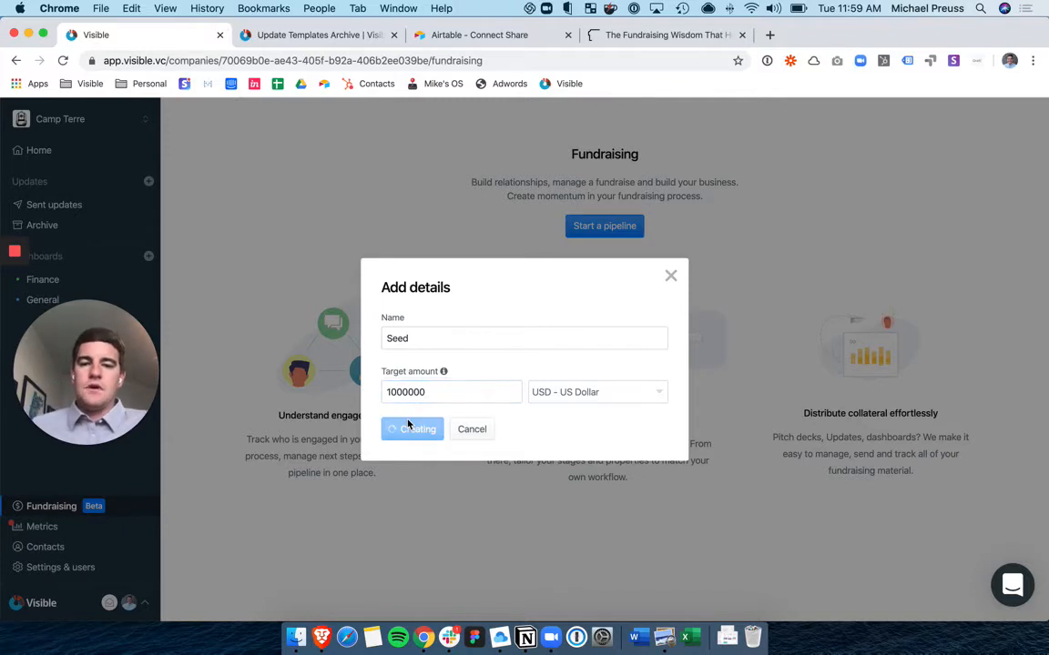
{"action": "left_click", "coordinate": [411, 428]}
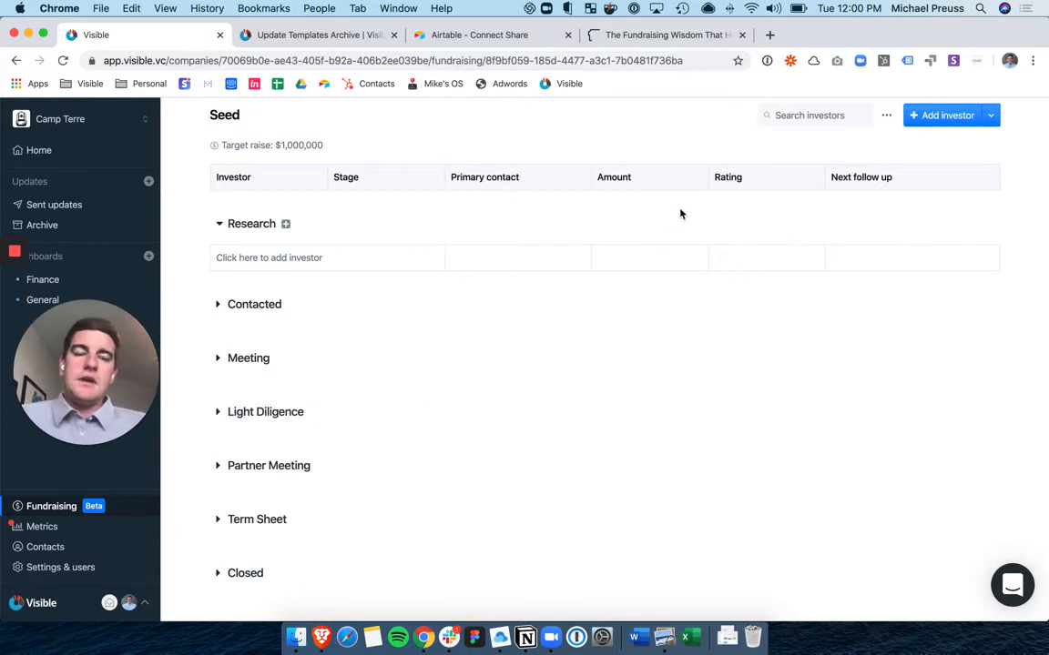
{"action": "mouse_move", "coordinate": [691, 211]}
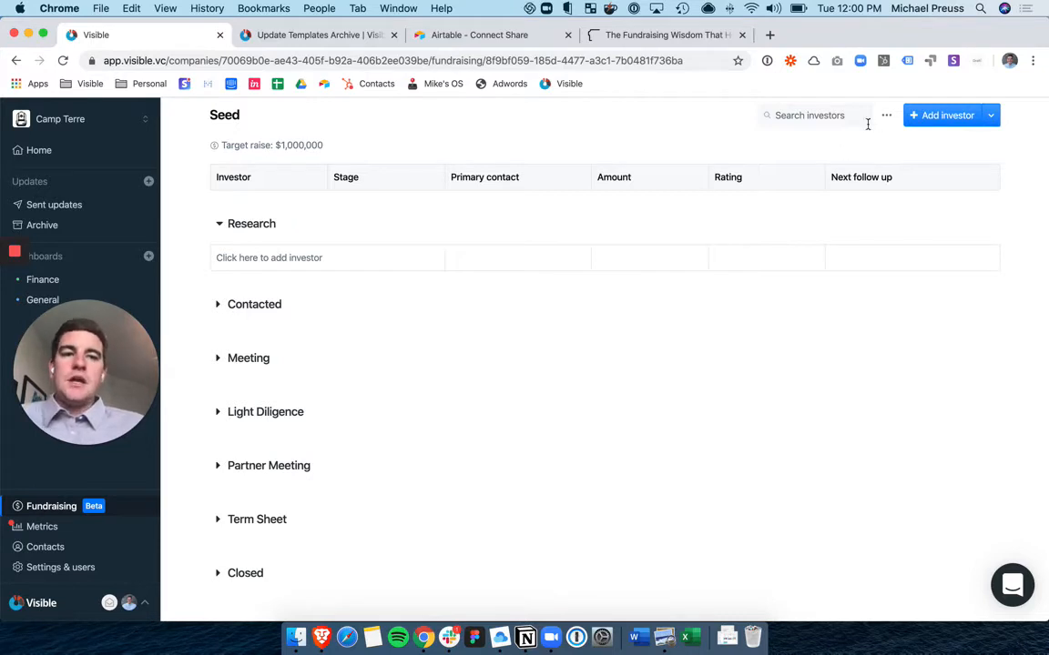
- Add a Requesting Intro stage placed between Research and Contacted
{"action": "left_click", "coordinate": [884, 115]}
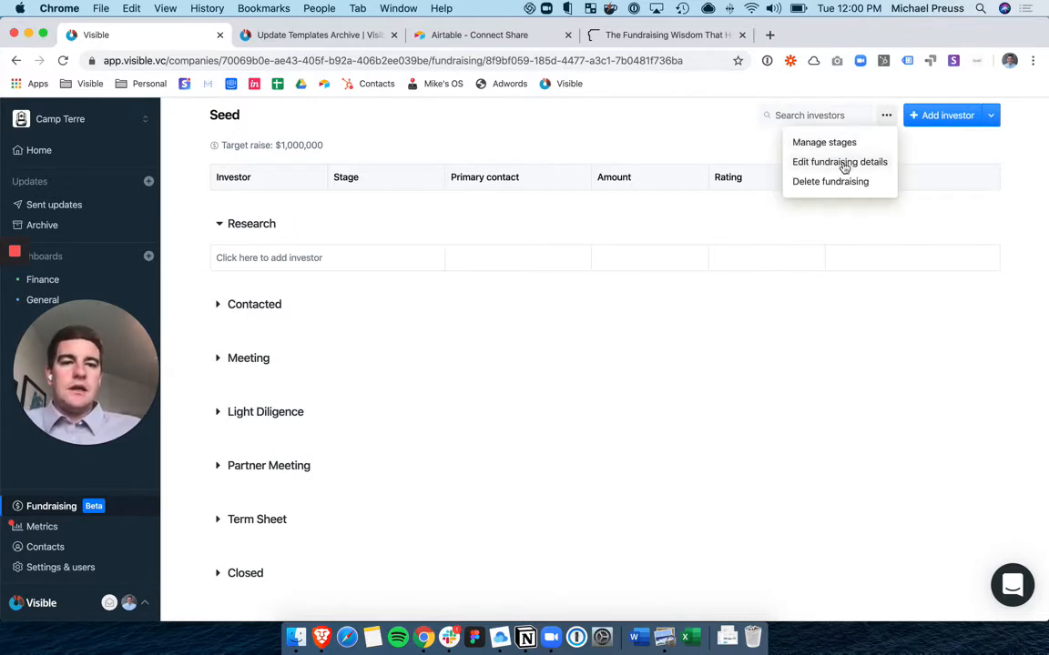
{"action": "left_click", "coordinate": [839, 161]}
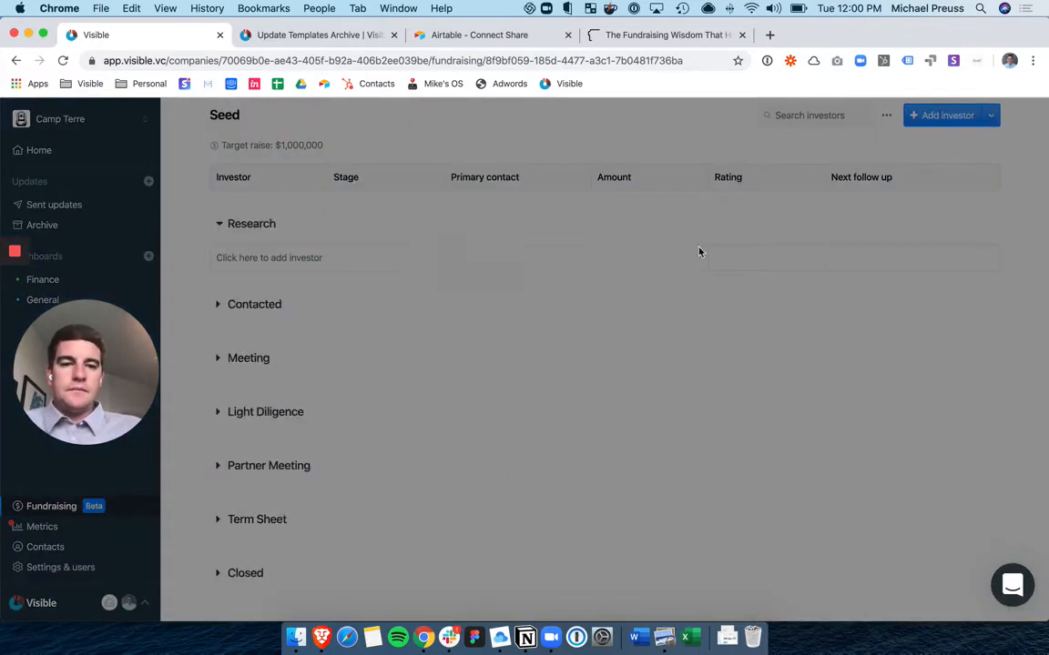
{"action": "left_click", "coordinate": [885, 115]}
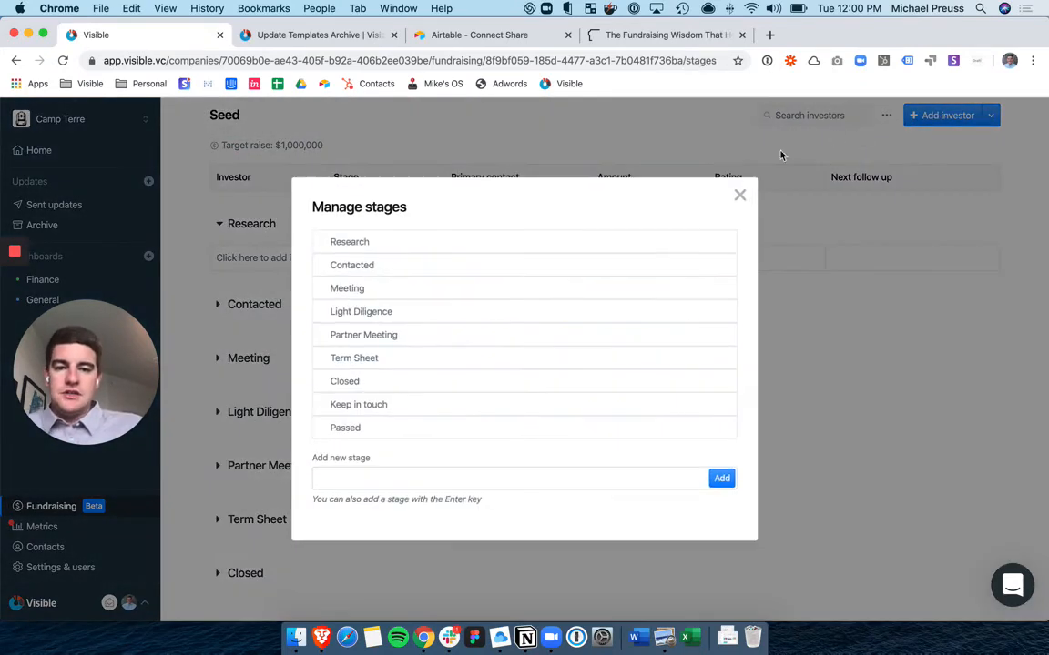
{"action": "mouse_move", "coordinate": [481, 310]}
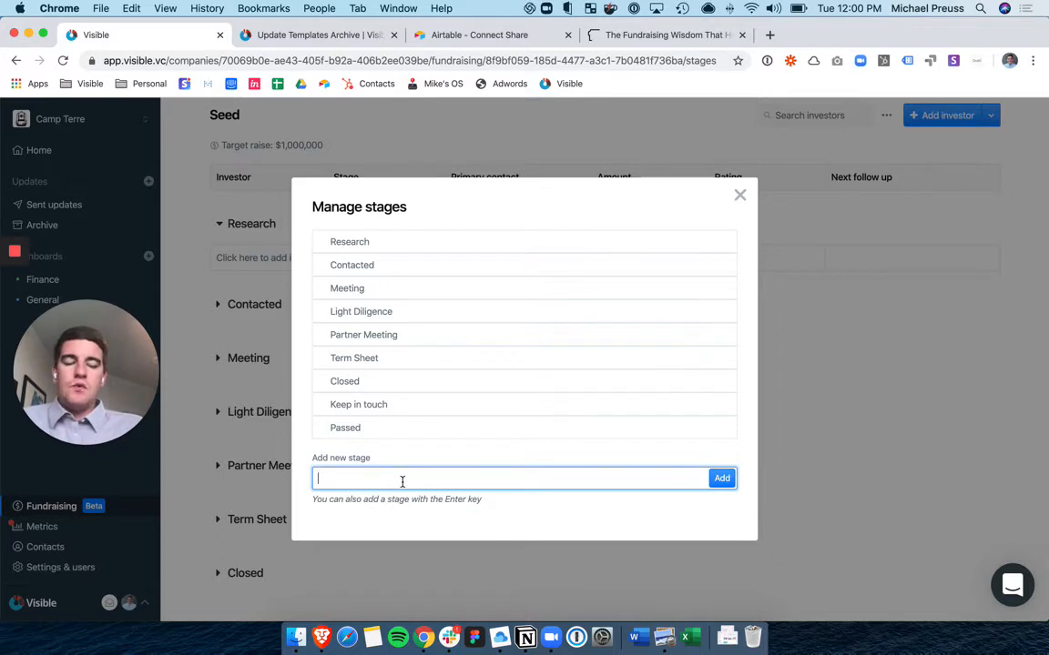
{"action": "type", "text": "REq"}
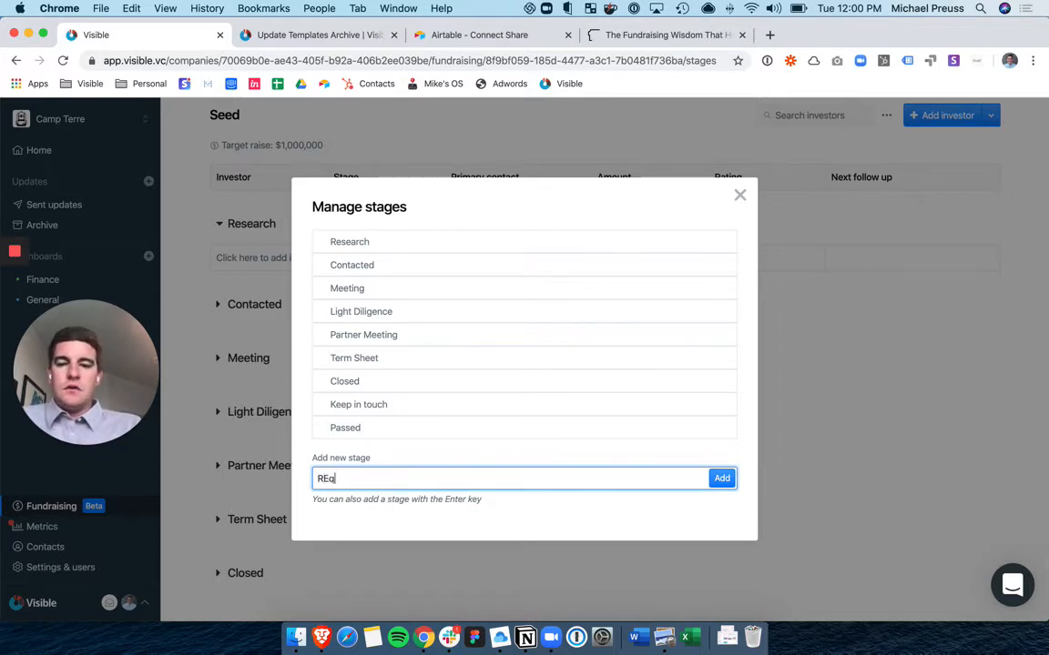
{"action": "type", "text": "Requesting In"}
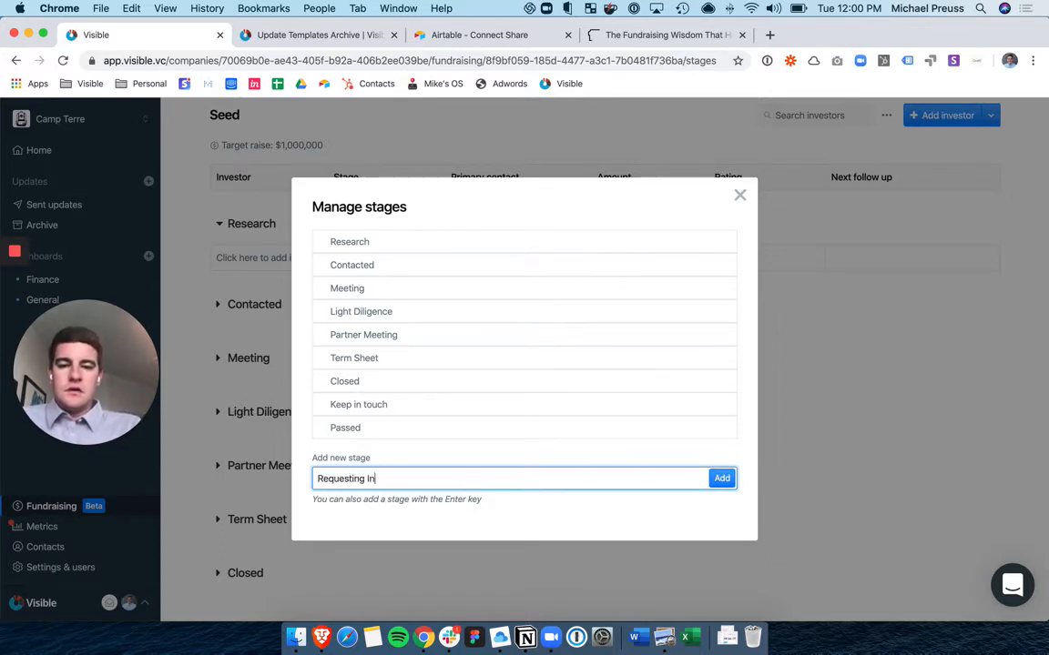
{"action": "left_click", "coordinate": [721, 478]}
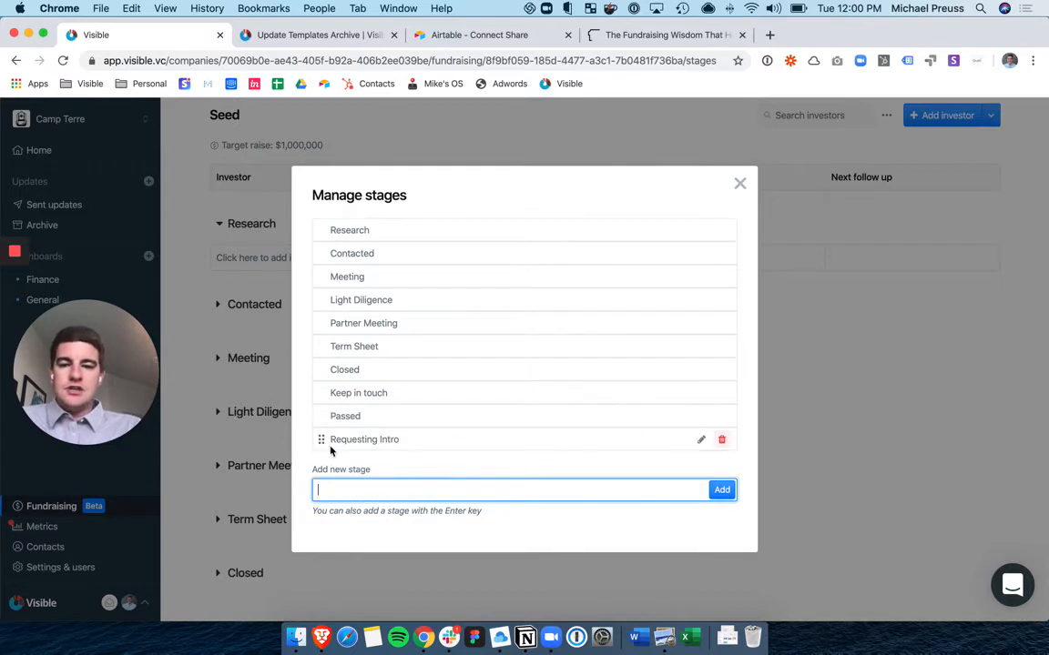
{"action": "left_click_drag", "start_coordinate": [321, 439], "coordinate": [321, 274]}
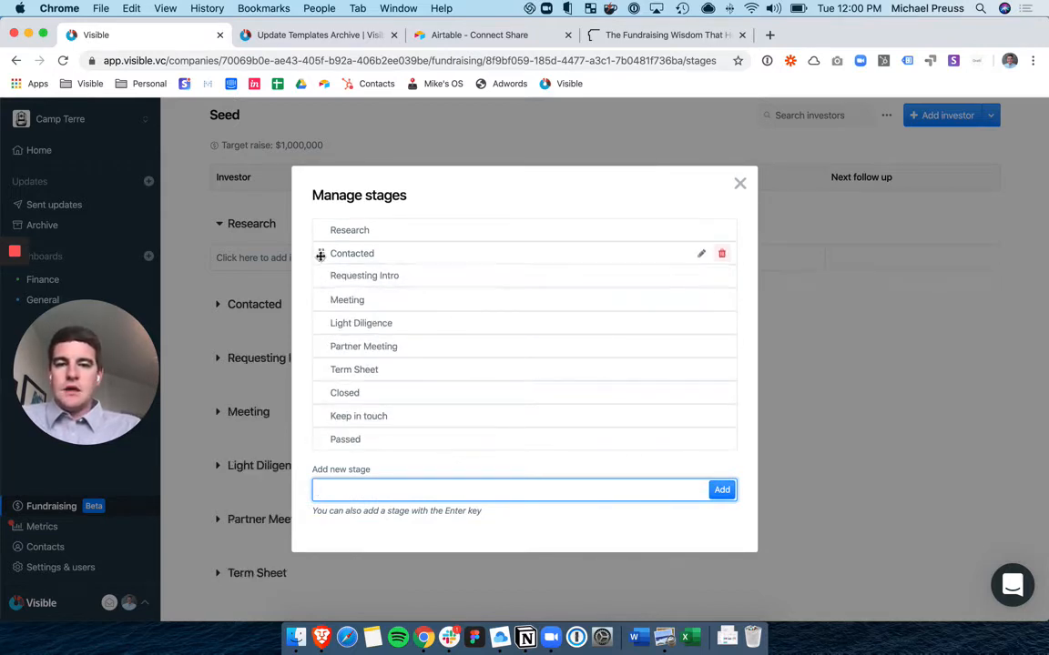
{"action": "left_click_drag", "start_coordinate": [320, 253], "coordinate": [320, 276]}
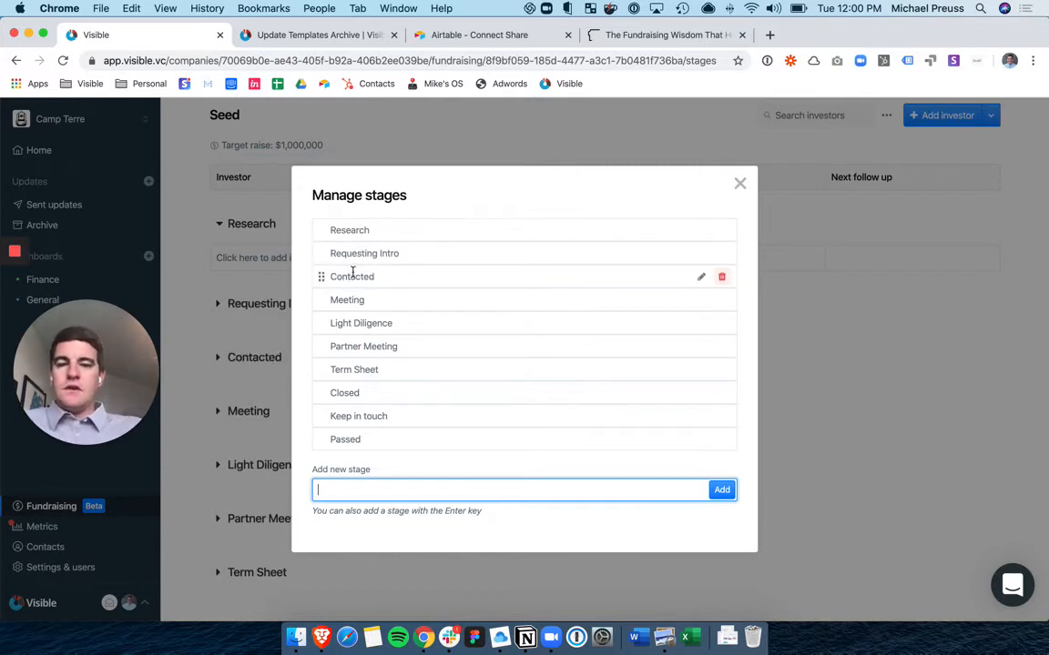
{"action": "mouse_move", "coordinate": [361, 323]}
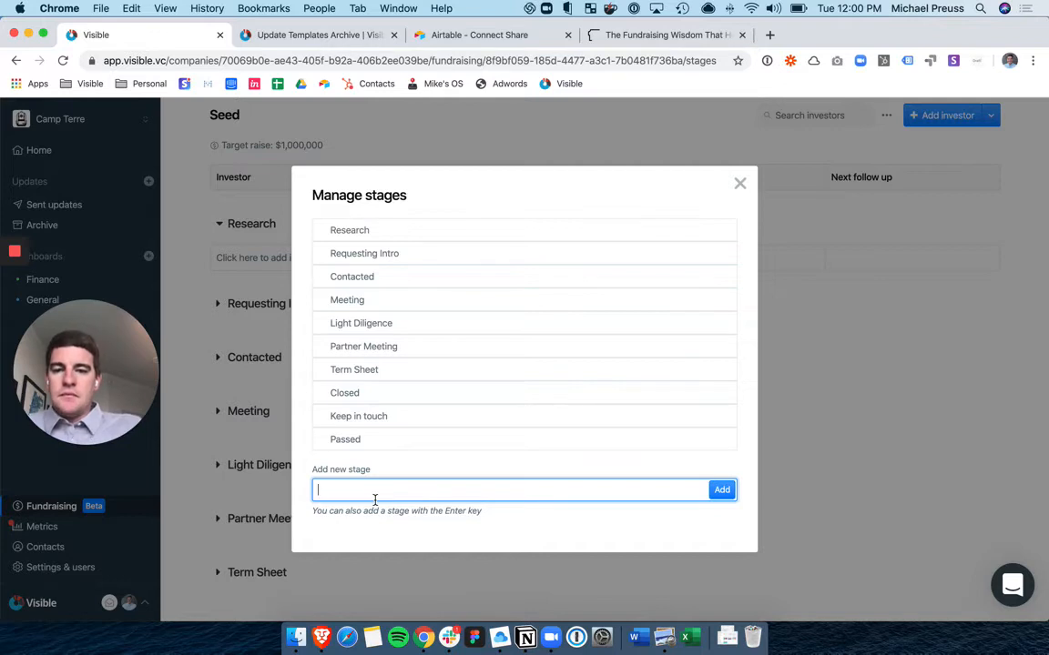
- Add a Full Diligence stage just after Partner Meeting
{"action": "type", "text": "Full Dil"}
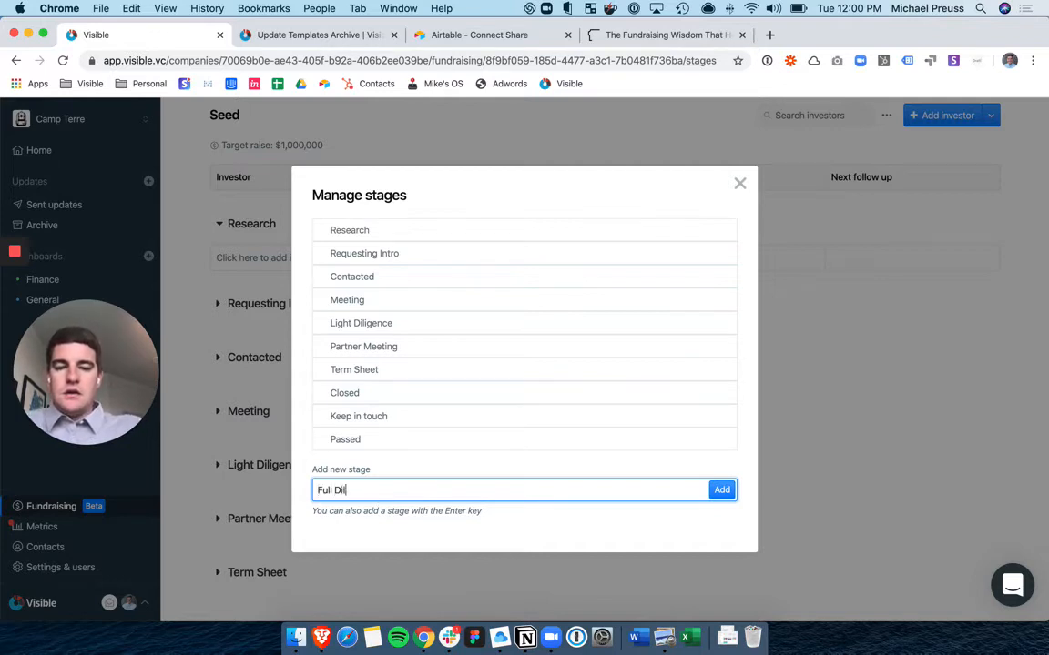
{"action": "type", "text": "igence"}
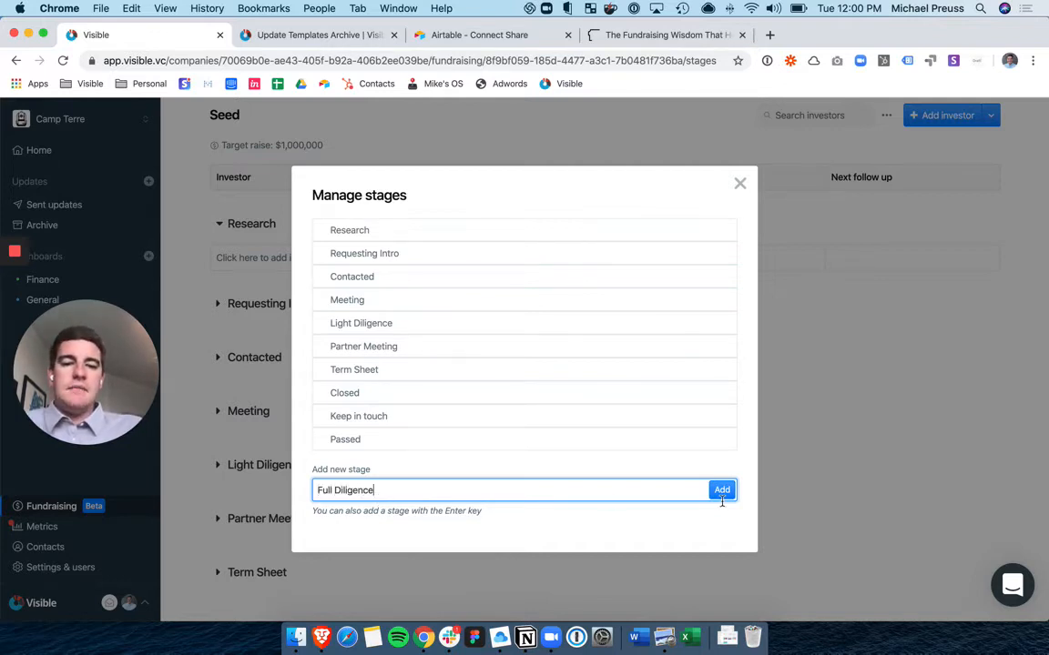
{"action": "left_click", "coordinate": [721, 489]}
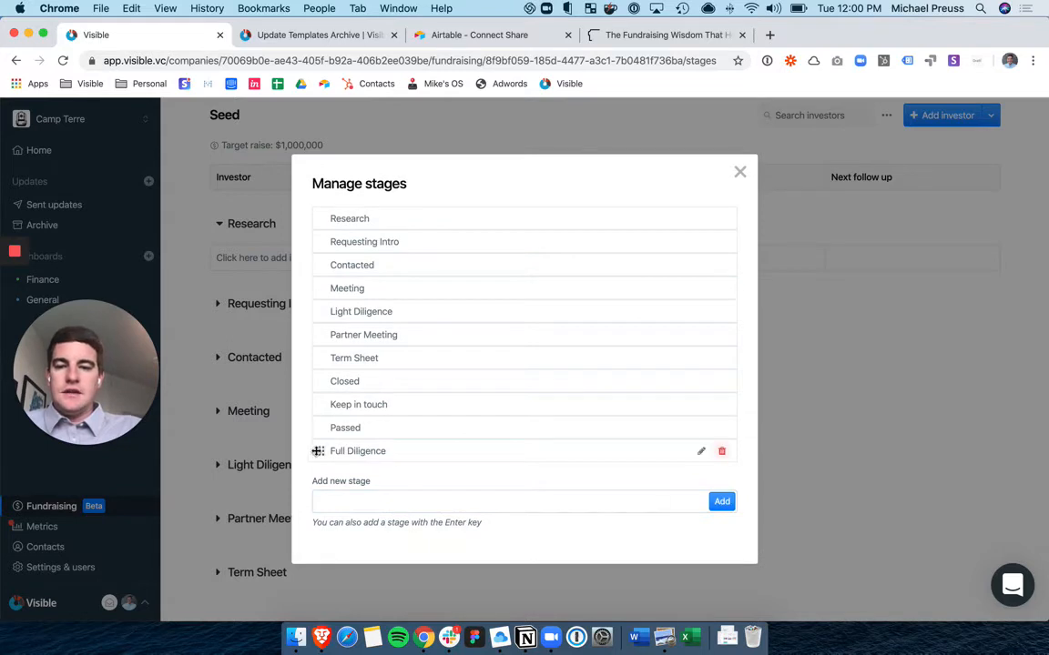
{"action": "left_click_drag", "start_coordinate": [317, 450], "coordinate": [317, 362]}
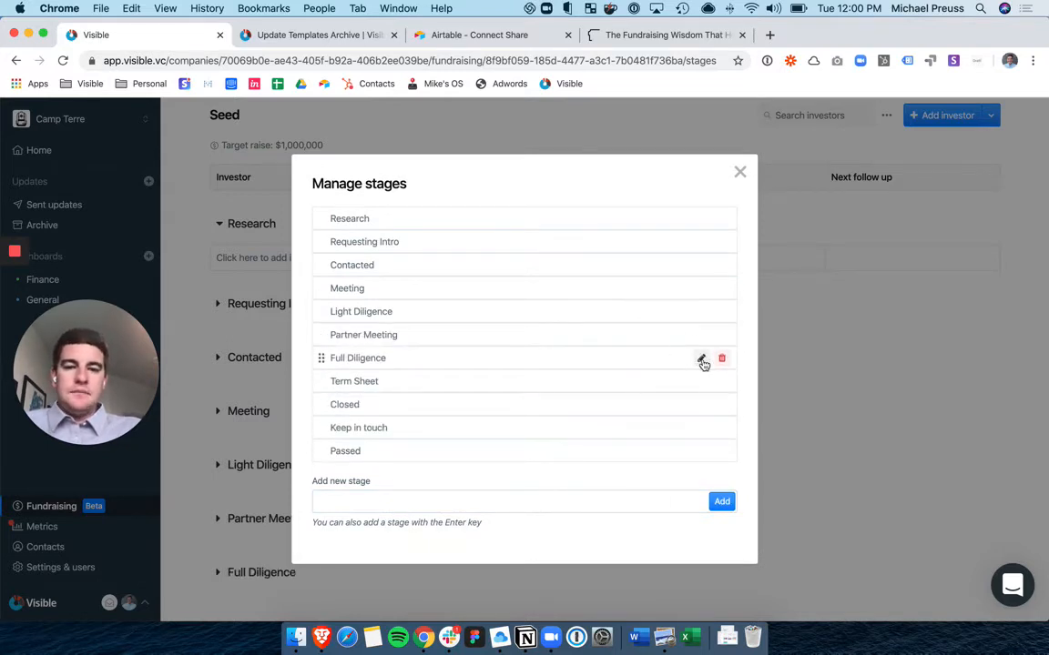
- Confirm the stage edits, delete the Keep in touch stage and close the dialog
{"action": "left_click", "coordinate": [702, 357]}
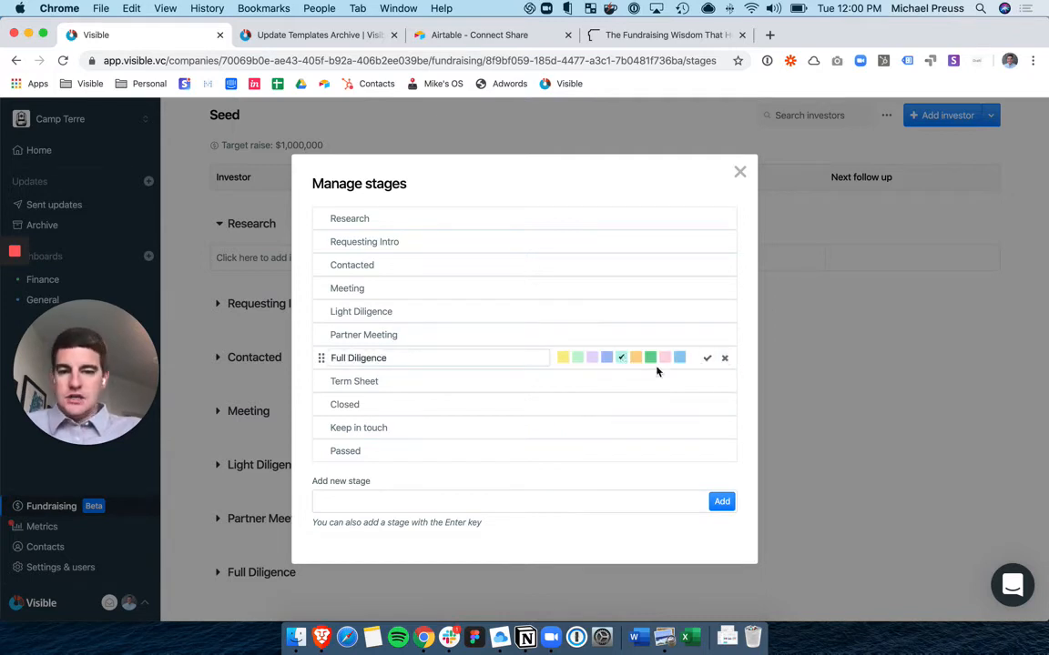
{"action": "left_click", "coordinate": [364, 241]}
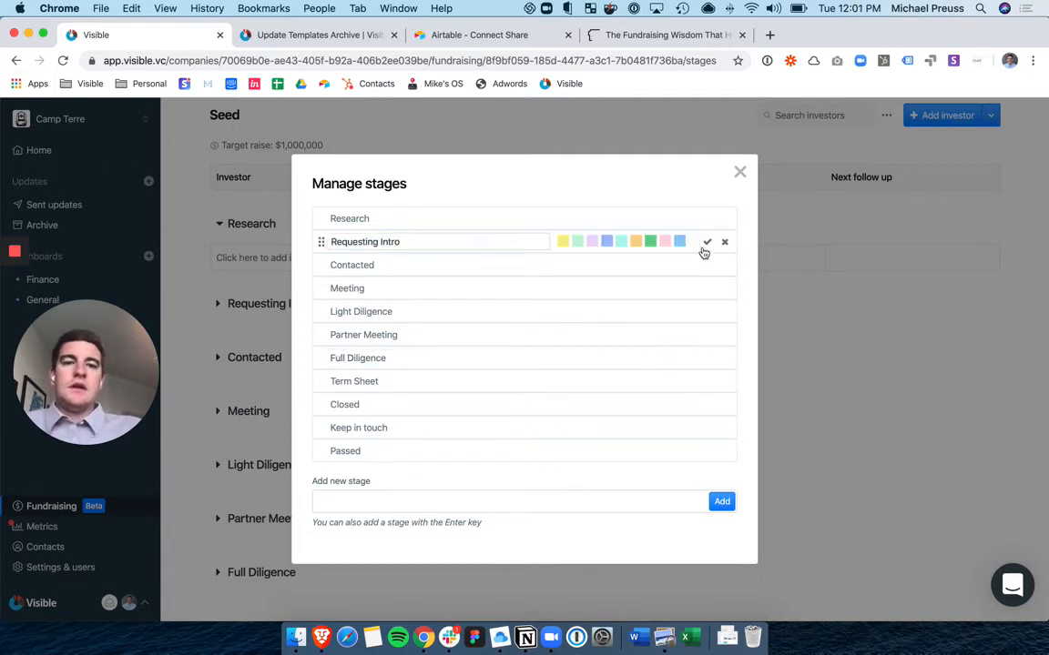
{"action": "left_click", "coordinate": [706, 242]}
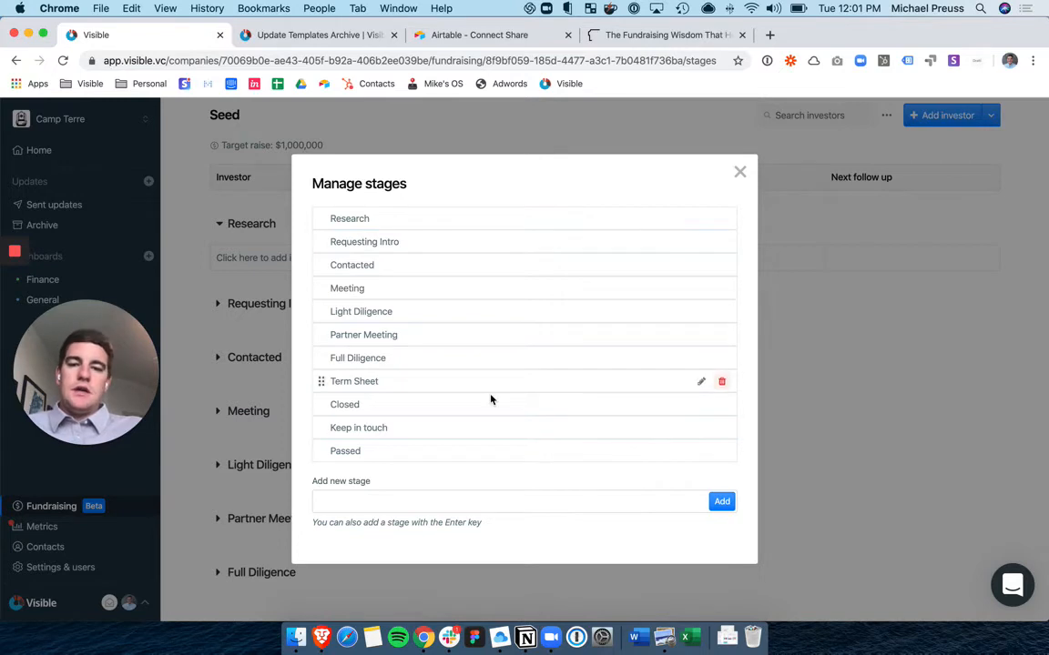
{"action": "mouse_move", "coordinate": [504, 428]}
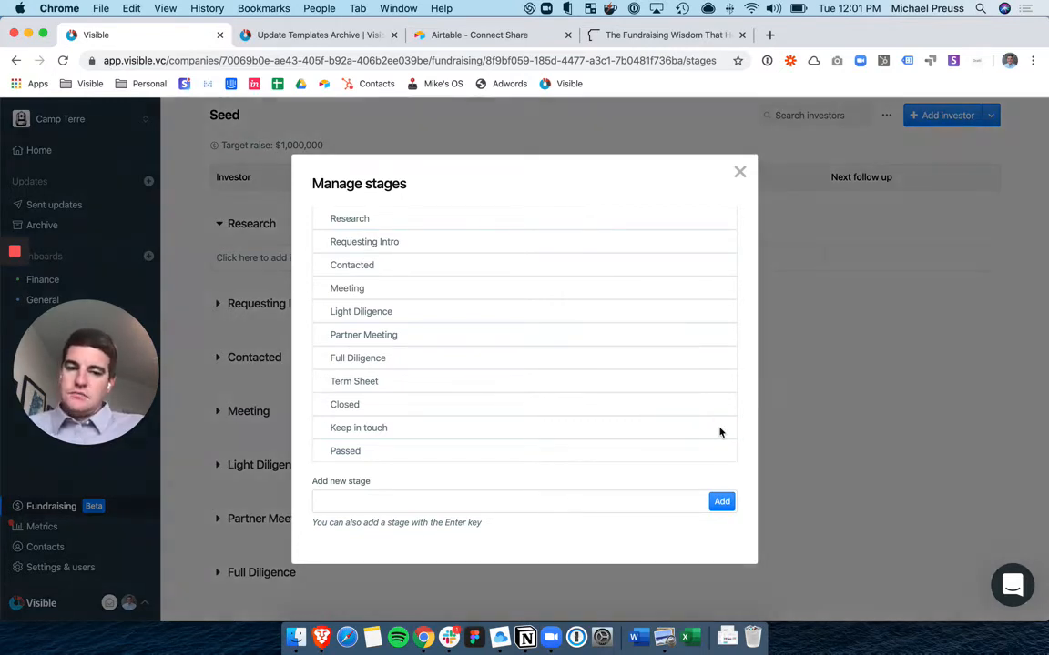
{"action": "left_click", "coordinate": [514, 490]}
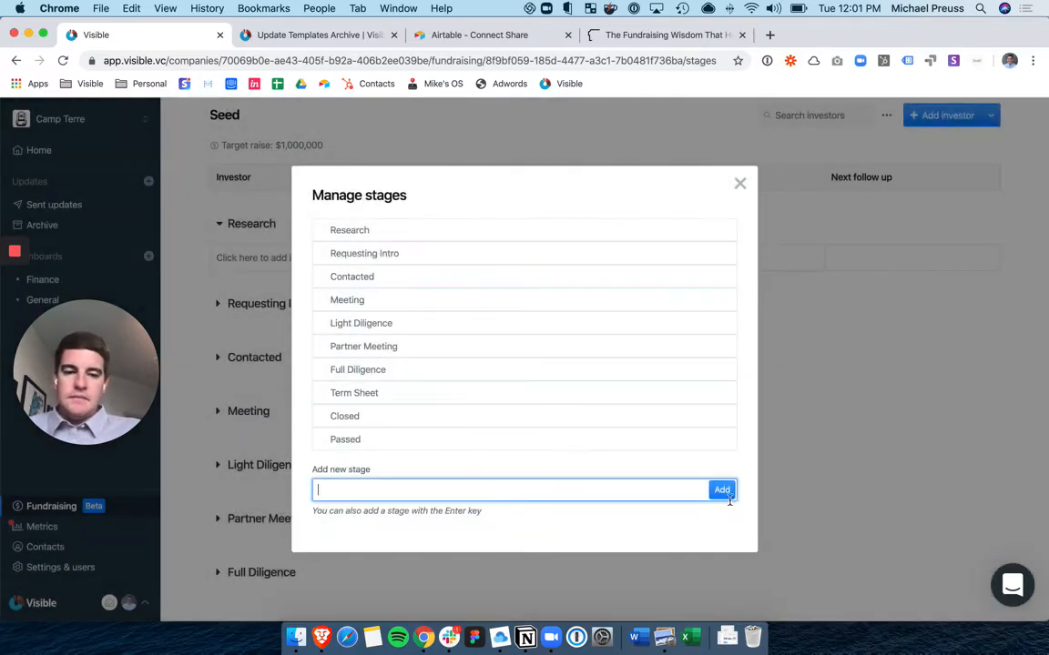
{"action": "left_click", "coordinate": [739, 183]}
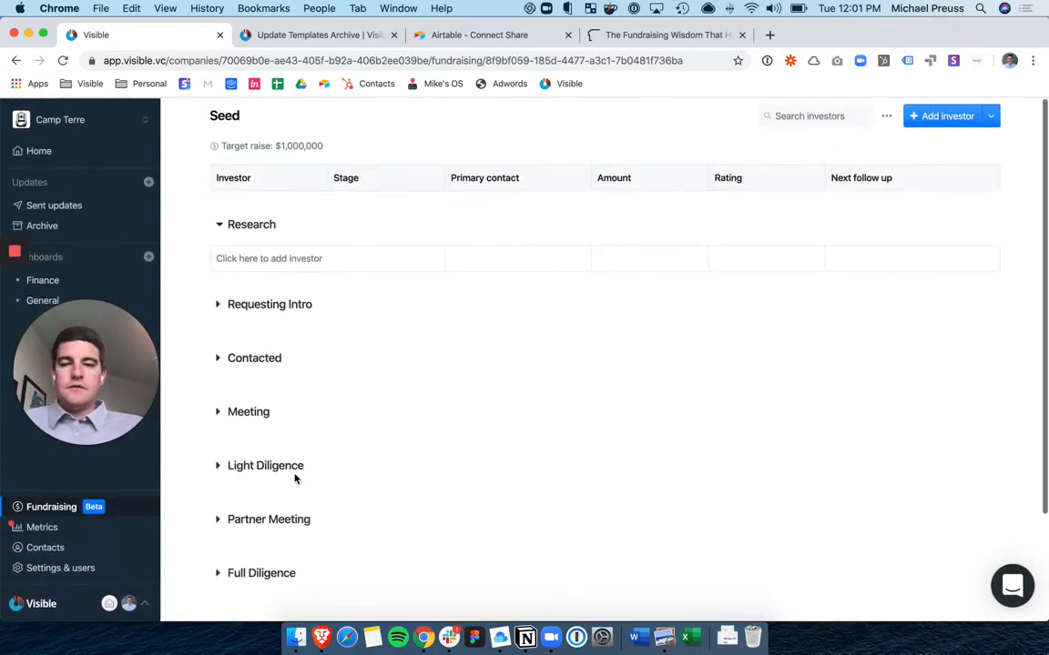
{"action": "mouse_move", "coordinate": [253, 272]}
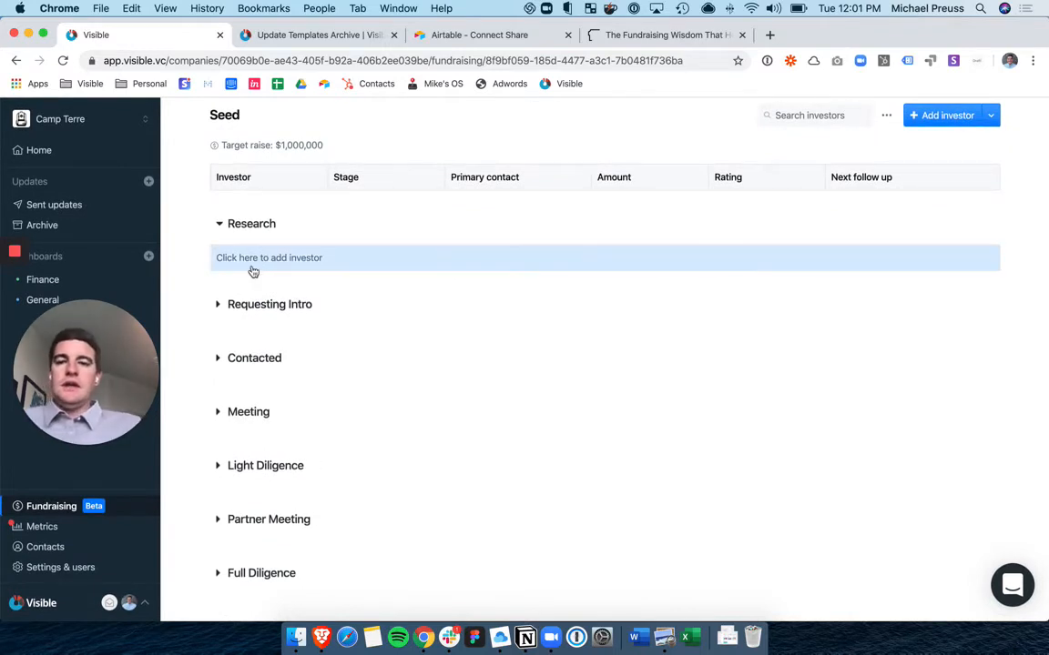
- Add Mike's Fund: $500,000, four stars, Apr 29, 2020 follow-up, intro from Jill
{"action": "left_click", "coordinate": [268, 258]}
{"action": "type", "text": "Mike"}
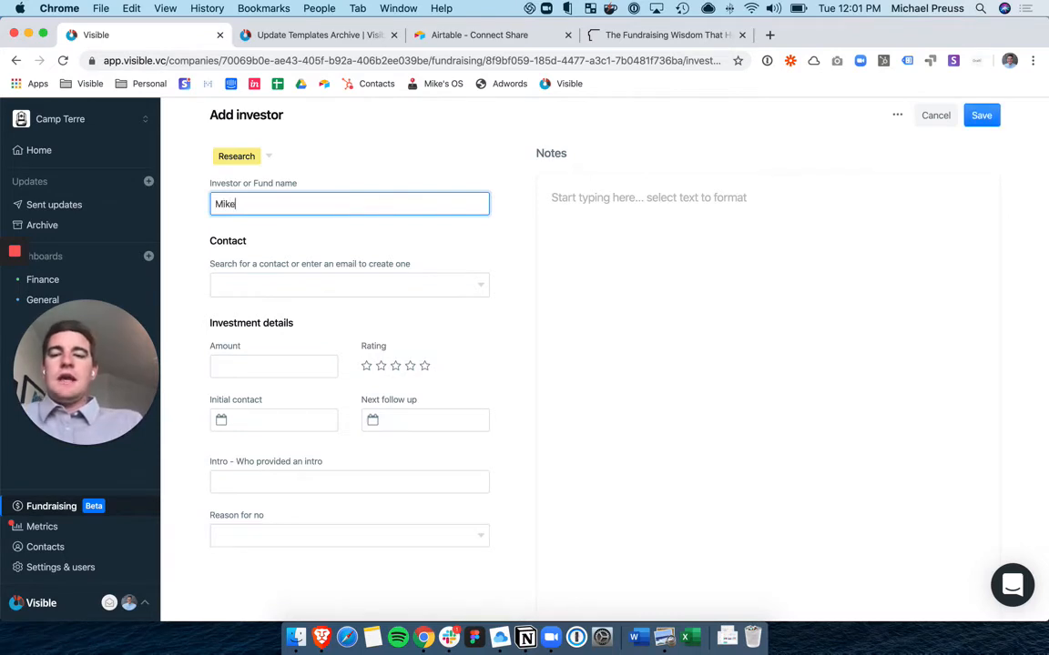
{"action": "type", "text": "'s Fund"}
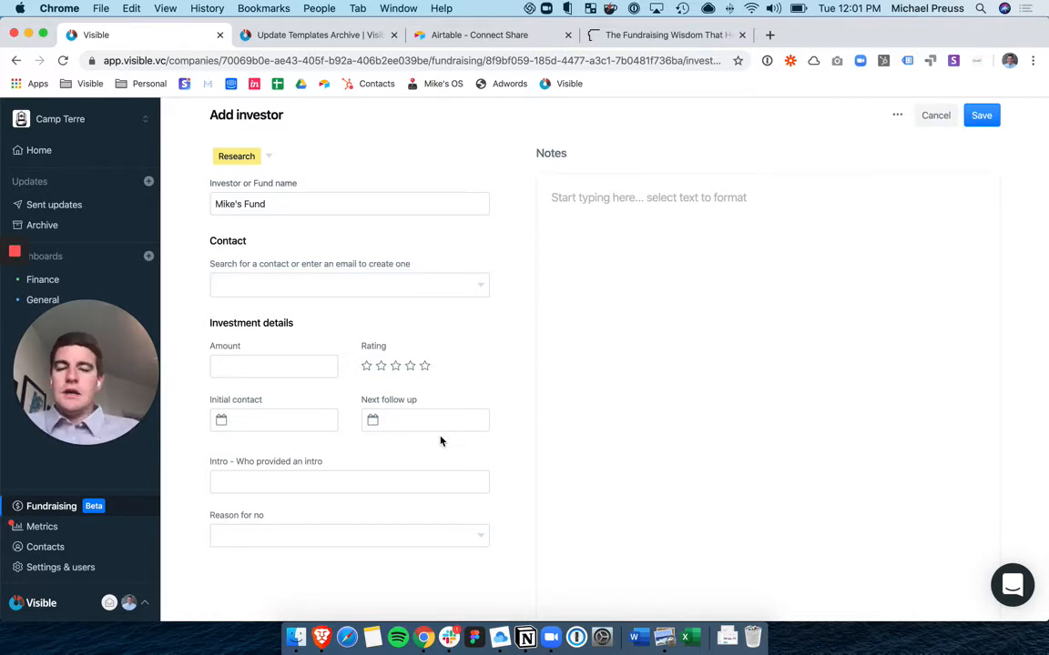
{"action": "type", "text": "500"}
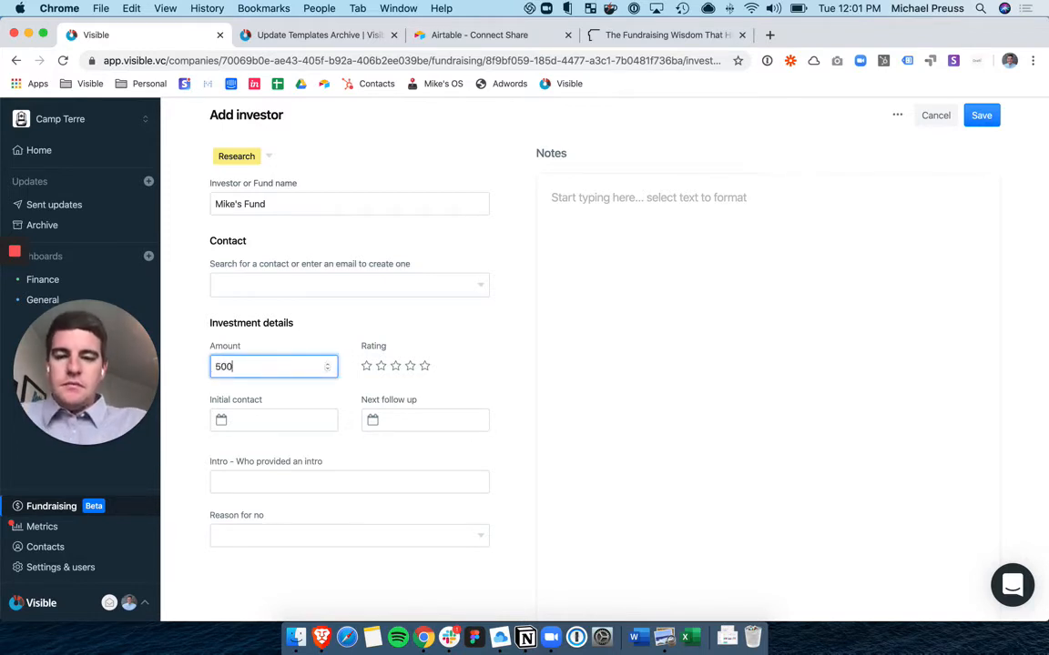
{"action": "type", "text": "000"}
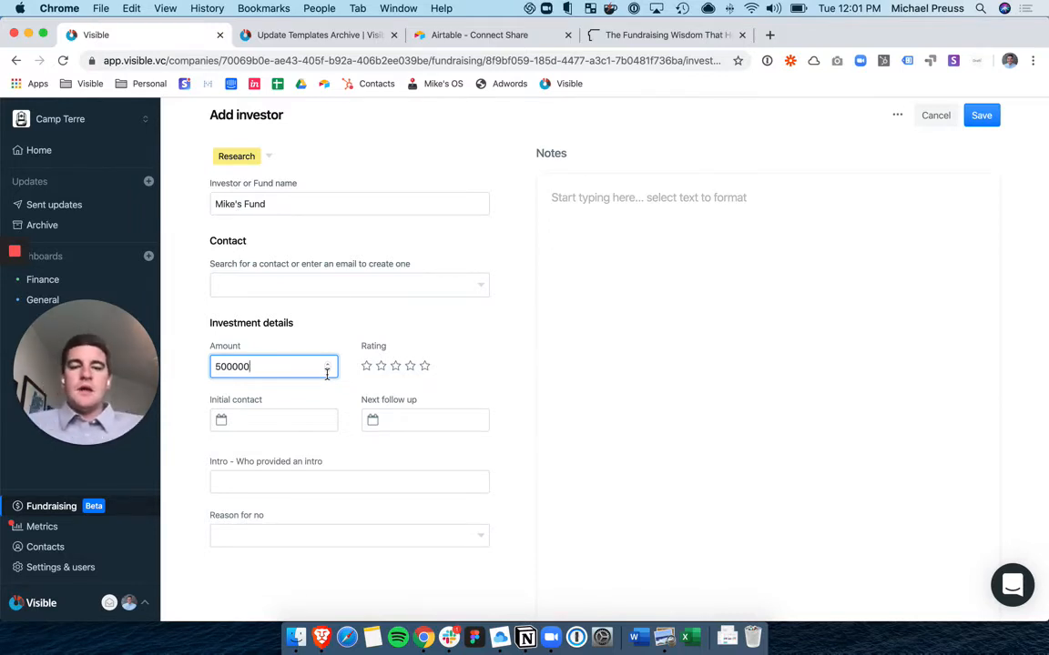
{"action": "left_click", "coordinate": [410, 365]}
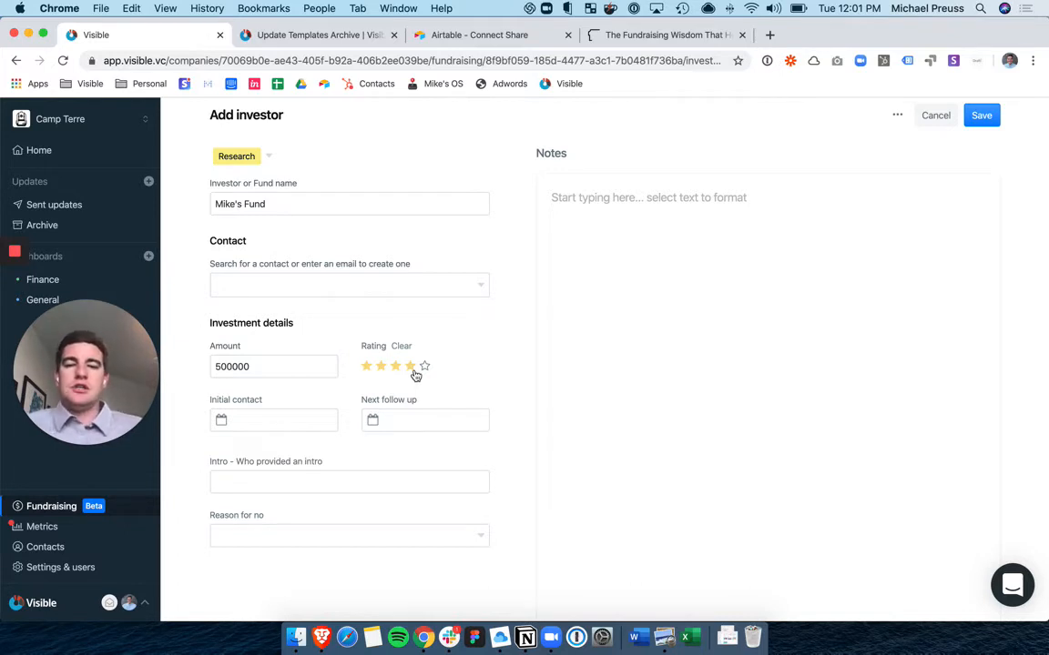
{"action": "left_click", "coordinate": [425, 419]}
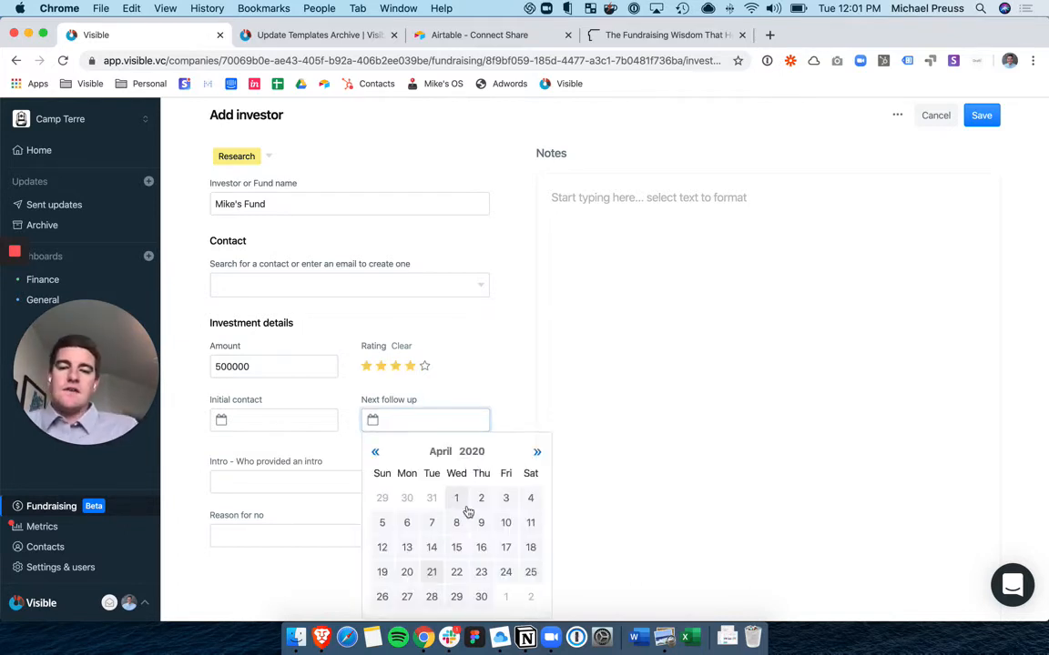
{"action": "left_click", "coordinate": [456, 596]}
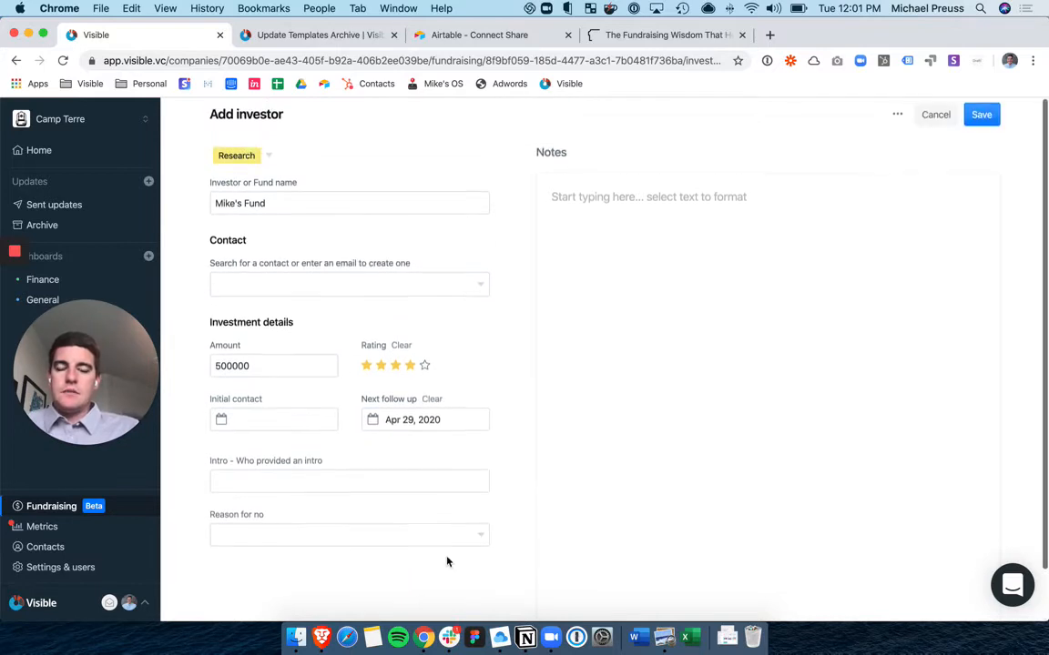
{"action": "left_click", "coordinate": [348, 482]}
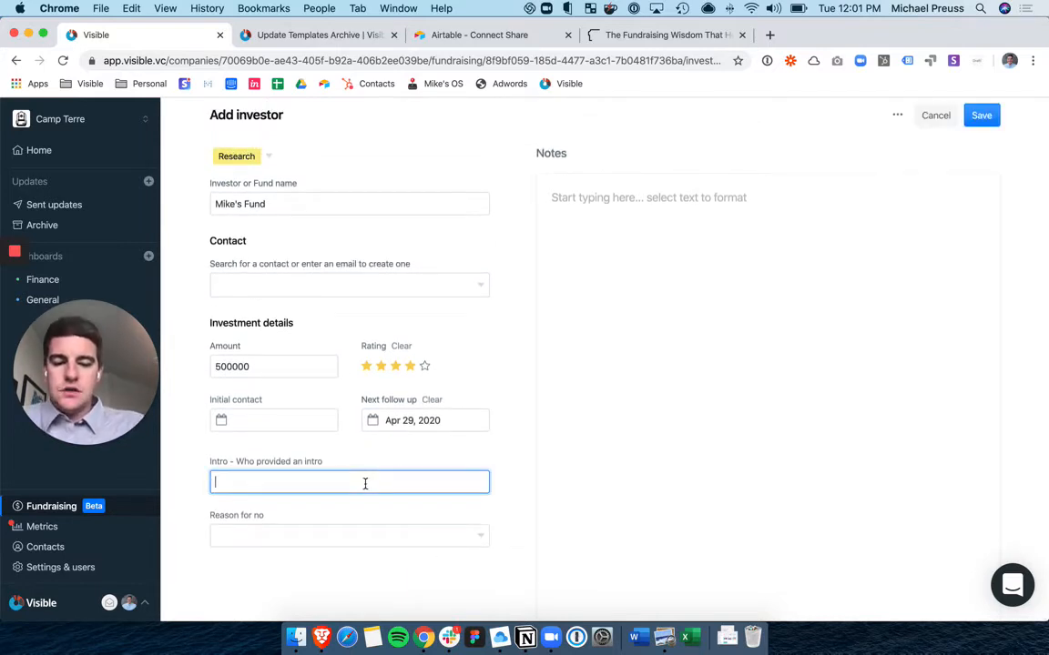
{"action": "type", "text": "Jill"}
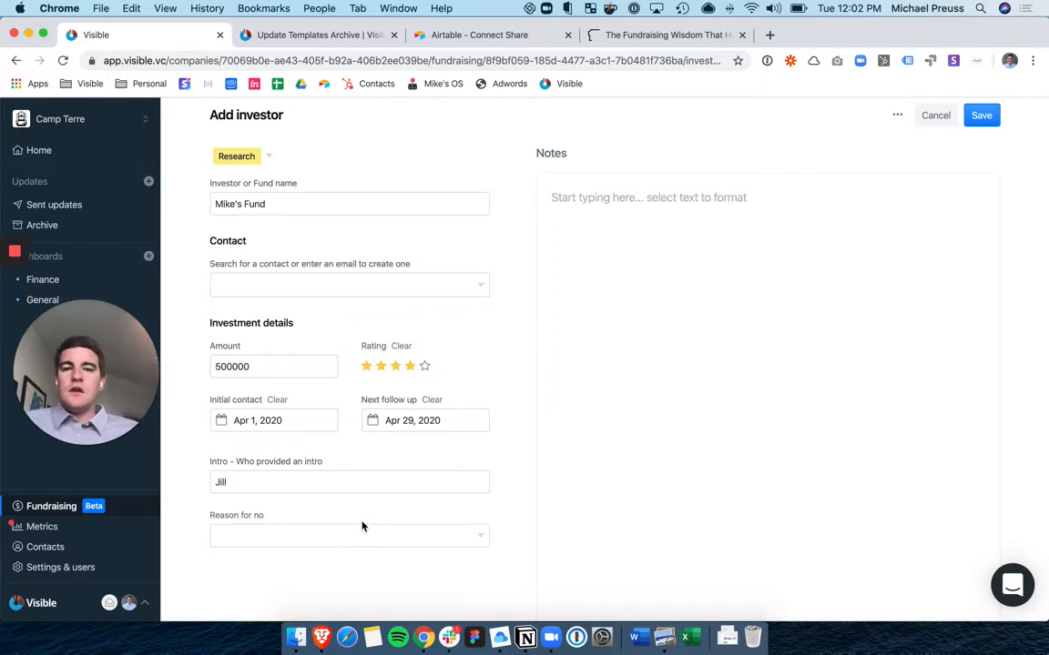
{"action": "left_click", "coordinate": [980, 114]}
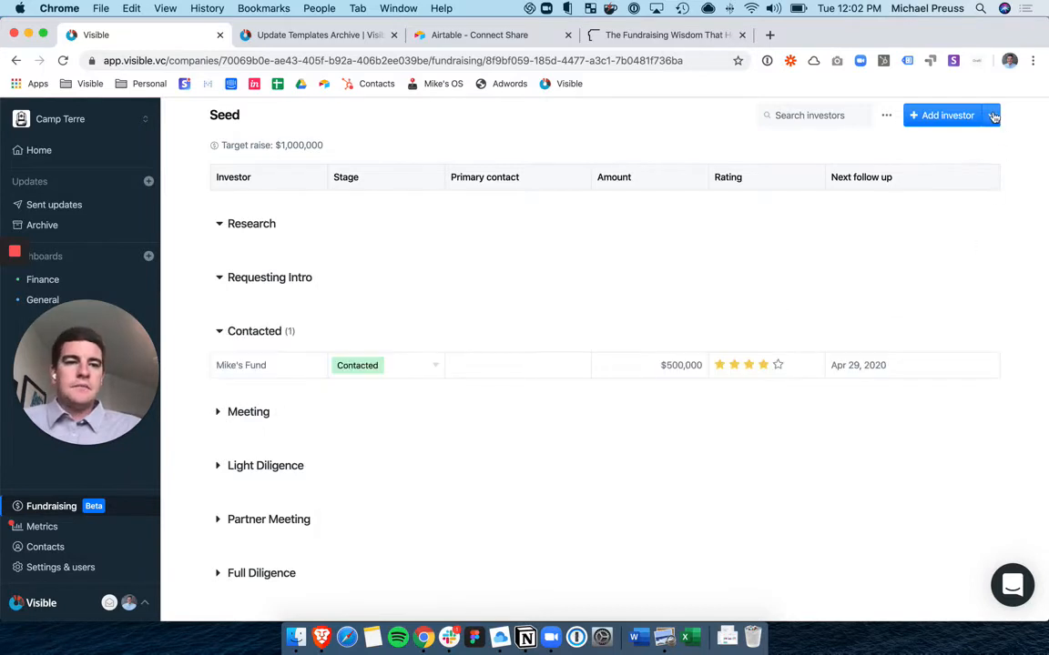
- Batch-add A16Z, Benchmark, 500 Startups and YC as Research-stage investors
{"action": "left_click", "coordinate": [991, 114]}
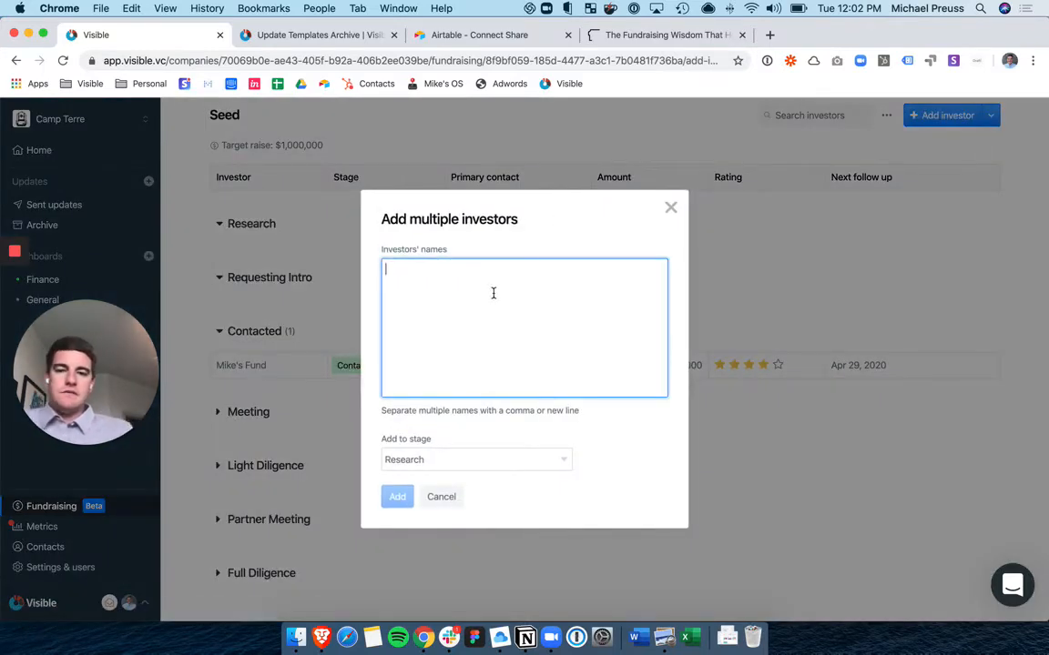
{"action": "type", "text": "A16Z"}
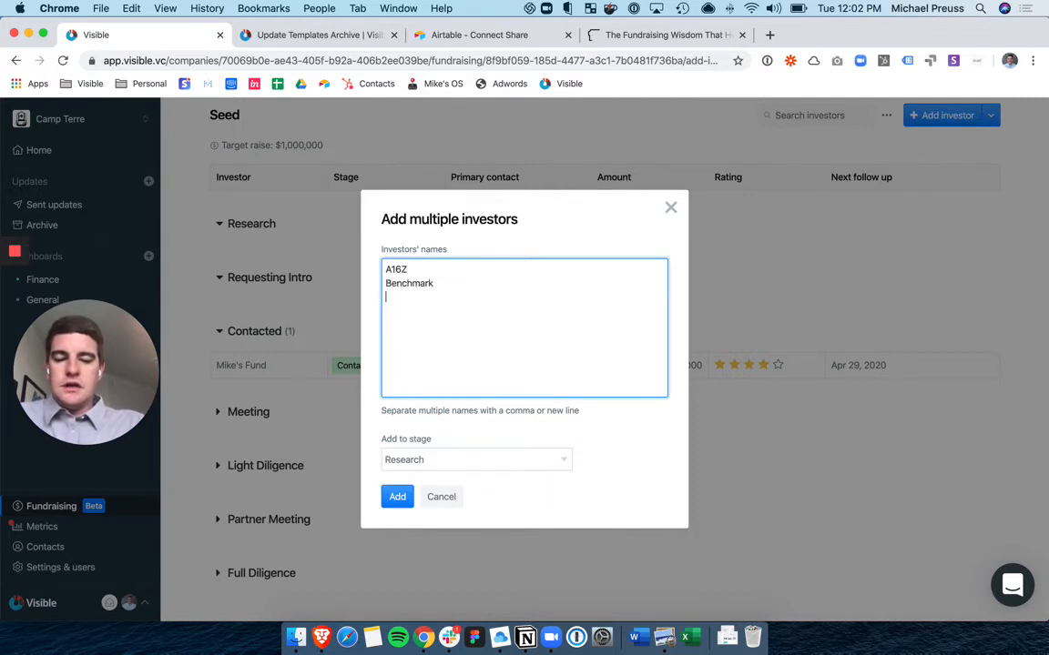
{"action": "type", "text": "500 Startups"}
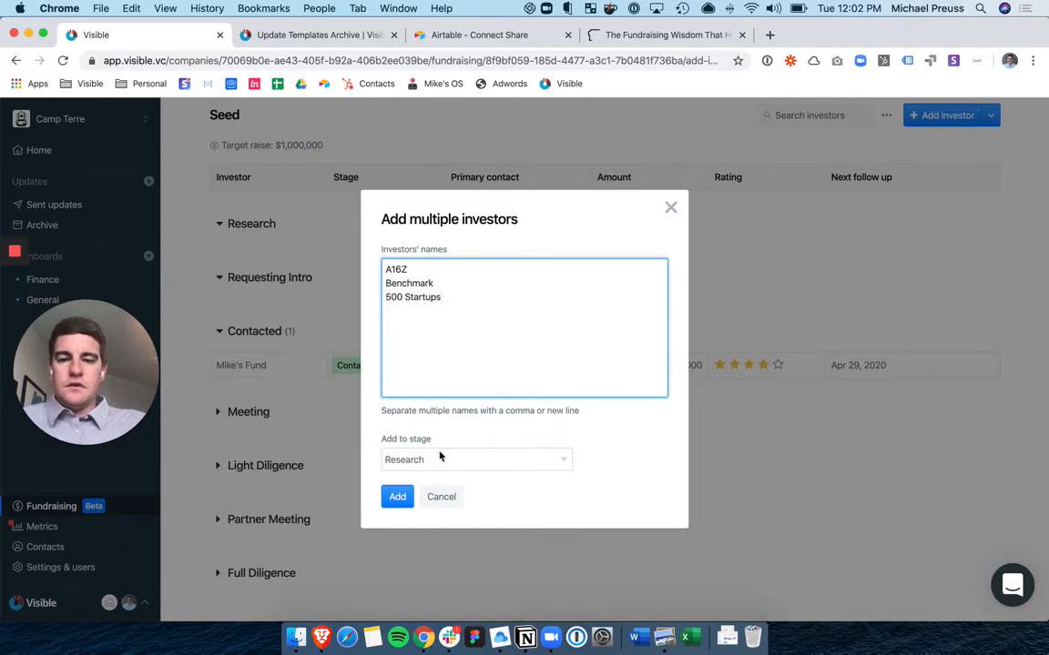
{"action": "type", "text": "YC"}
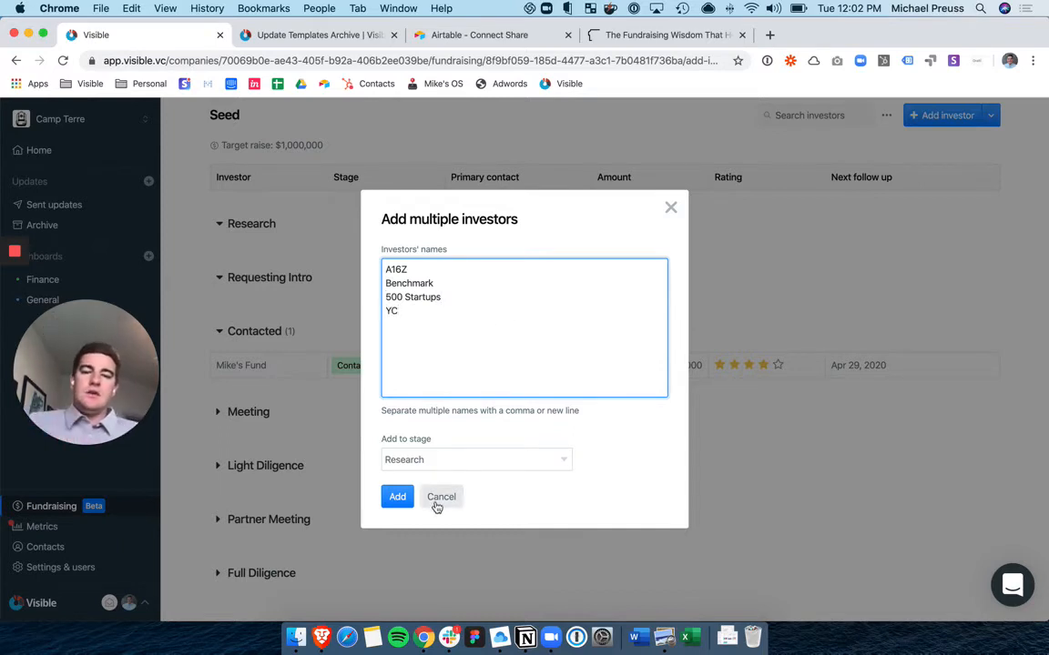
{"action": "left_click", "coordinate": [396, 496]}
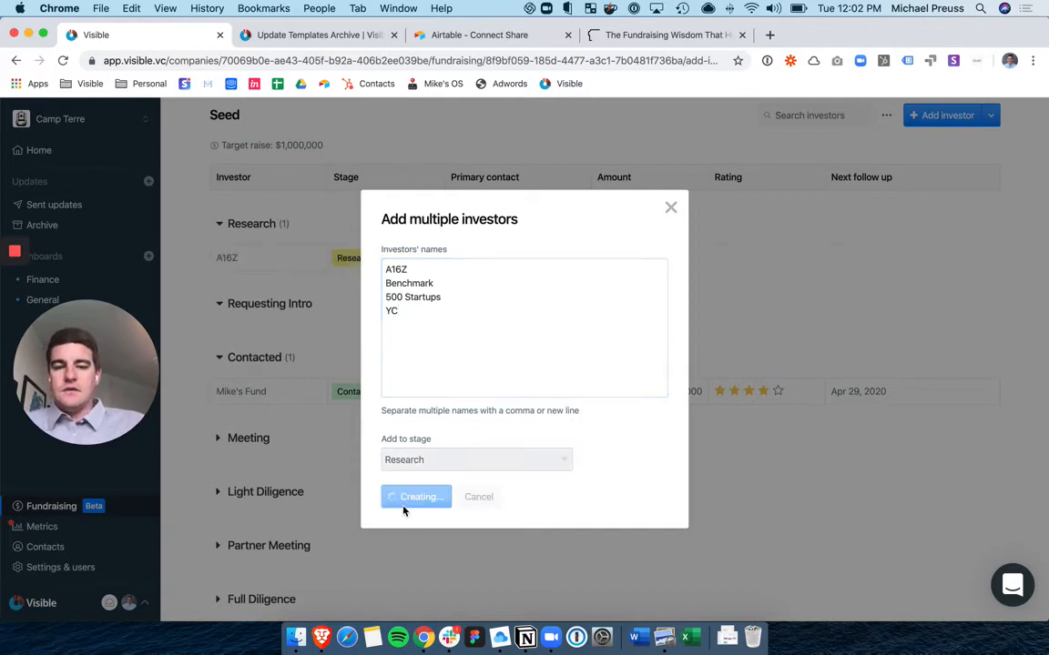
{"action": "left_click", "coordinate": [417, 496]}
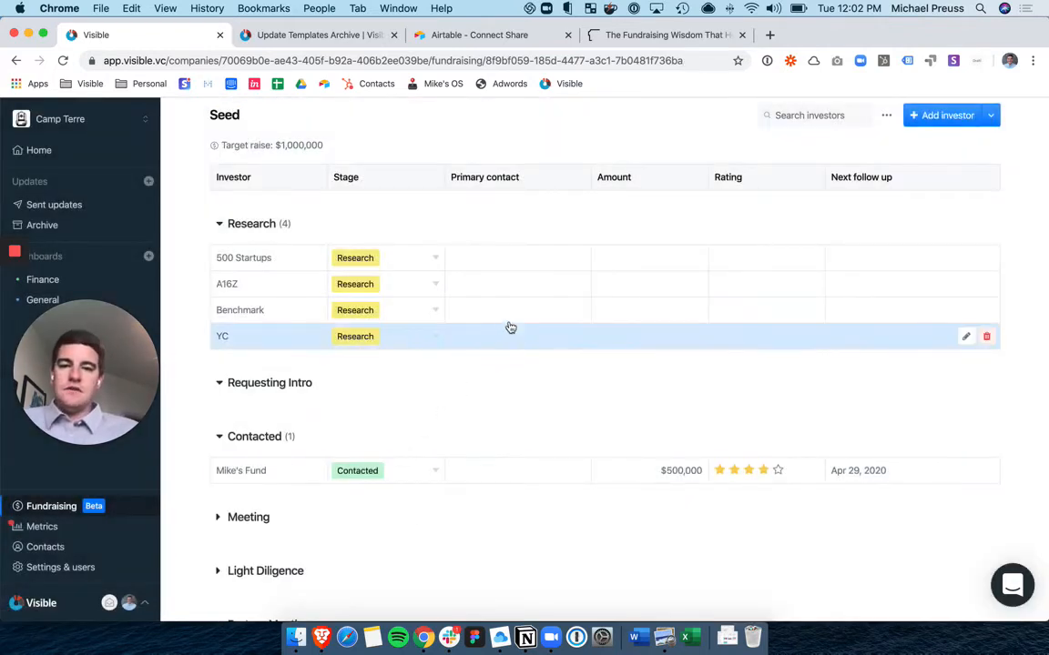
{"action": "mouse_move", "coordinate": [270, 354]}
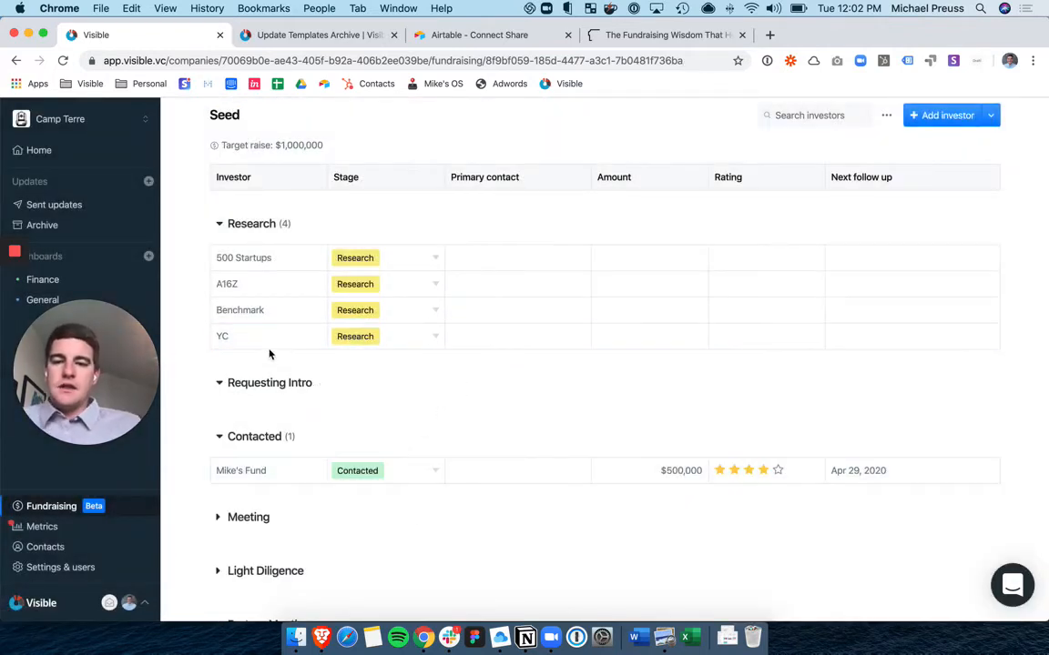
{"action": "left_click", "coordinate": [240, 469]}
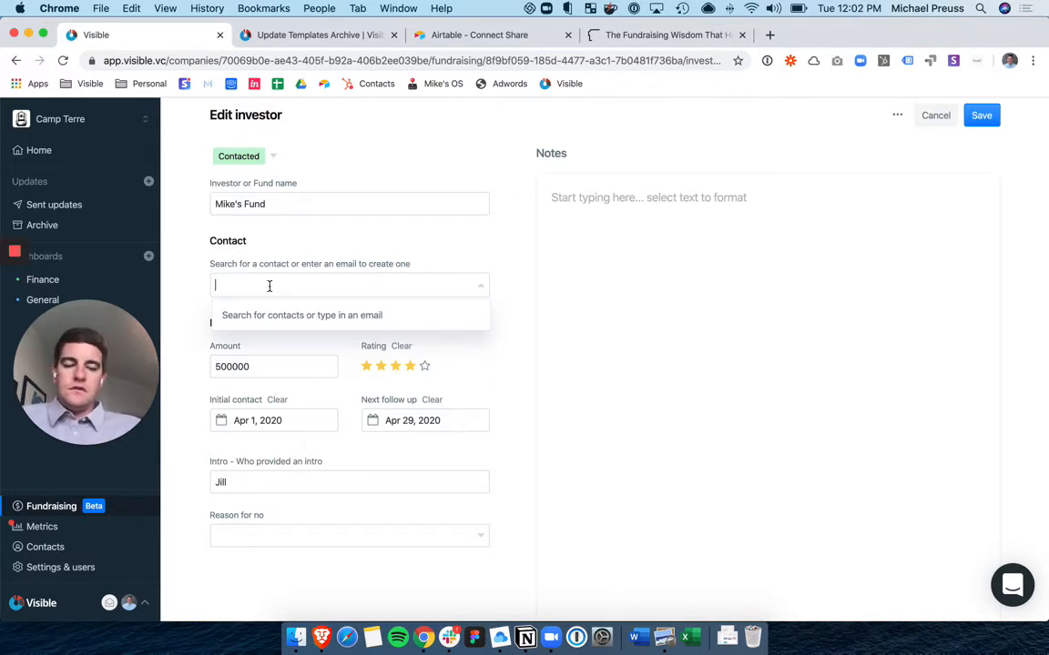
{"action": "type", "text": "mike"}
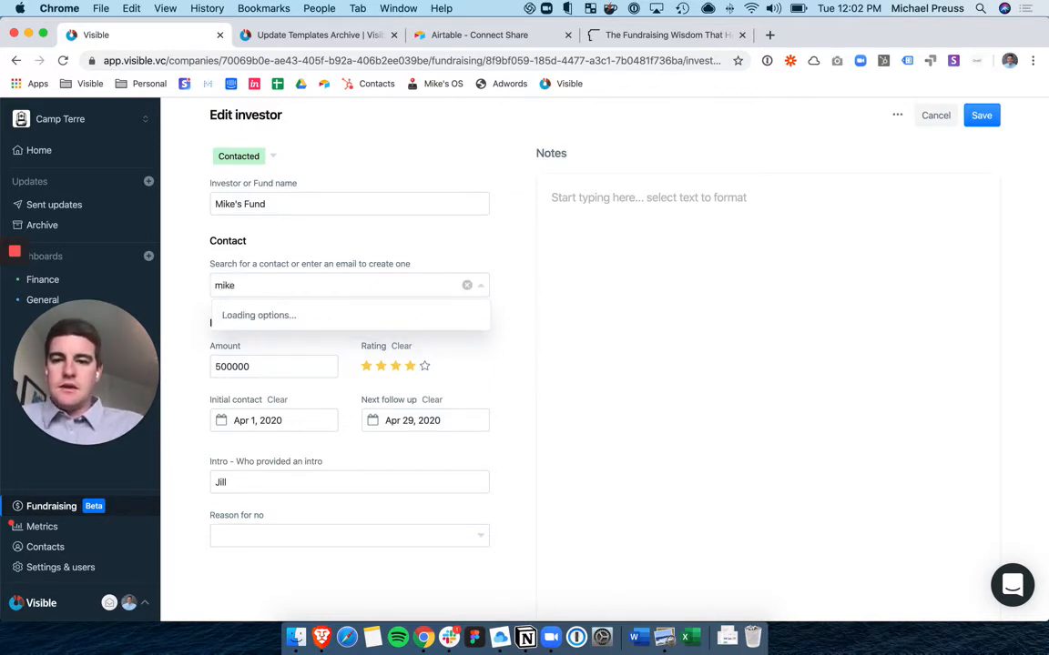
{"action": "left_click", "coordinate": [348, 315]}
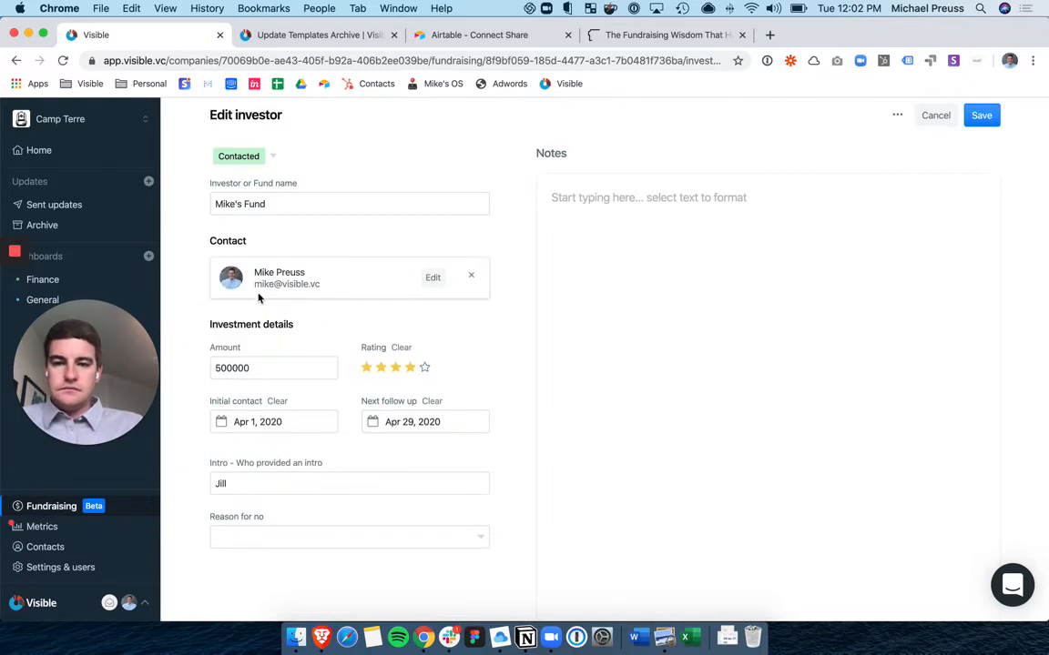
{"action": "left_click", "coordinate": [432, 277]}
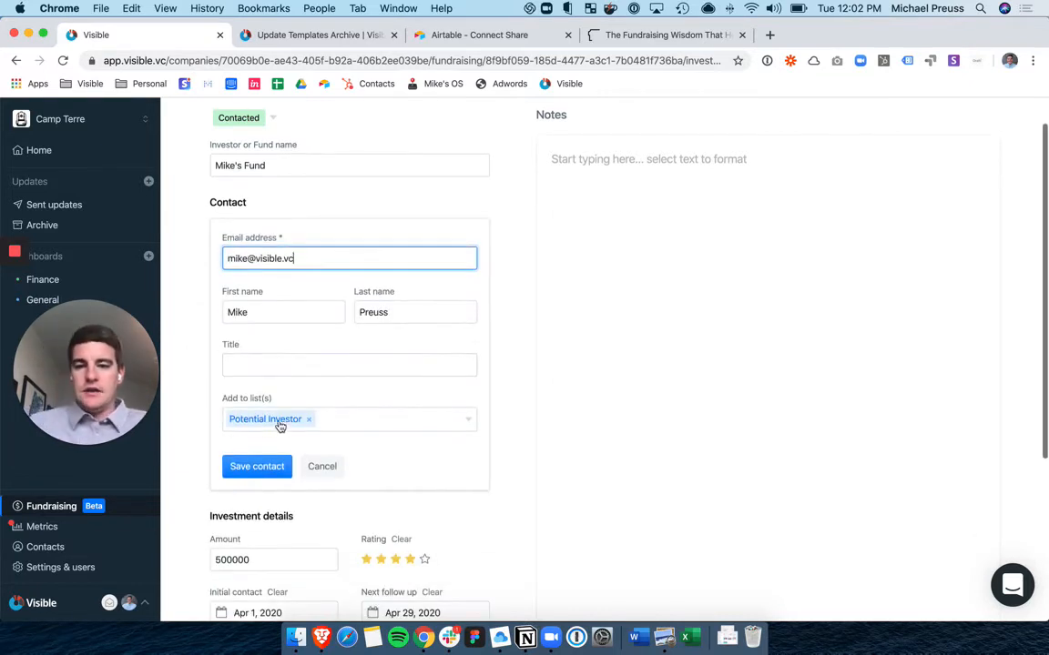
{"action": "type", "text": "Partner"}
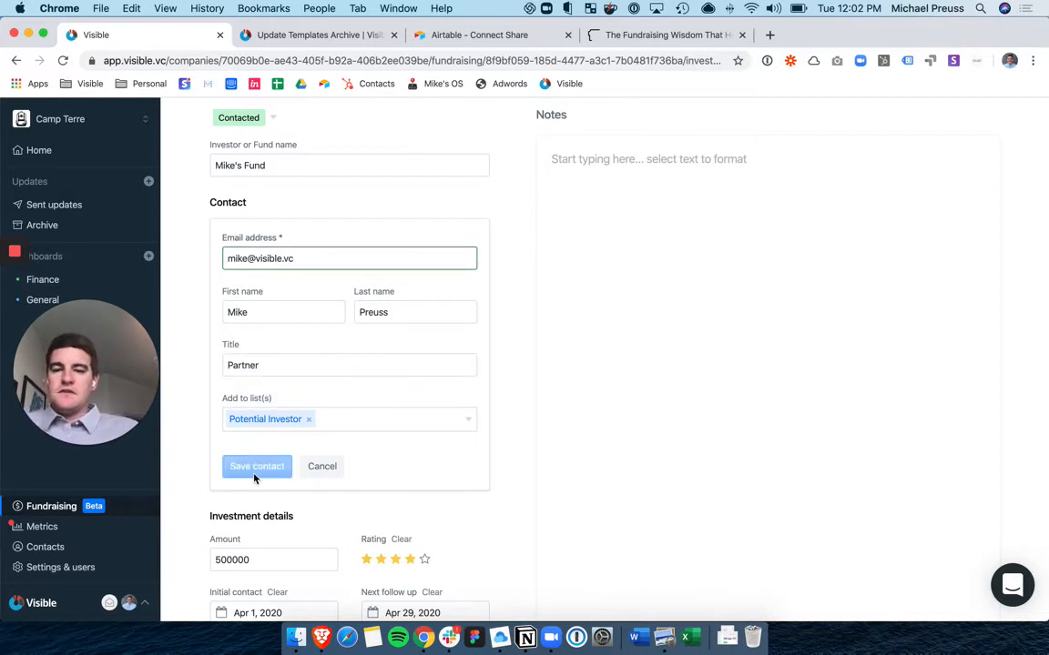
{"action": "left_click", "coordinate": [257, 466]}
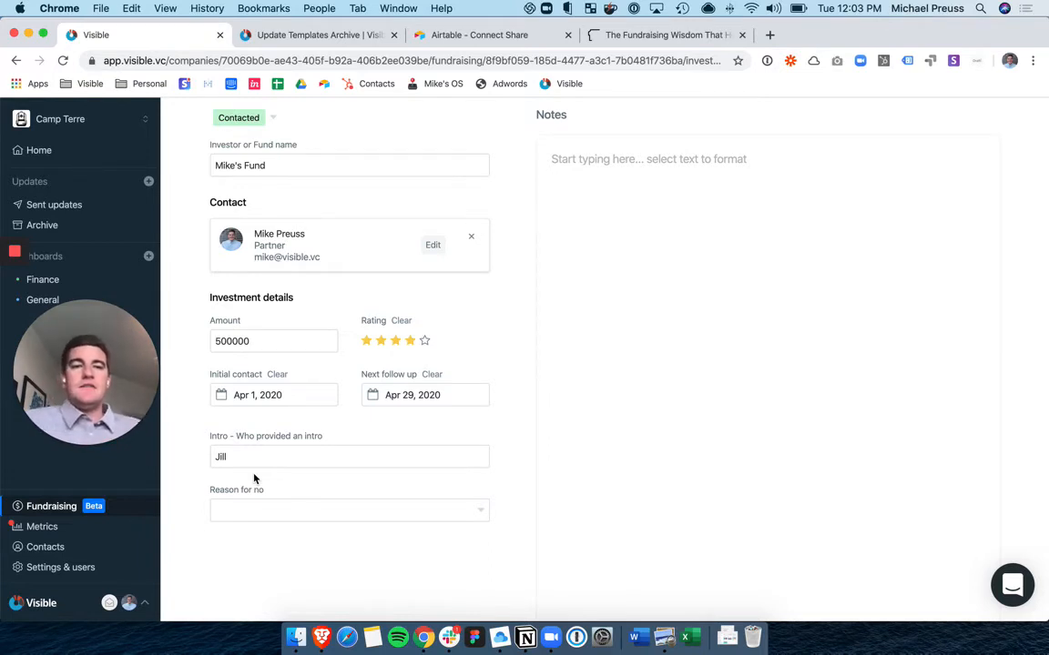
- Write notes for Mike's Fund with headings, plain lines and a bulleted list
{"action": "left_click", "coordinate": [644, 229]}
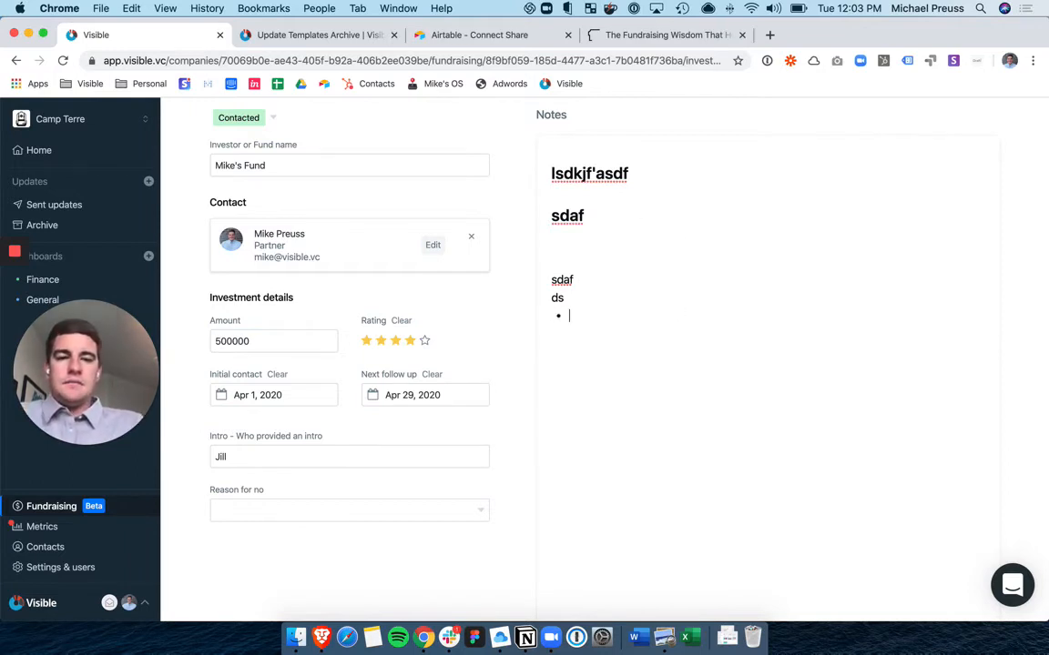
{"action": "type", "text": "this"}
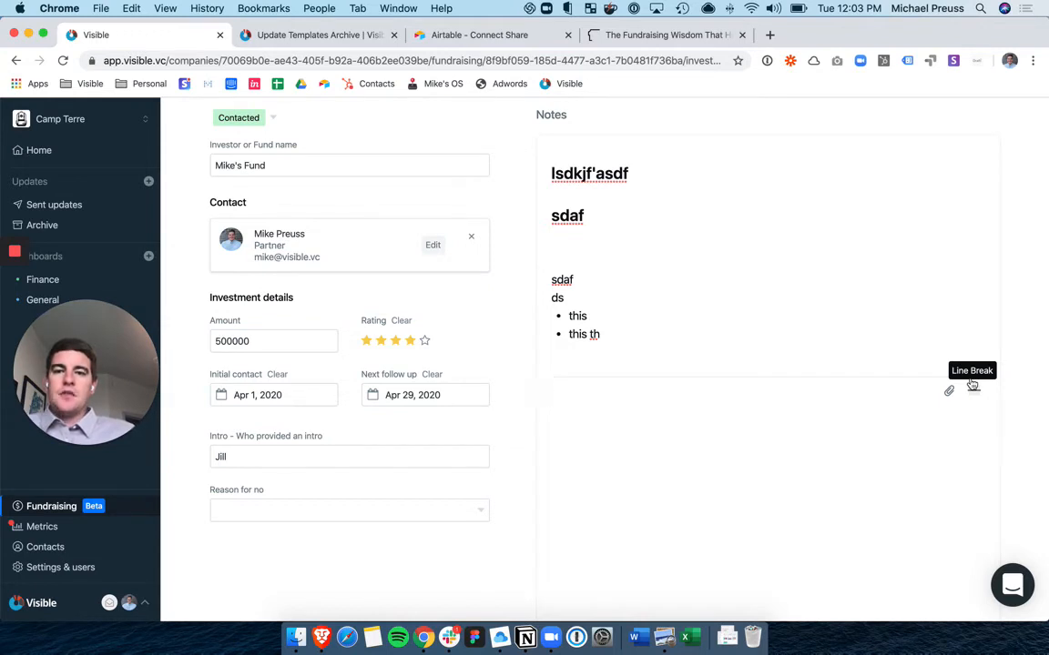
{"action": "mouse_move", "coordinate": [469, 137]}
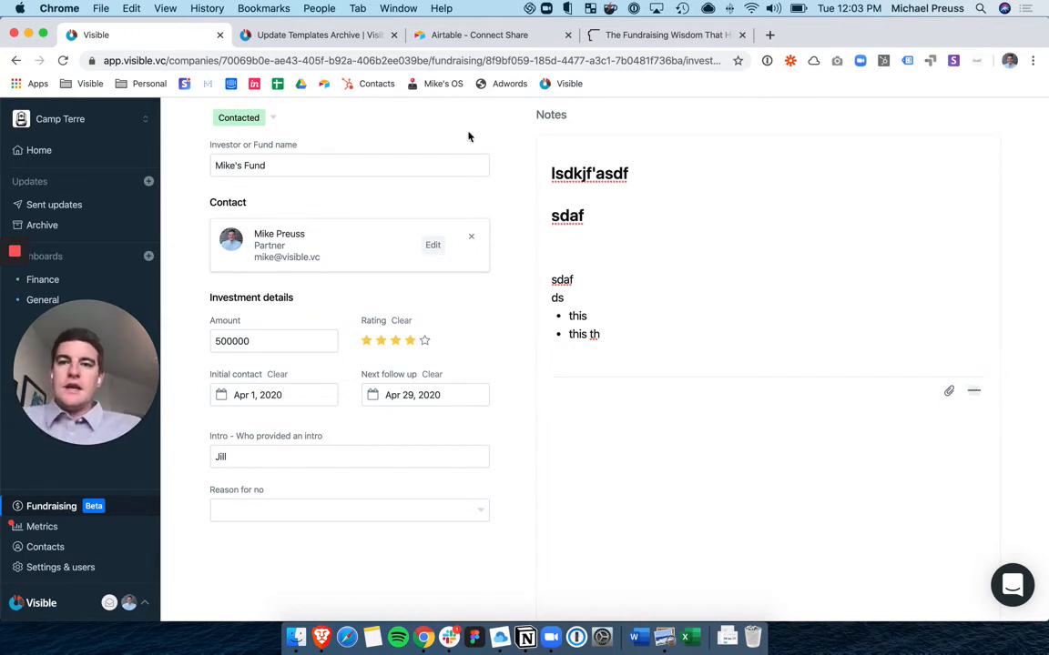
- Return to Fundraising and re-save the Seed pipeline with its target raise
{"action": "left_click", "coordinate": [51, 506]}
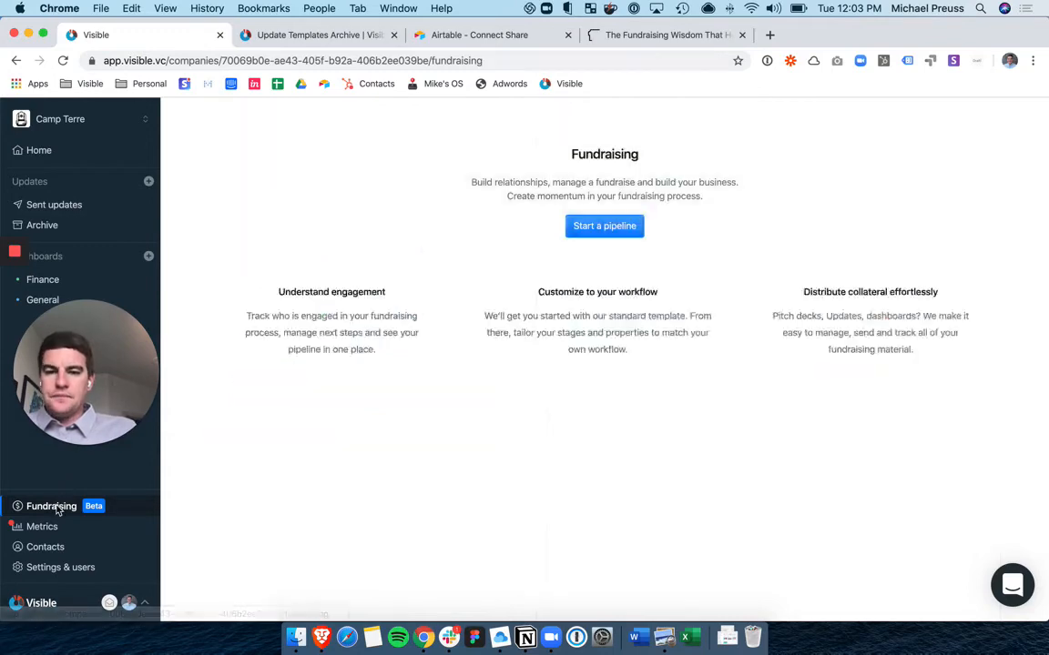
{"action": "left_click", "coordinate": [603, 226]}
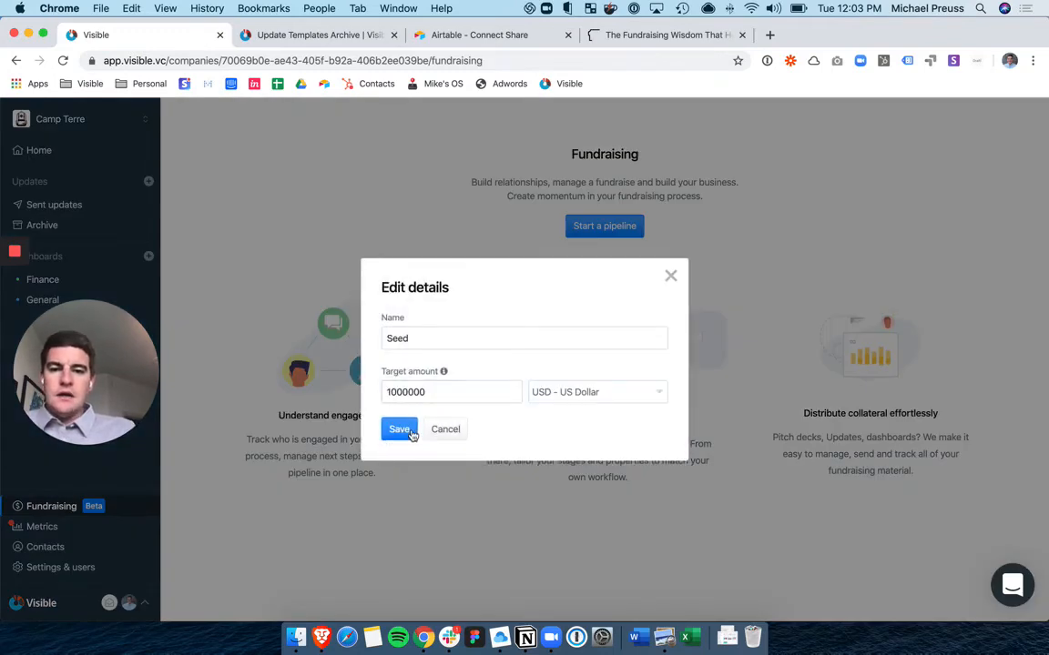
{"action": "left_click", "coordinate": [399, 429]}
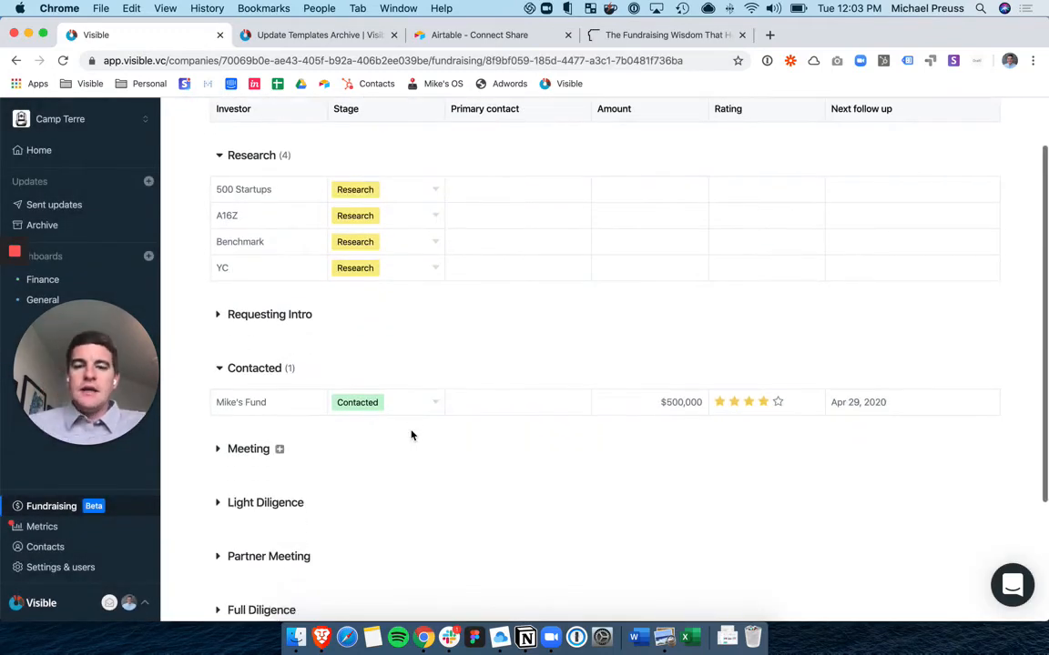
- Move YC to Contacted with four stars and an Apr 23, 2020 follow-up
{"action": "scroll", "scroll_direction": "down", "scroll_amount": 3}
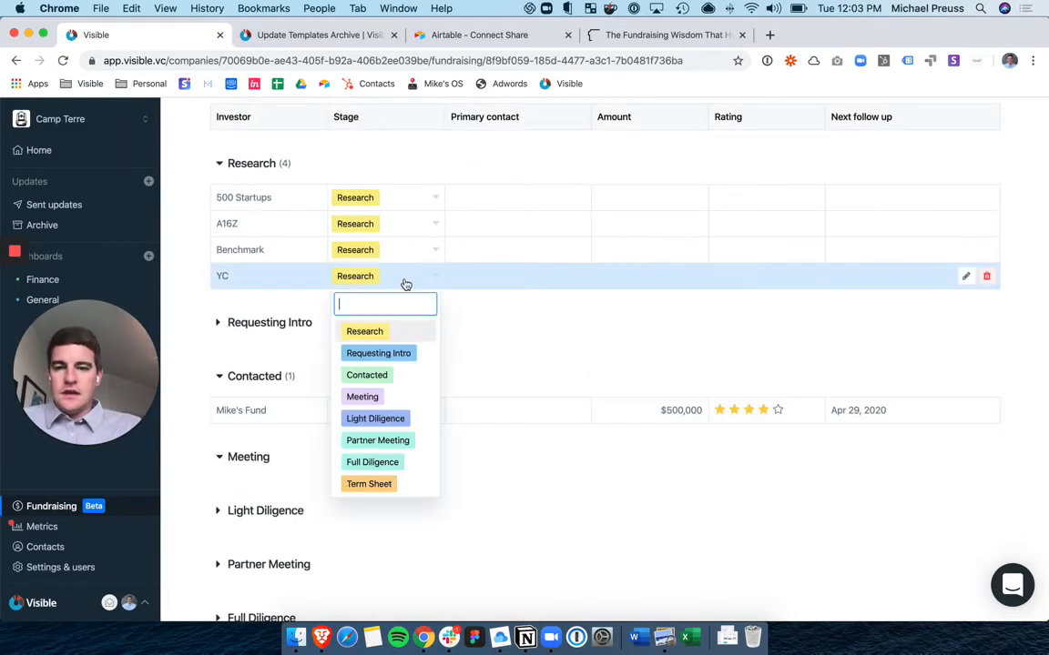
{"action": "left_click", "coordinate": [367, 374]}
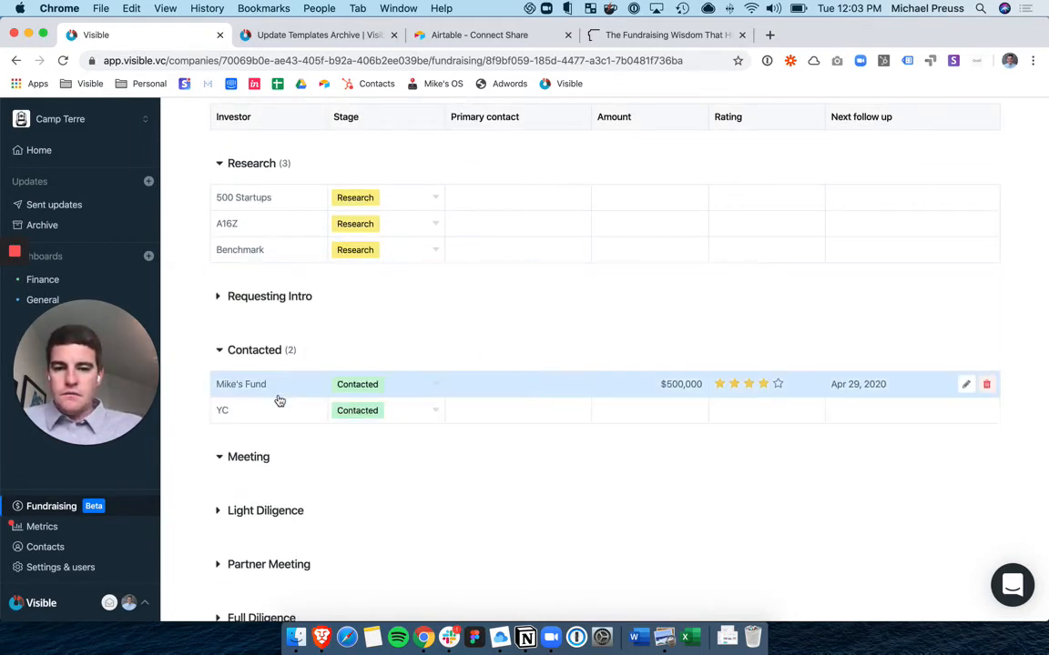
{"action": "left_click", "coordinate": [222, 411]}
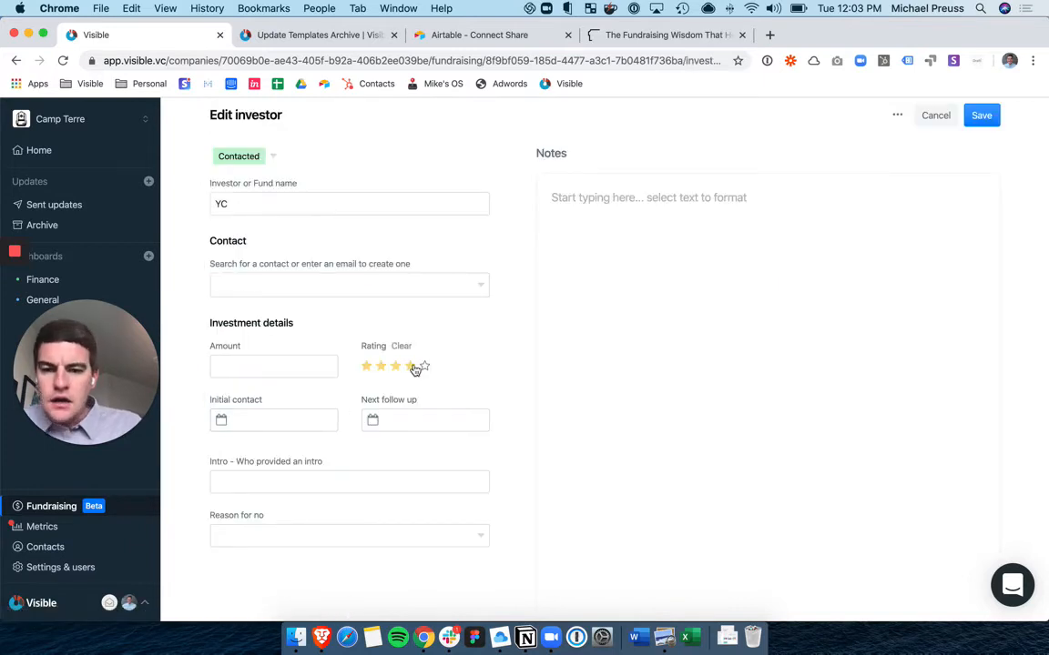
{"action": "left_click", "coordinate": [981, 115]}
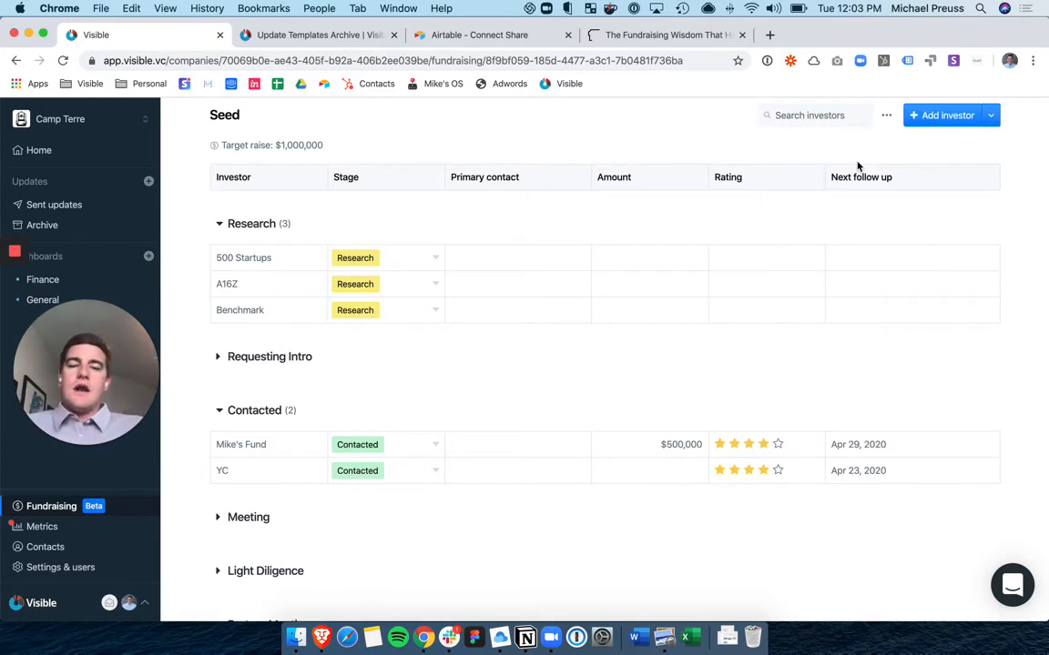
- Filter the Seed pipeline by Rating to show only 3 stars & up
{"action": "left_click", "coordinate": [748, 176]}
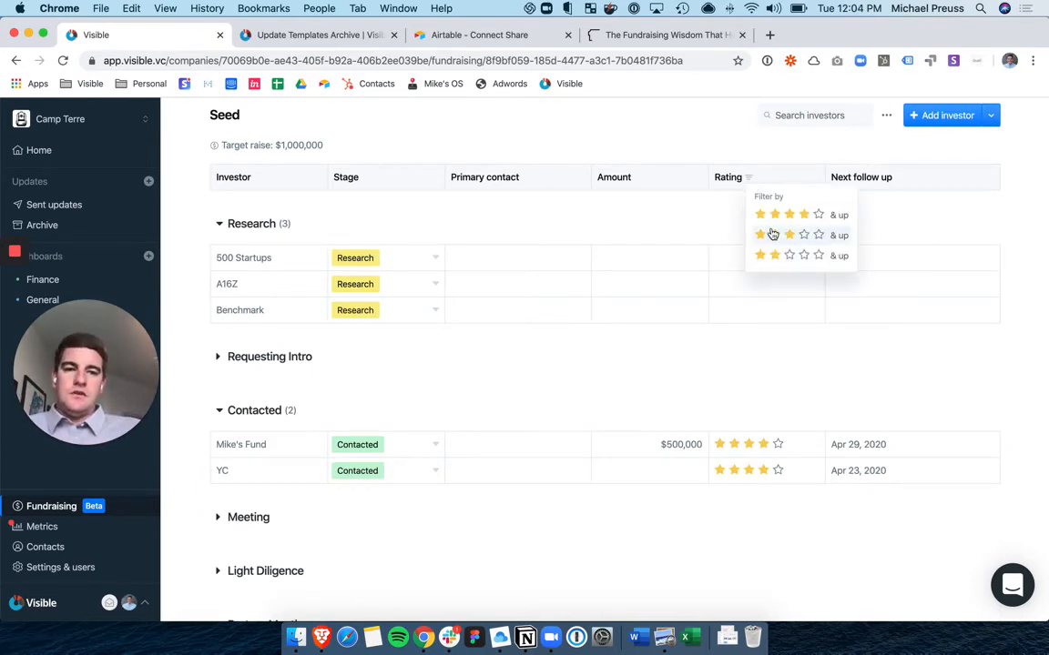
{"action": "left_click", "coordinate": [775, 234]}
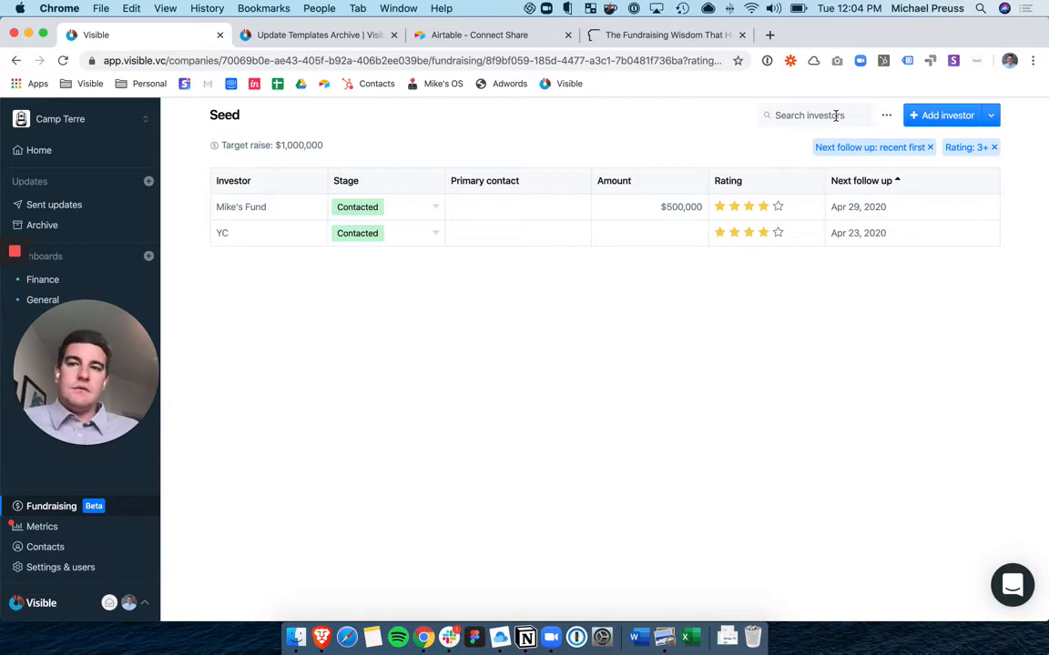
{"action": "mouse_move", "coordinate": [568, 96]}
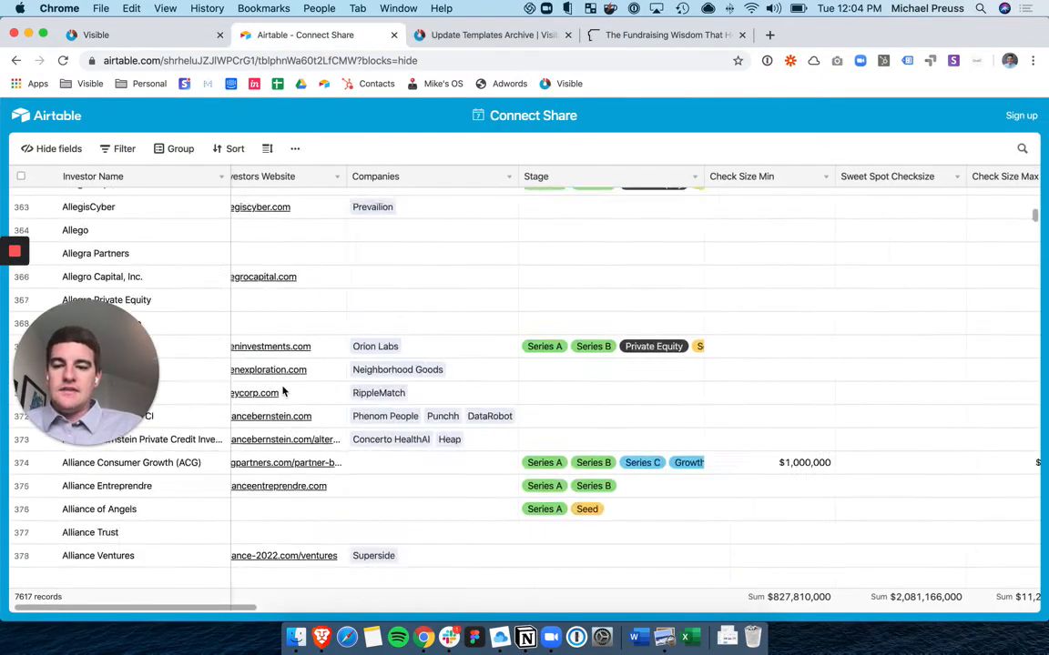
{"action": "scroll", "scroll_direction": "down", "scroll_amount": 3}
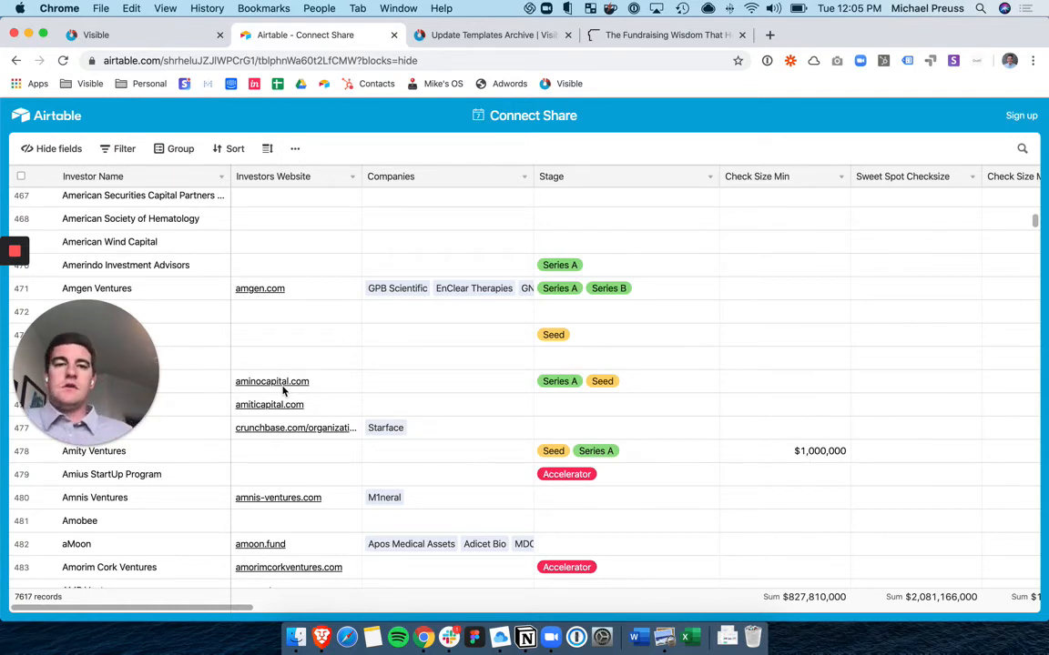
{"action": "scroll", "scroll_direction": "down", "scroll_amount": 3}
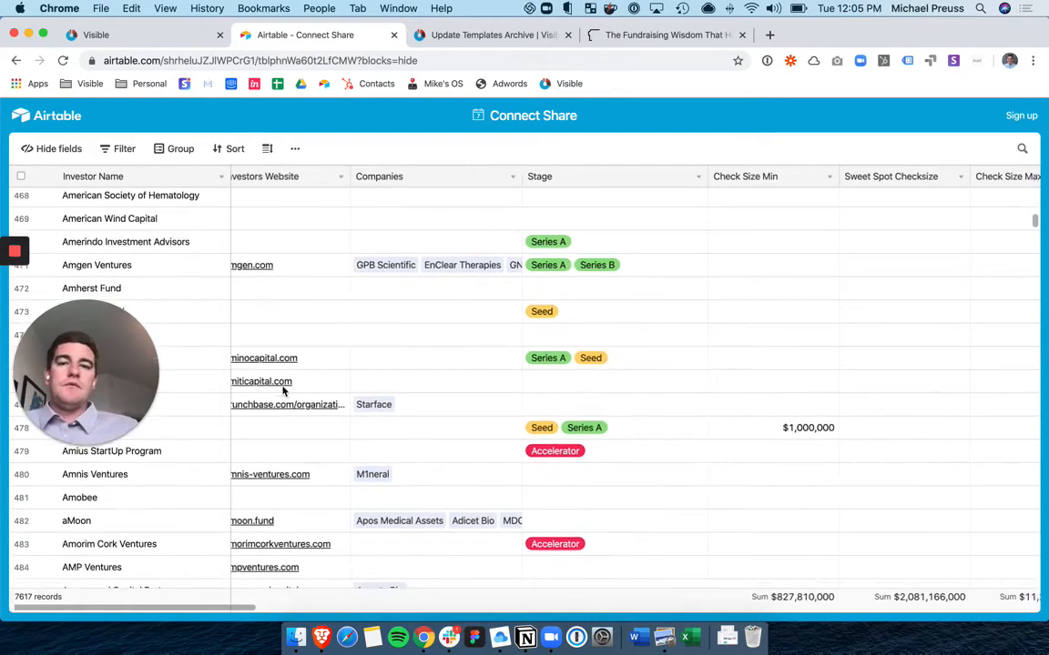
{"action": "scroll", "scroll_direction": "right", "scroll_amount": 3}
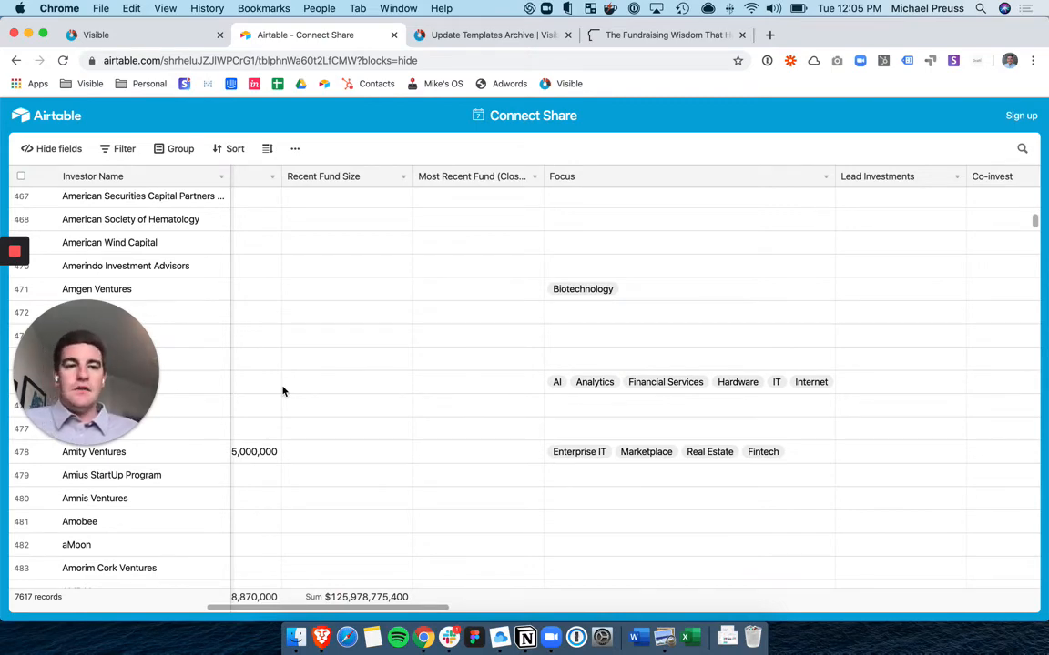
{"action": "scroll", "scroll_direction": "down", "scroll_amount": 3}
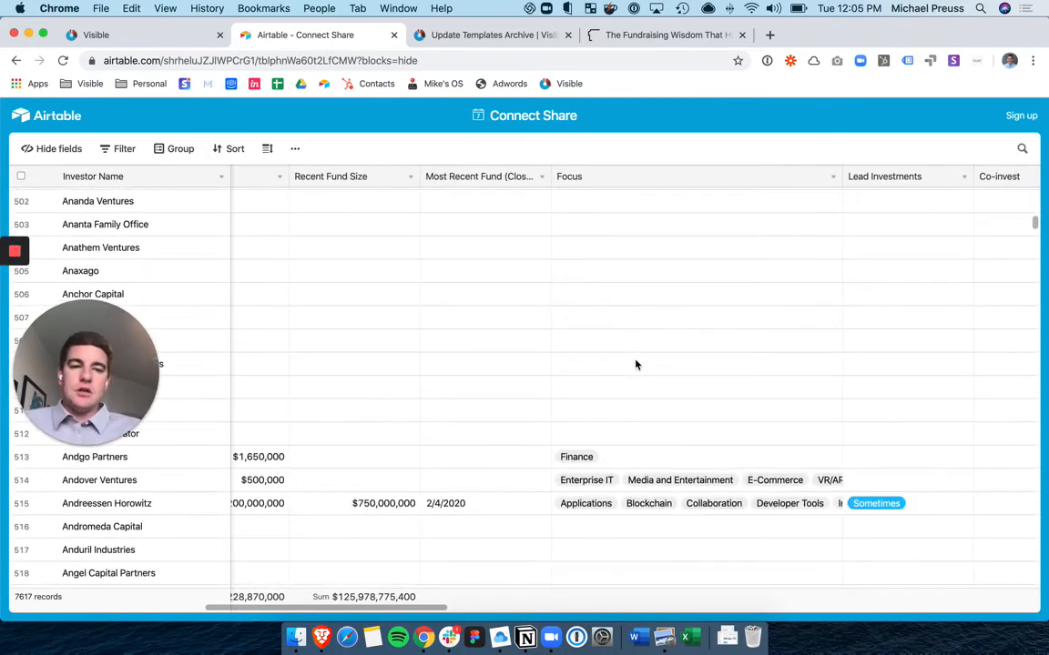
{"action": "scroll", "scroll_direction": "right", "scroll_amount": 3}
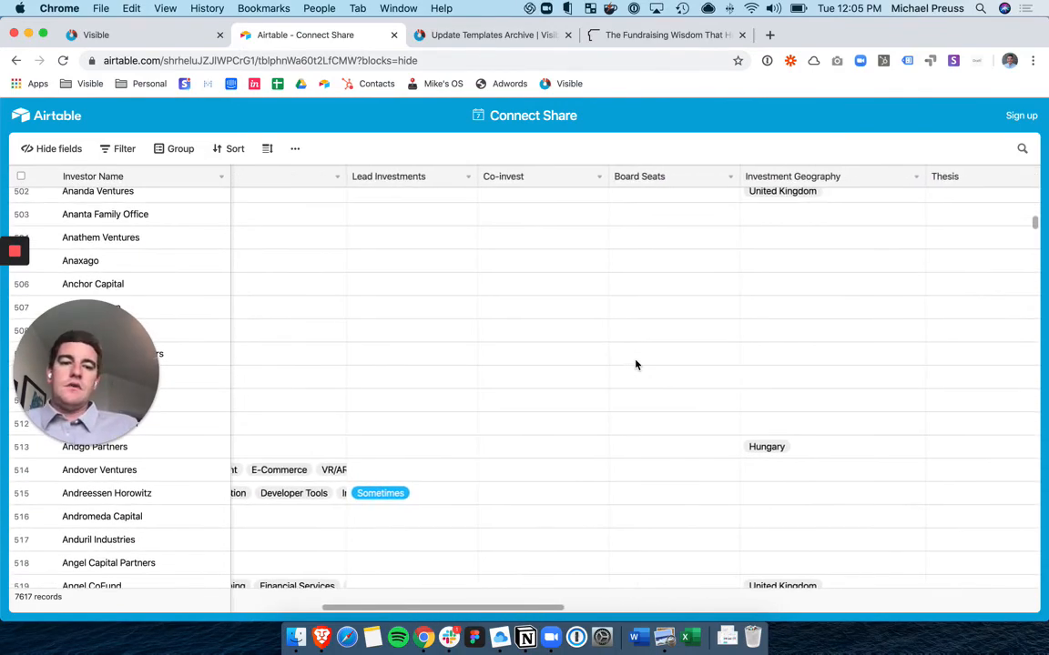
{"action": "scroll", "scroll_direction": "left", "scroll_amount": 3}
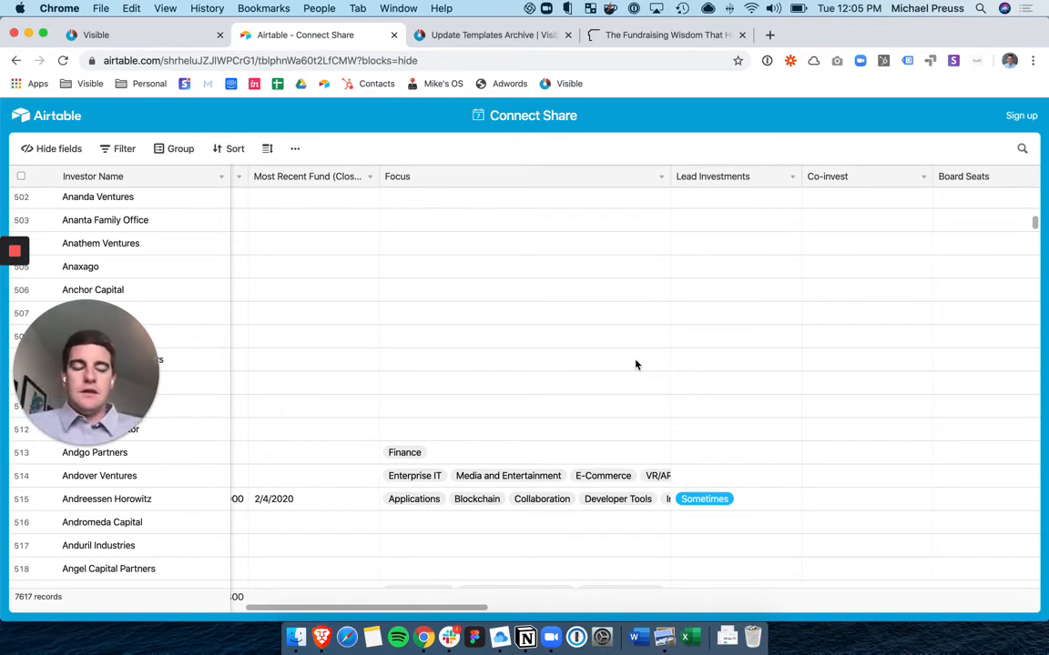
{"action": "scroll", "scroll_direction": "right", "scroll_amount": 3}
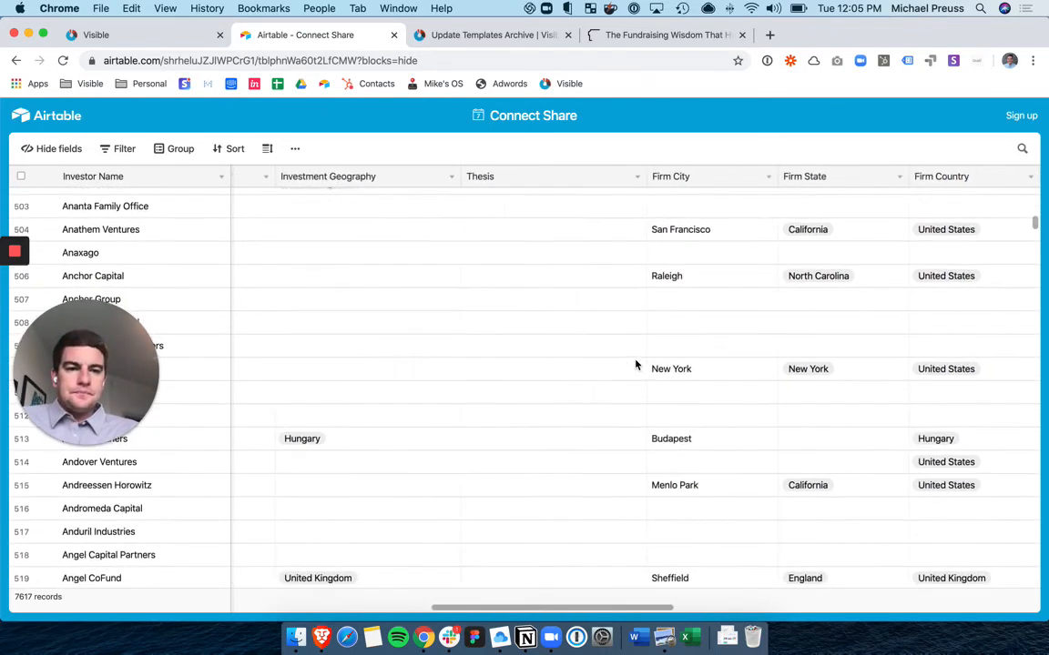
{"action": "scroll", "scroll_direction": "right", "scroll_amount": 3}
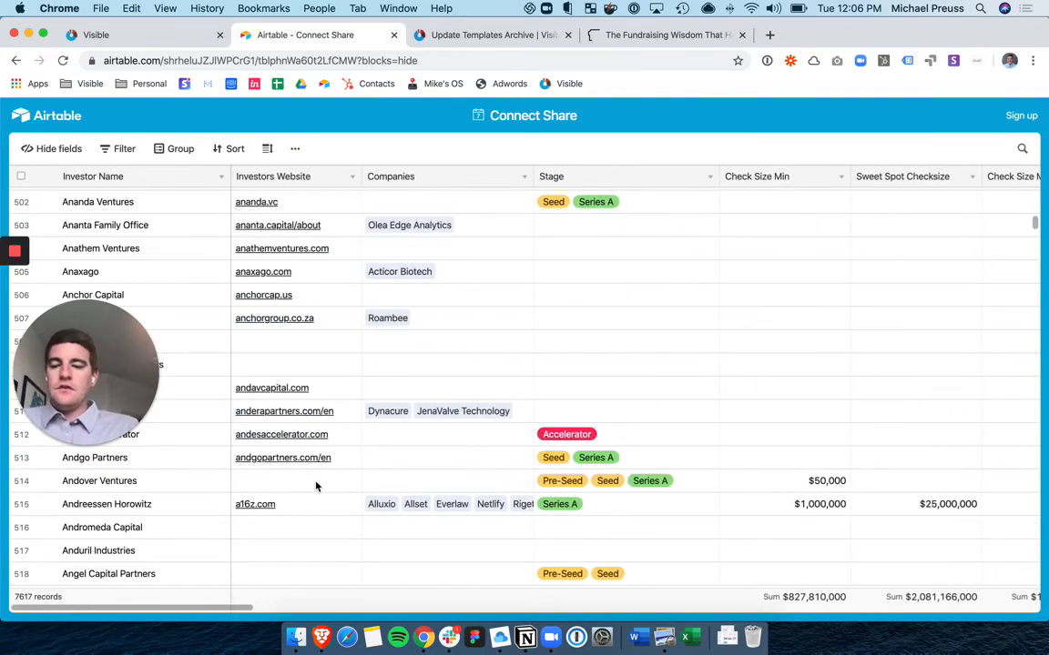
{"action": "scroll", "scroll_direction": "down", "scroll_amount": 3}
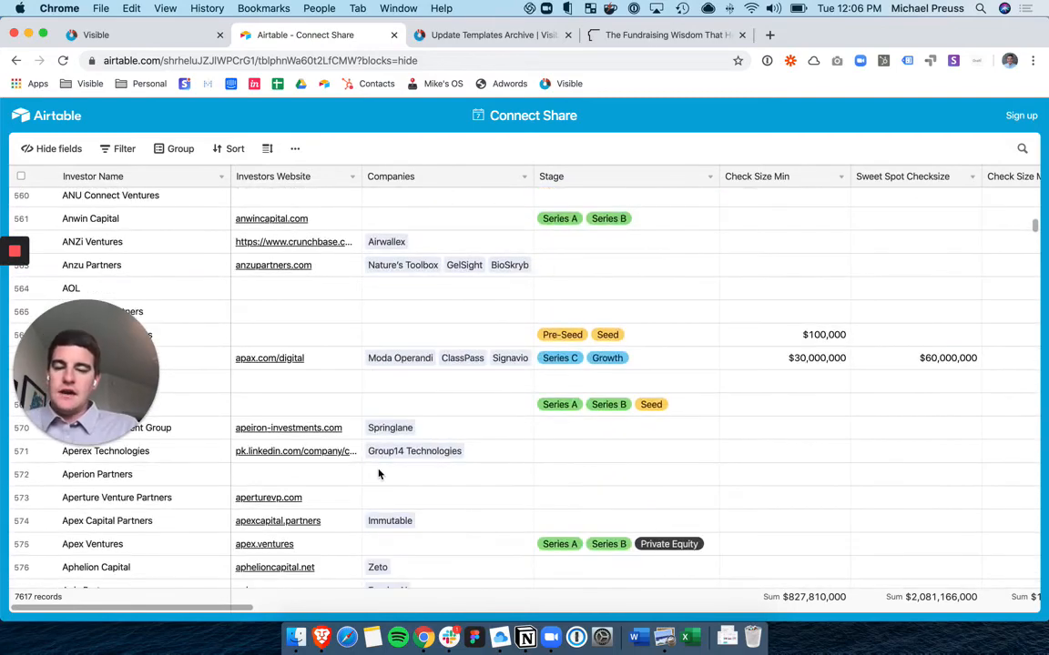
{"action": "scroll", "scroll_direction": "down", "scroll_amount": 3}
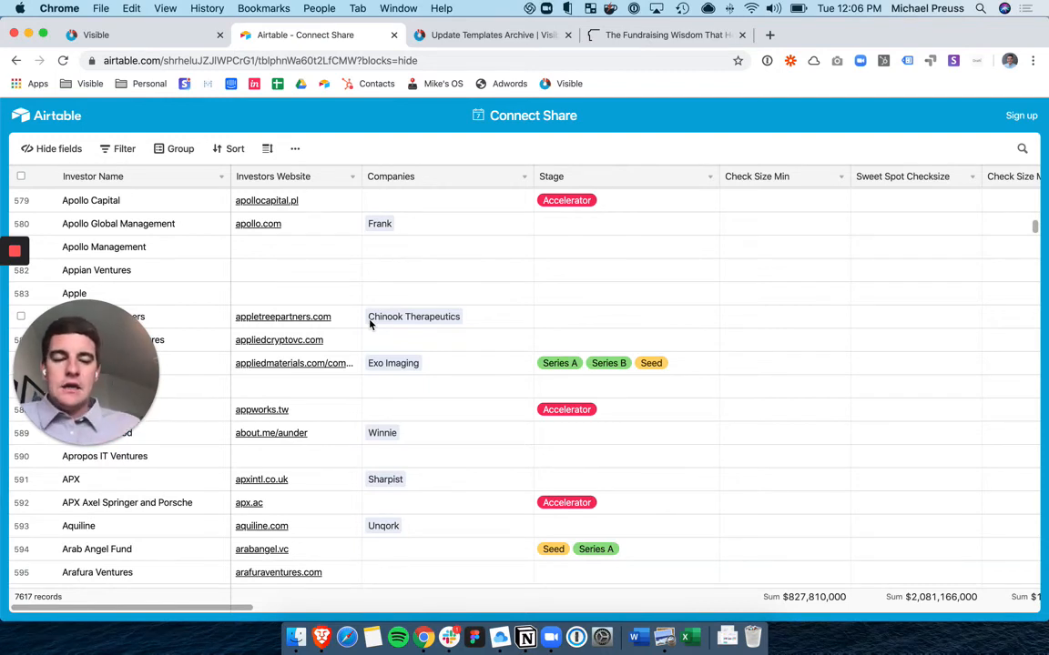
{"action": "left_click", "coordinate": [141, 35]}
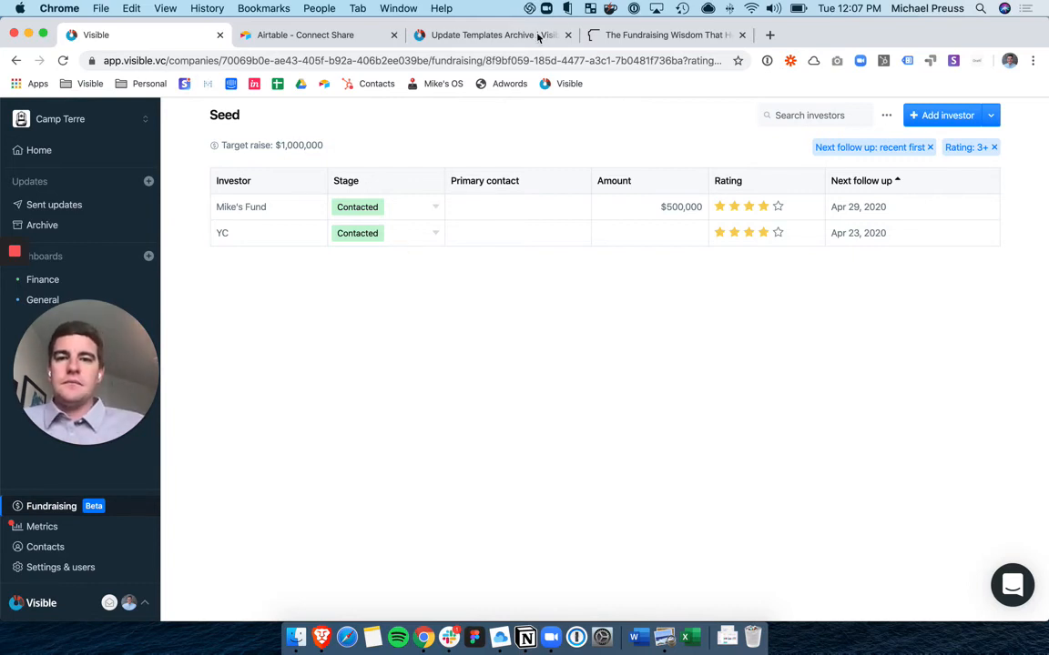
- Copy the Series A raise template into Camp Terre and delete its introductory callout
{"action": "left_click", "coordinate": [492, 35]}
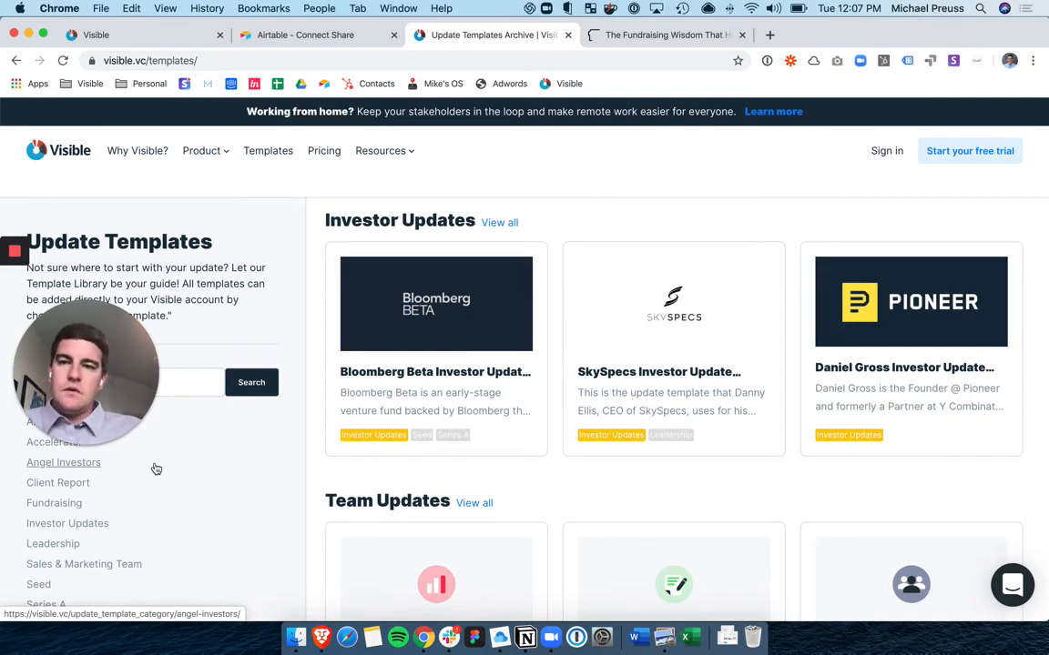
{"action": "mouse_move", "coordinate": [164, 563]}
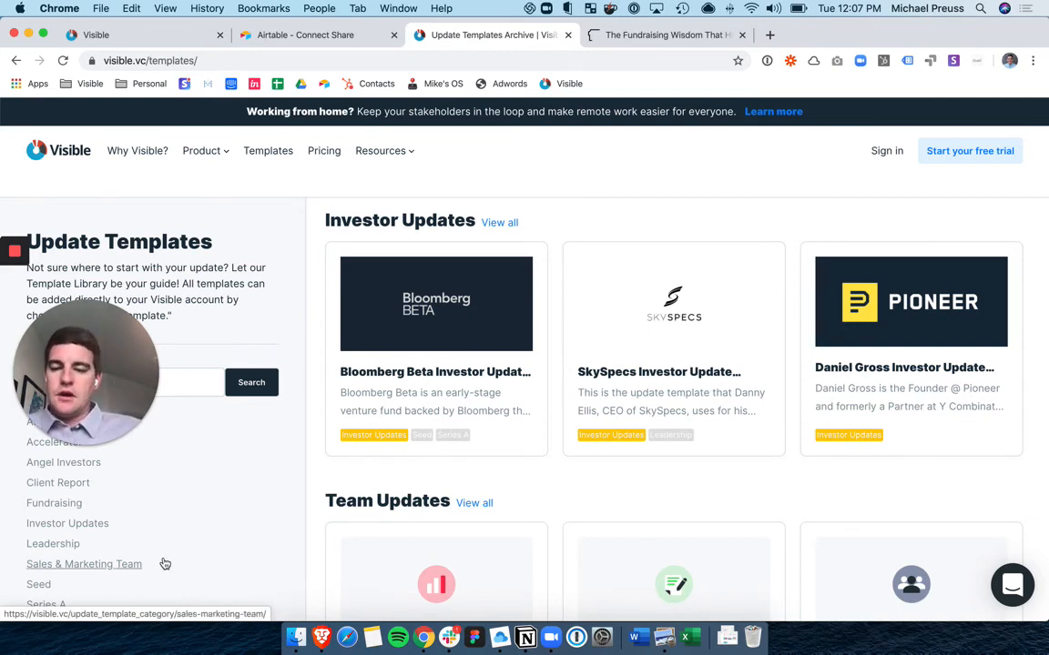
{"action": "mouse_move", "coordinate": [67, 523]}
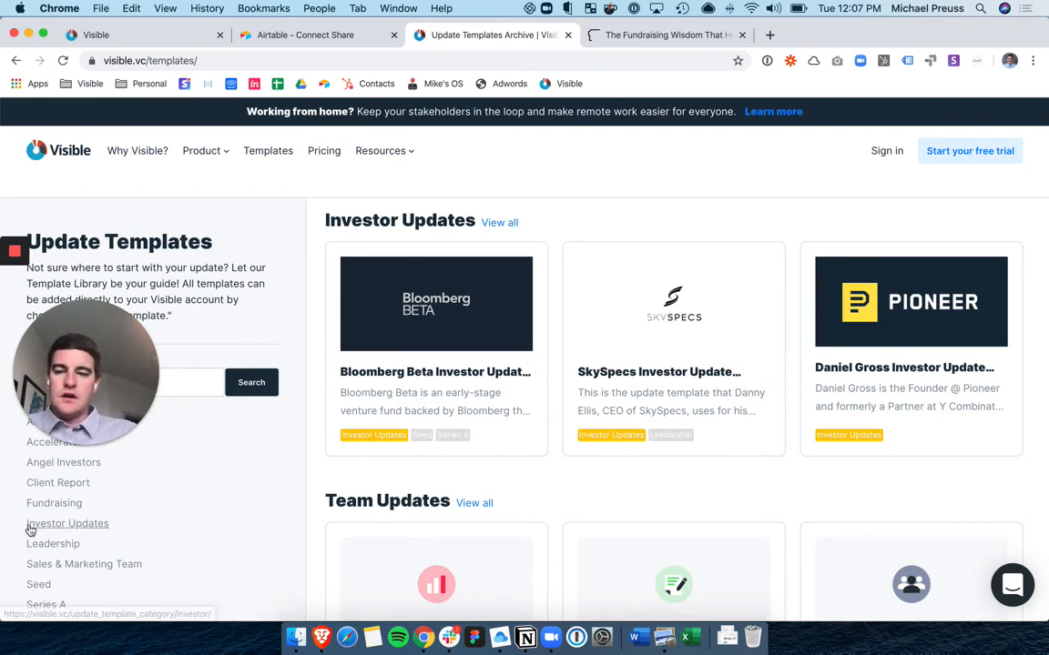
{"action": "left_click", "coordinate": [53, 502]}
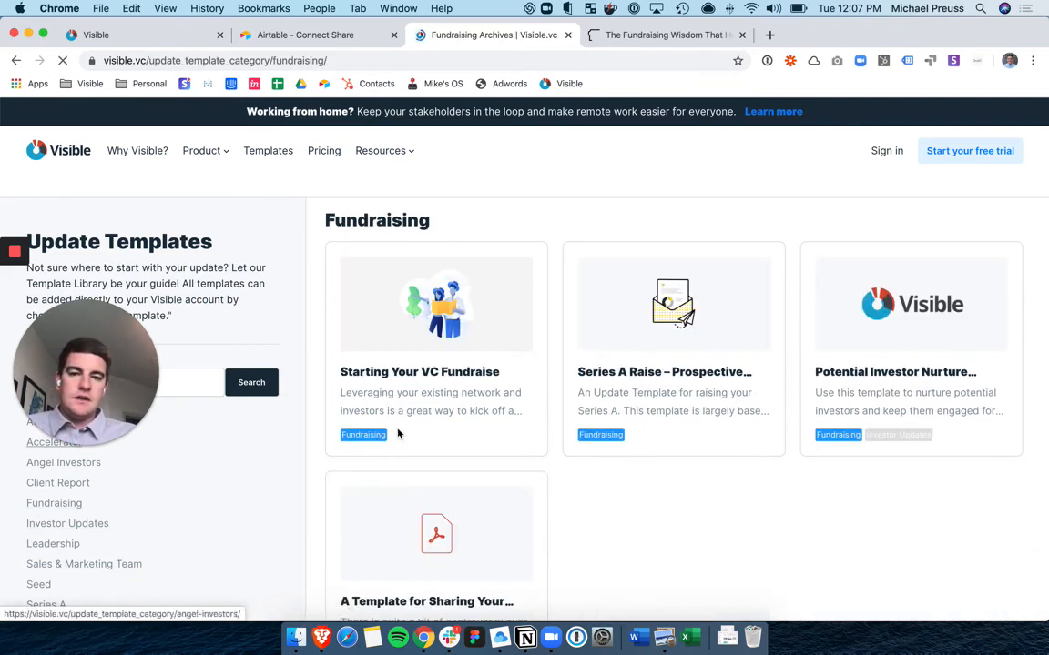
{"action": "scroll", "scroll_direction": "down", "scroll_amount": 3}
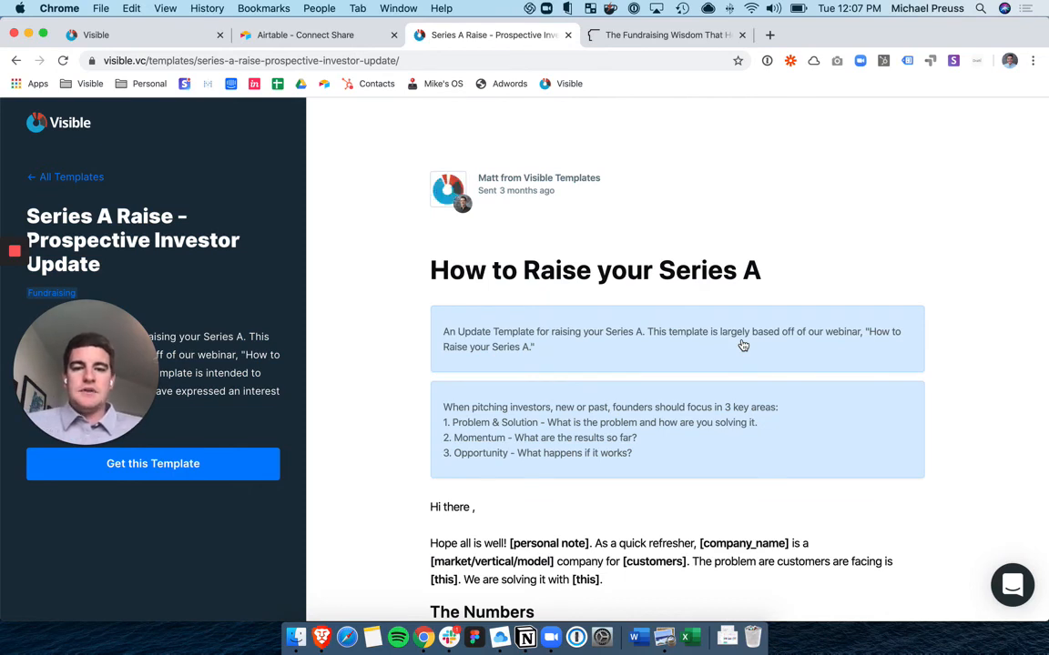
{"action": "left_click", "coordinate": [152, 464]}
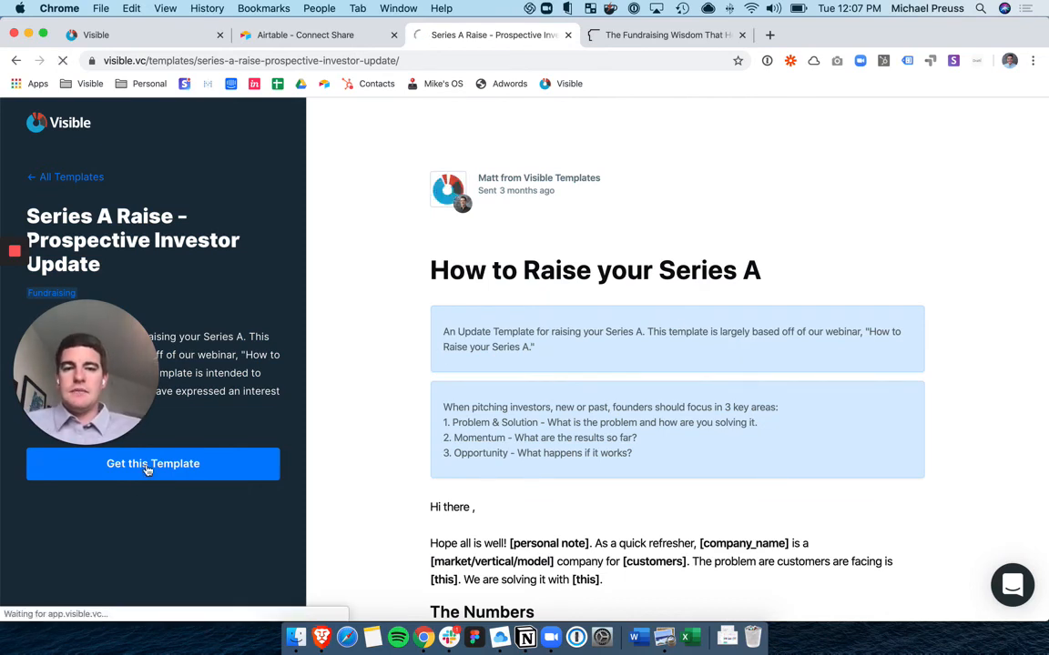
{"action": "left_click", "coordinate": [153, 463]}
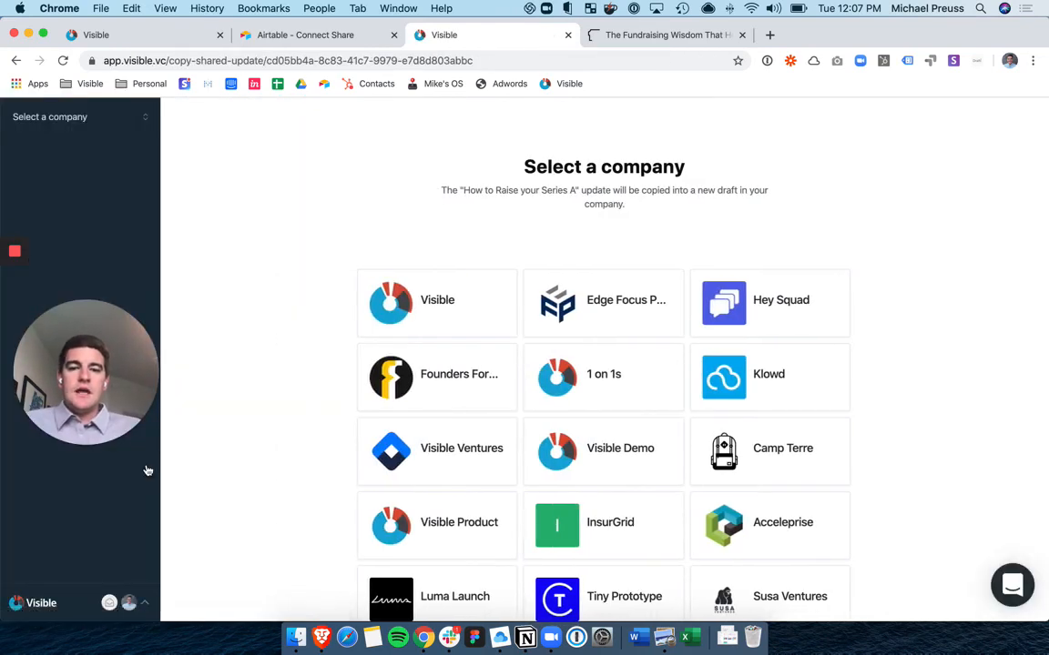
{"action": "mouse_move", "coordinate": [744, 454]}
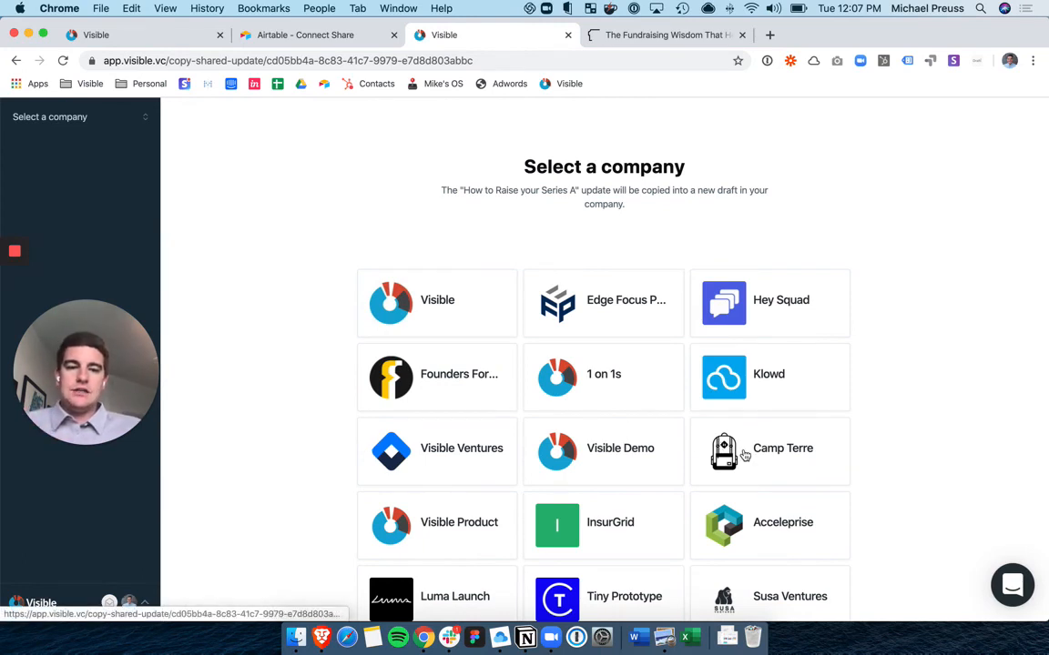
{"action": "left_click", "coordinate": [769, 452]}
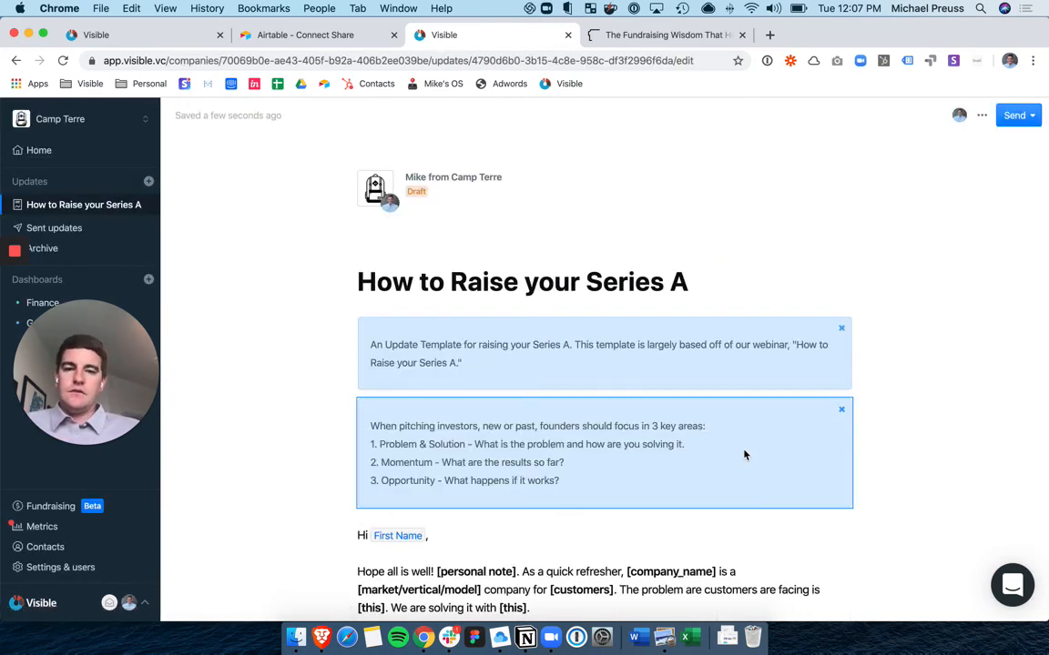
{"action": "left_click", "coordinate": [840, 328]}
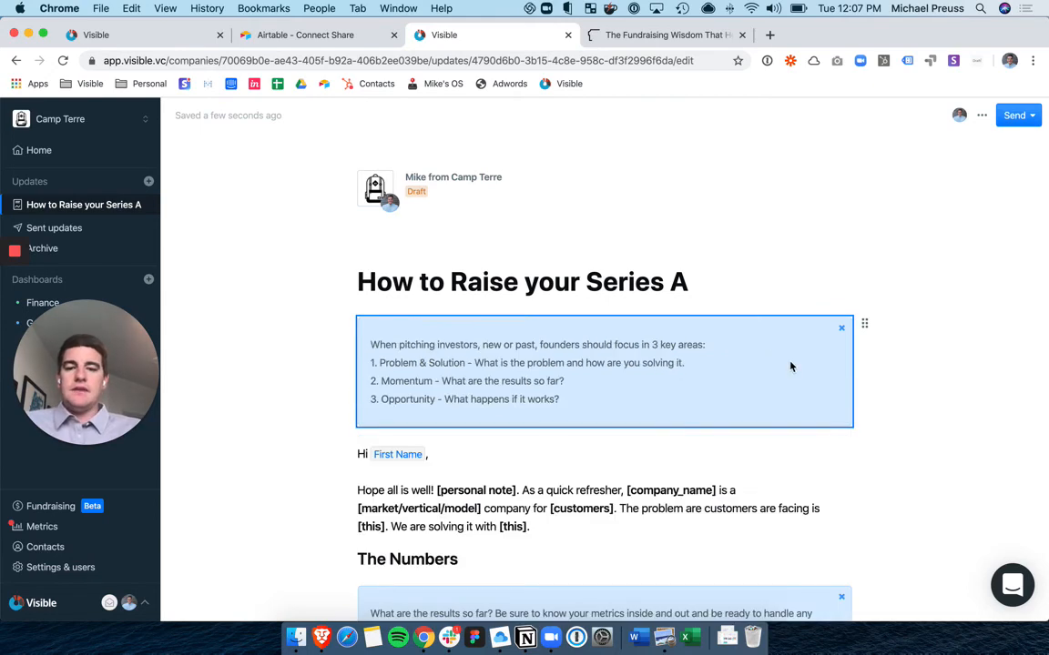
{"action": "scroll", "scroll_direction": "down", "scroll_amount": 3}
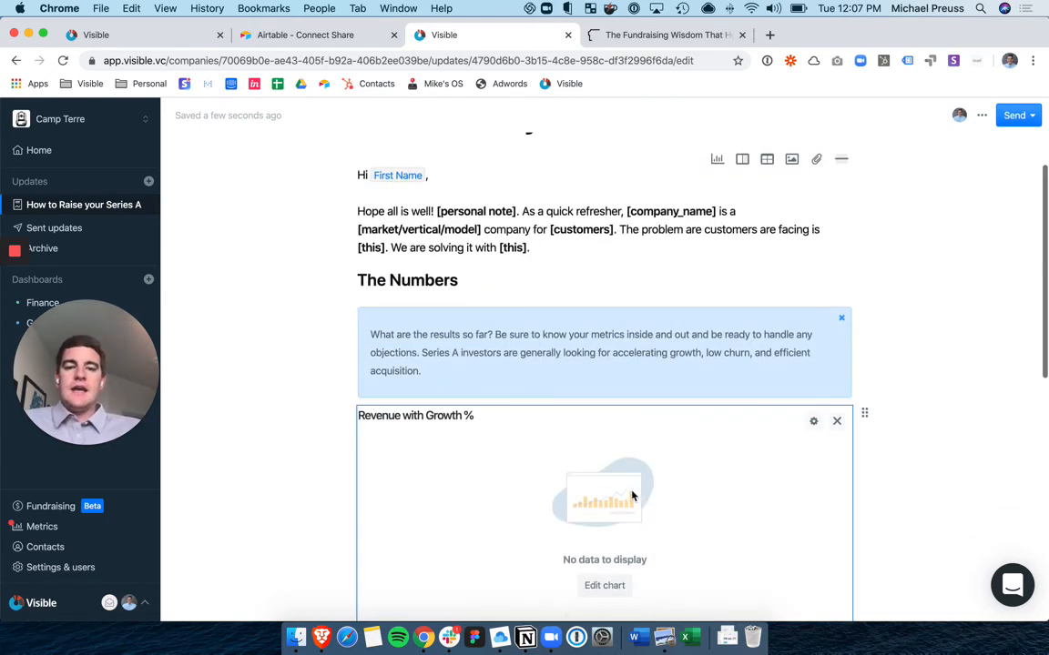
- Switch the Revenue with Growth % chart's metric to Pageviews
{"action": "left_click", "coordinate": [813, 420]}
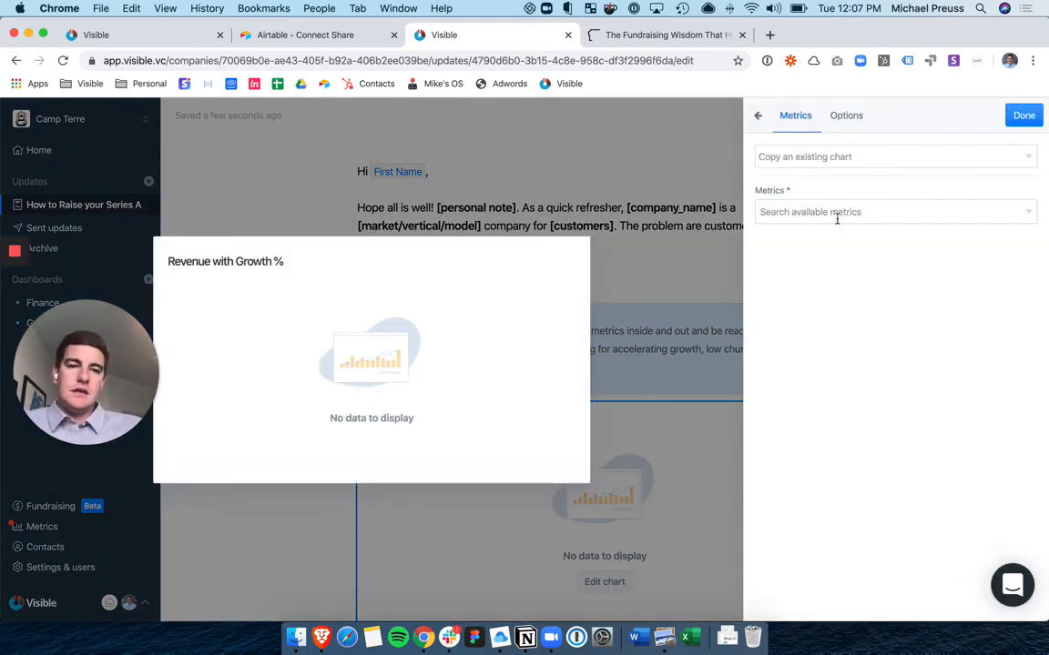
{"action": "type", "text": "page"}
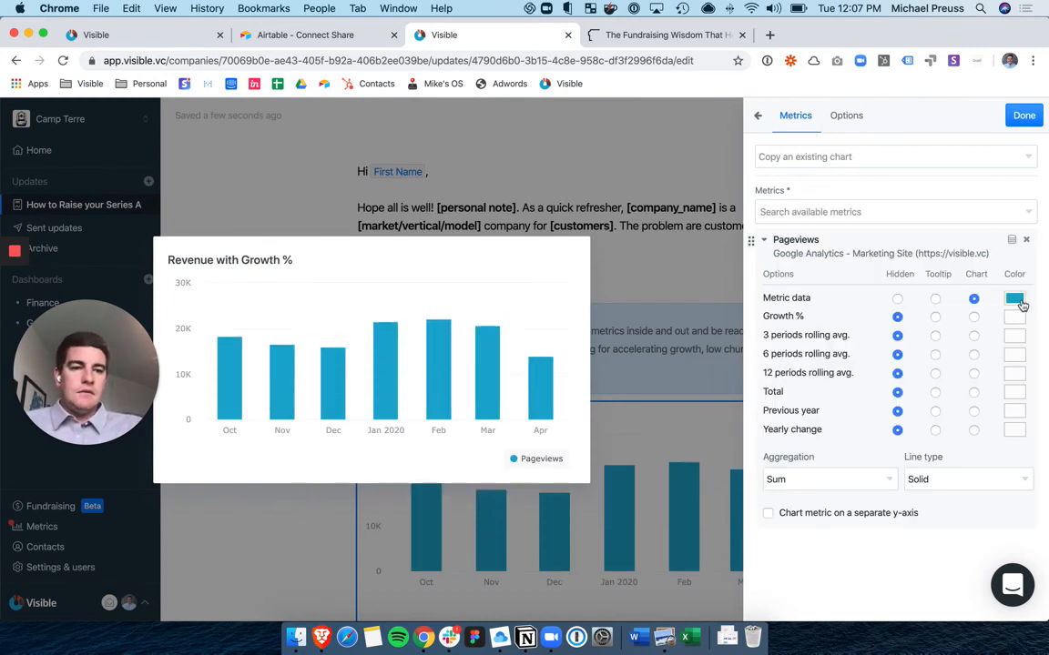
{"action": "left_click", "coordinate": [1014, 298]}
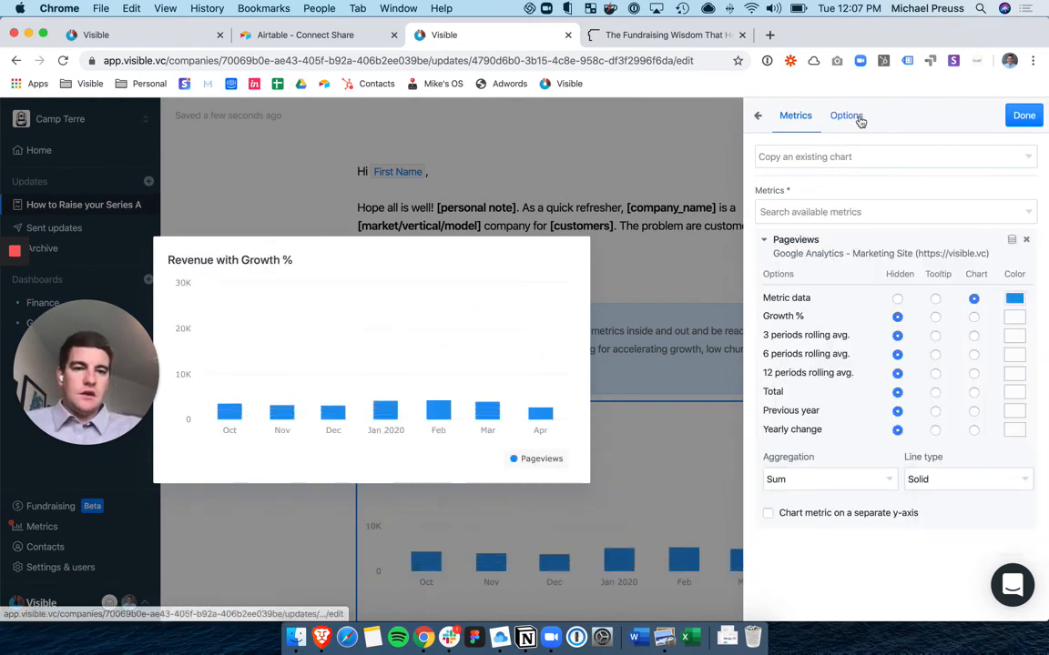
- Extend the chart period six months forward and set the display period to Weekly
{"action": "left_click", "coordinate": [846, 115]}
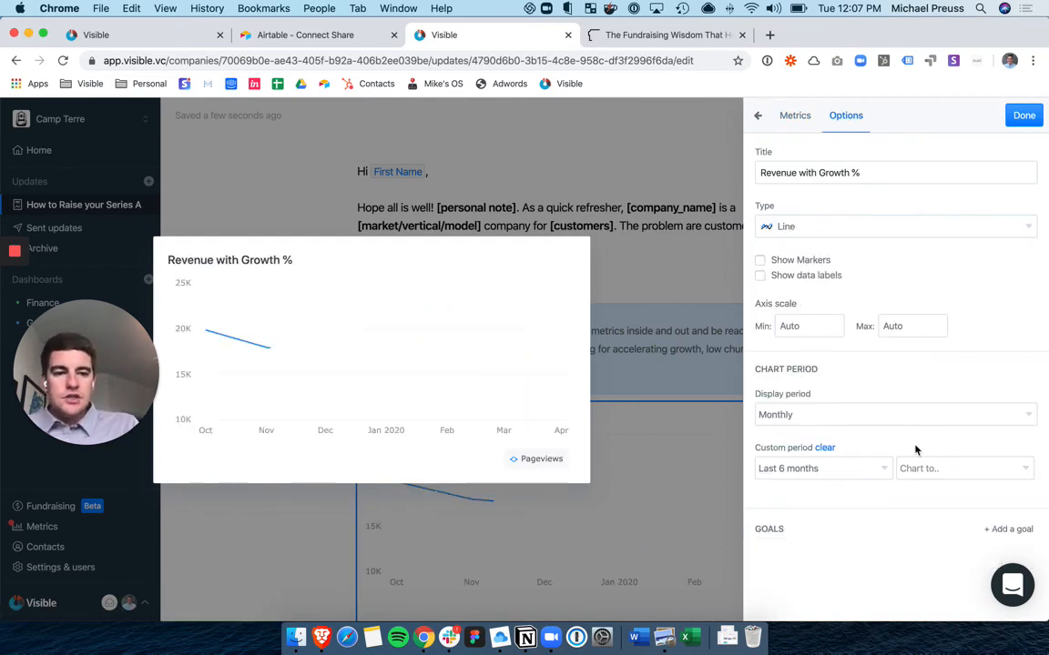
{"action": "left_click", "coordinate": [960, 468]}
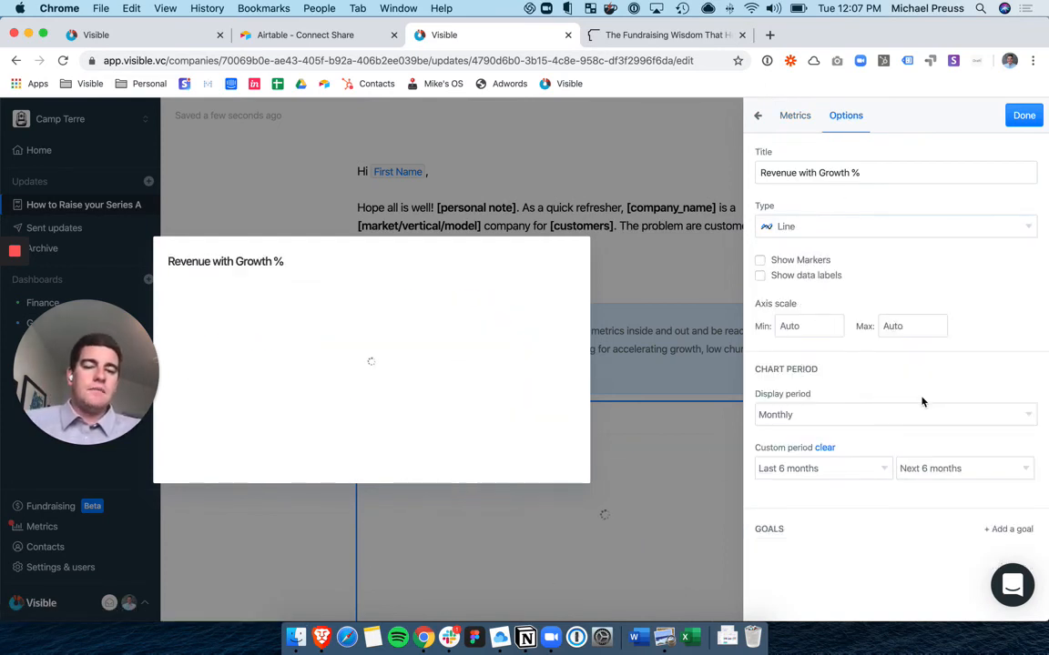
{"action": "left_click", "coordinate": [824, 447]}
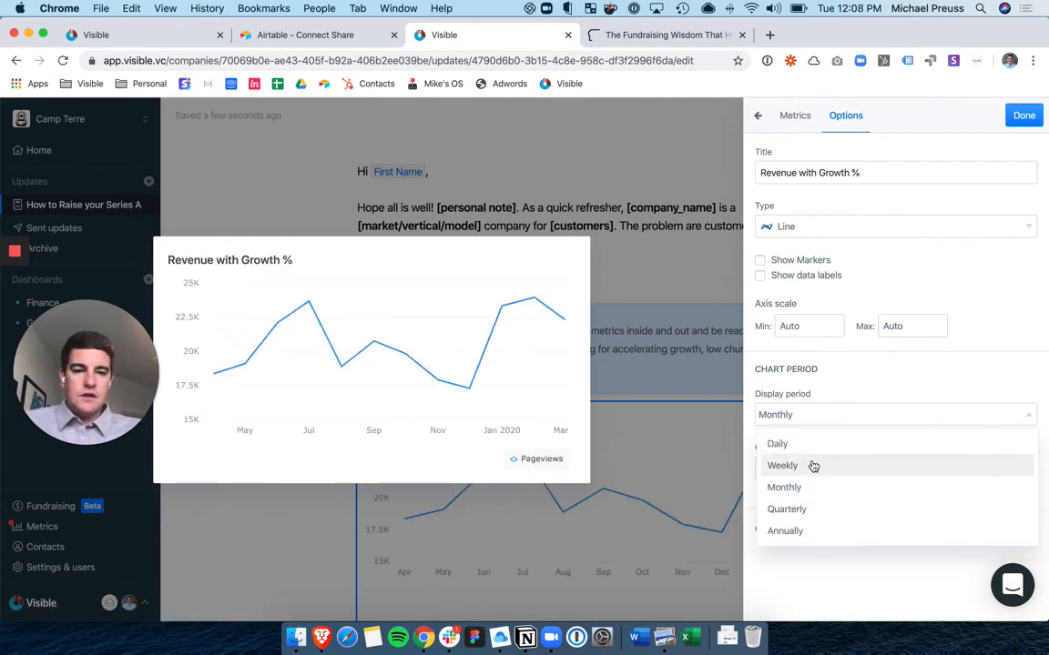
{"action": "left_click", "coordinate": [782, 465]}
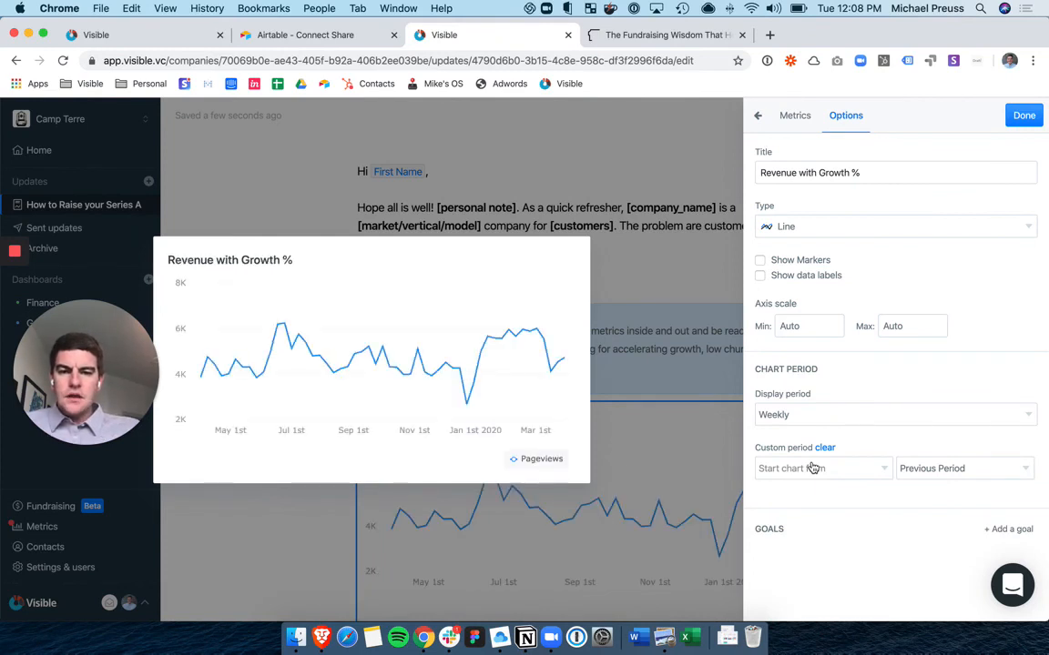
- Annotate the Dec. 22 2019 point with 'Expect Seasonality'
{"action": "left_click", "coordinate": [467, 402]}
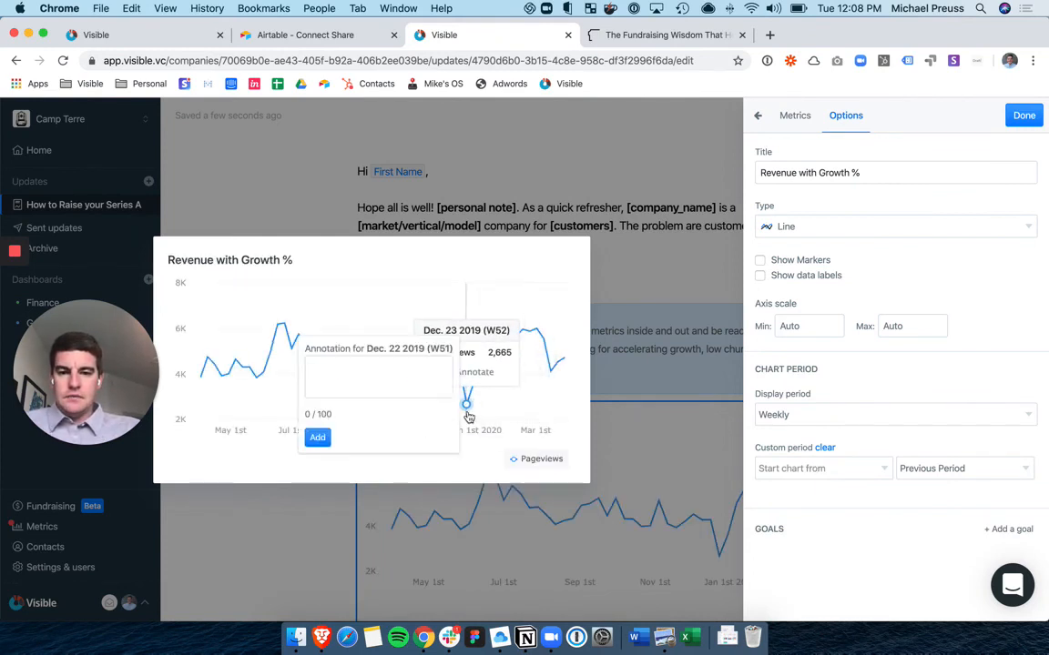
{"action": "type", "text": "Exoe"}
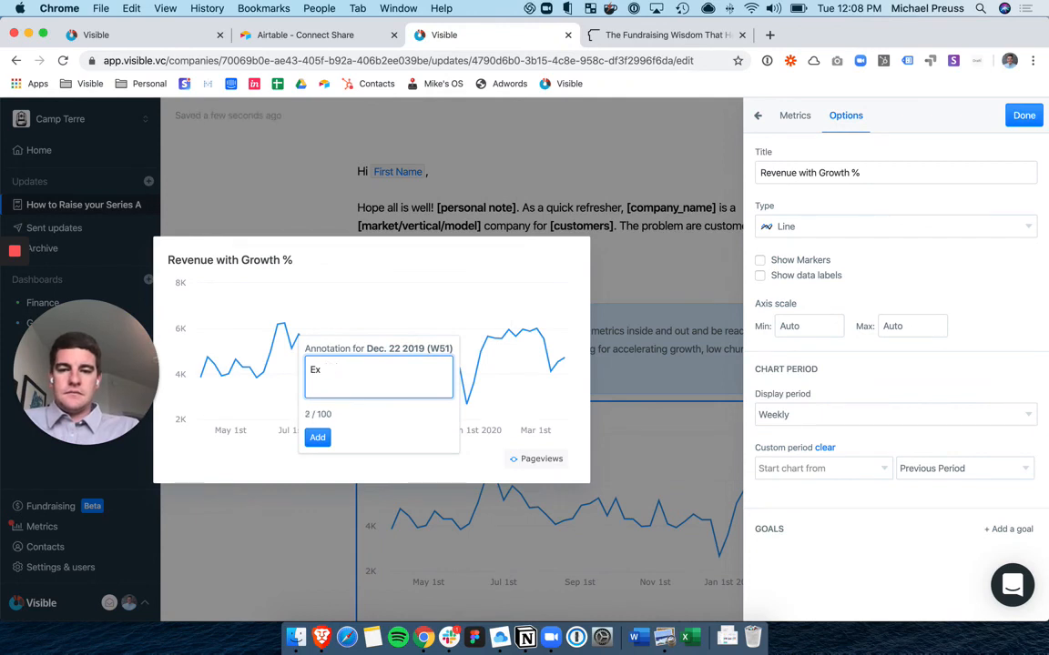
{"action": "type", "text": "pect SE"}
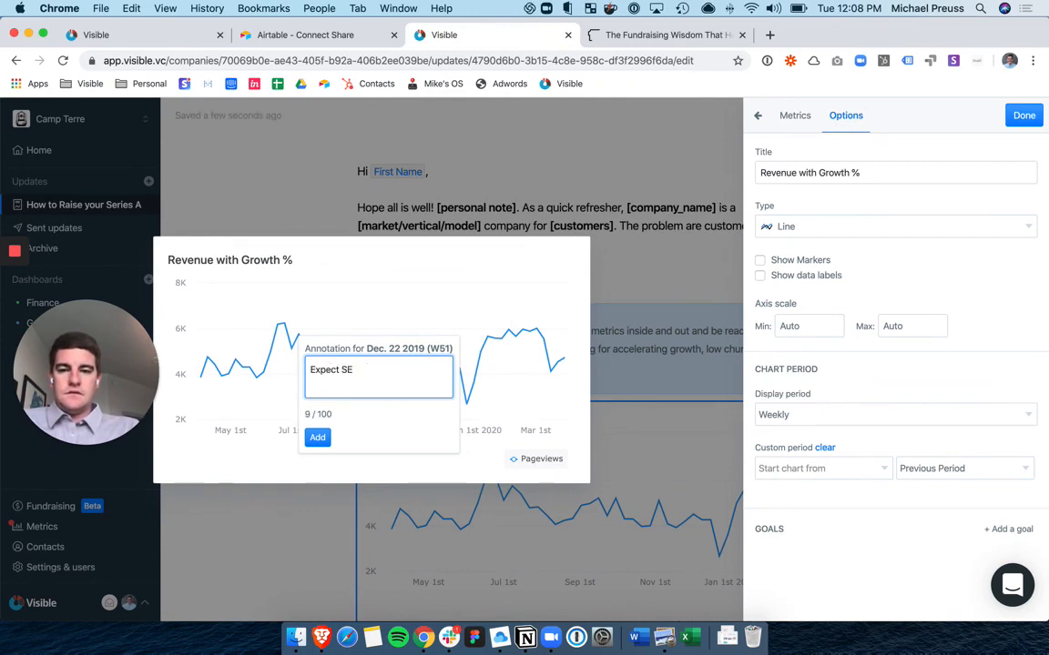
{"action": "type", "text": "asonality"}
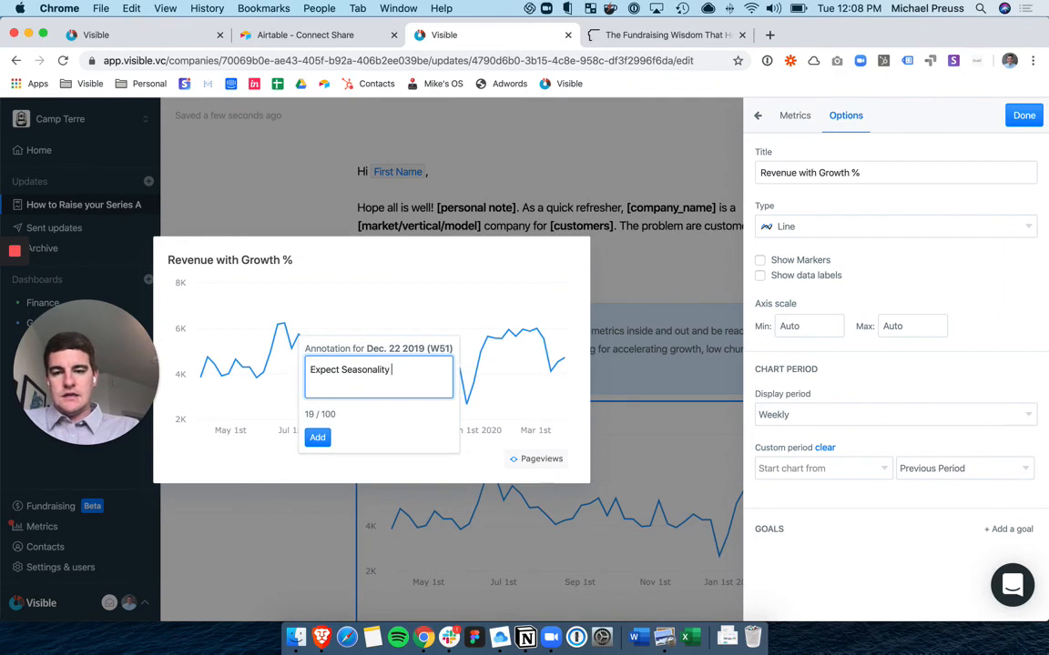
{"action": "left_click", "coordinate": [317, 437]}
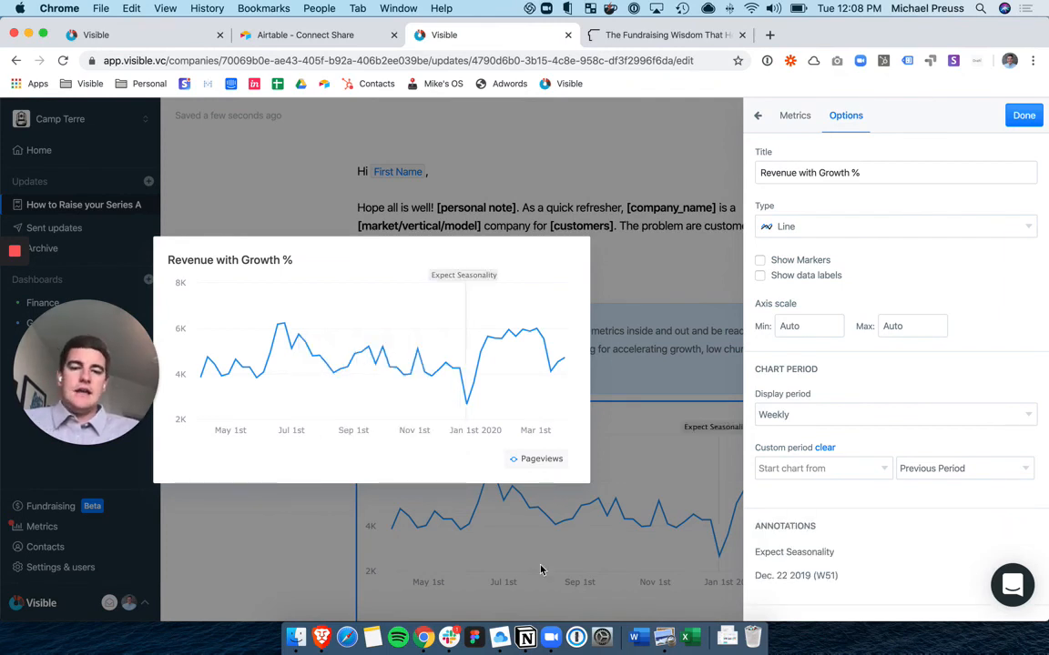
{"action": "mouse_move", "coordinate": [550, 374]}
{"action": "type", "text": "Covid"}
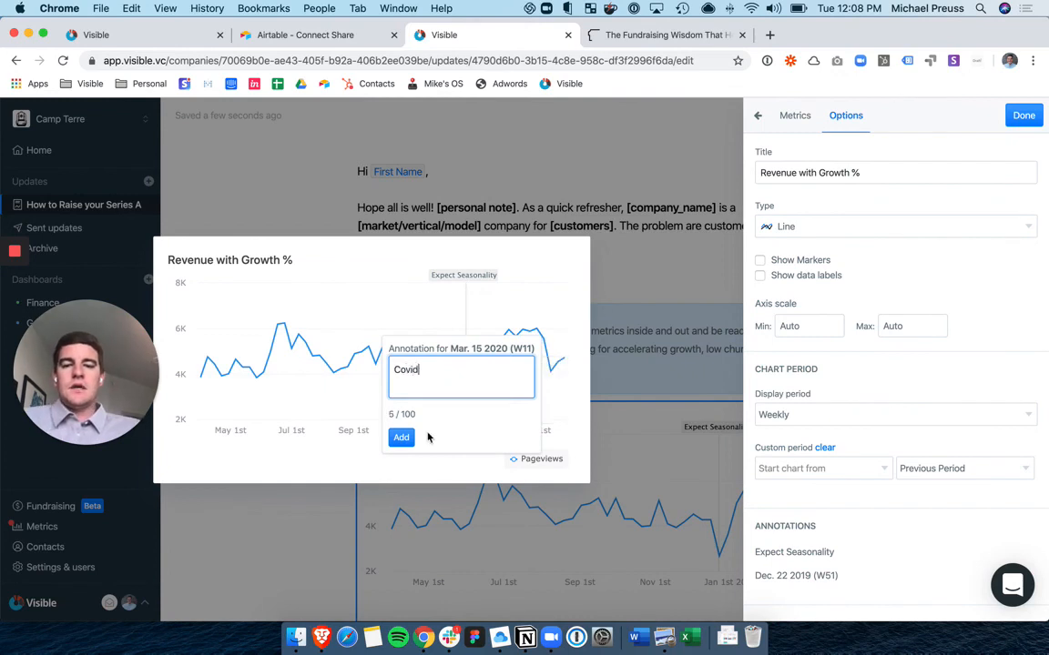
- Add the 'Covid' annotation at Mar. 15 2020 and return to the draft
{"action": "left_click", "coordinate": [401, 437]}
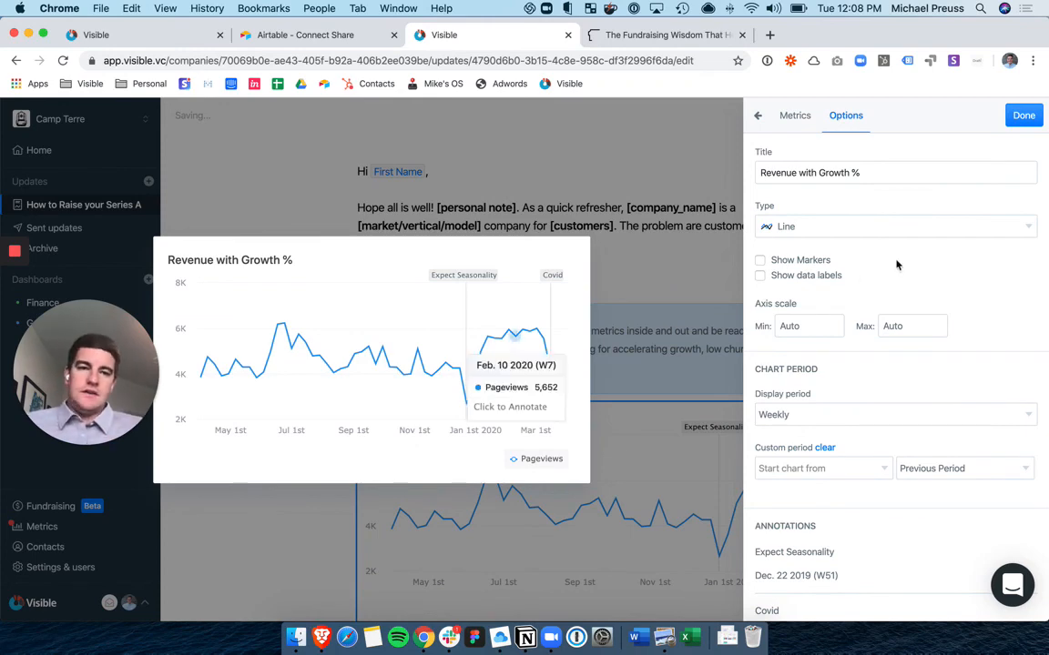
{"action": "left_click", "coordinate": [1023, 114]}
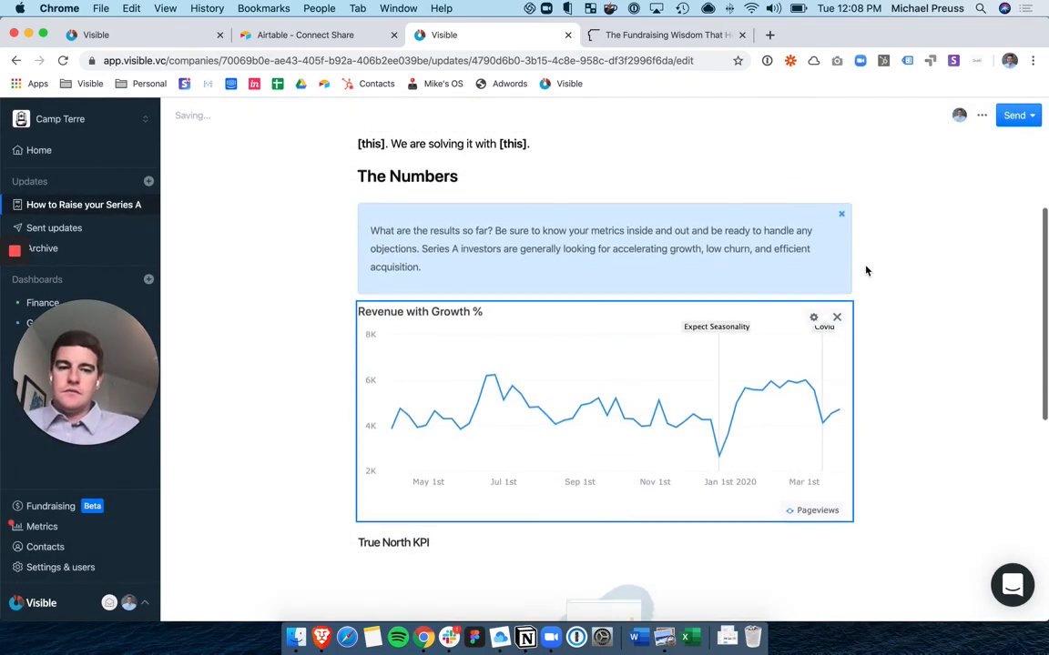
{"action": "scroll", "scroll_direction": "up", "scroll_amount": 3}
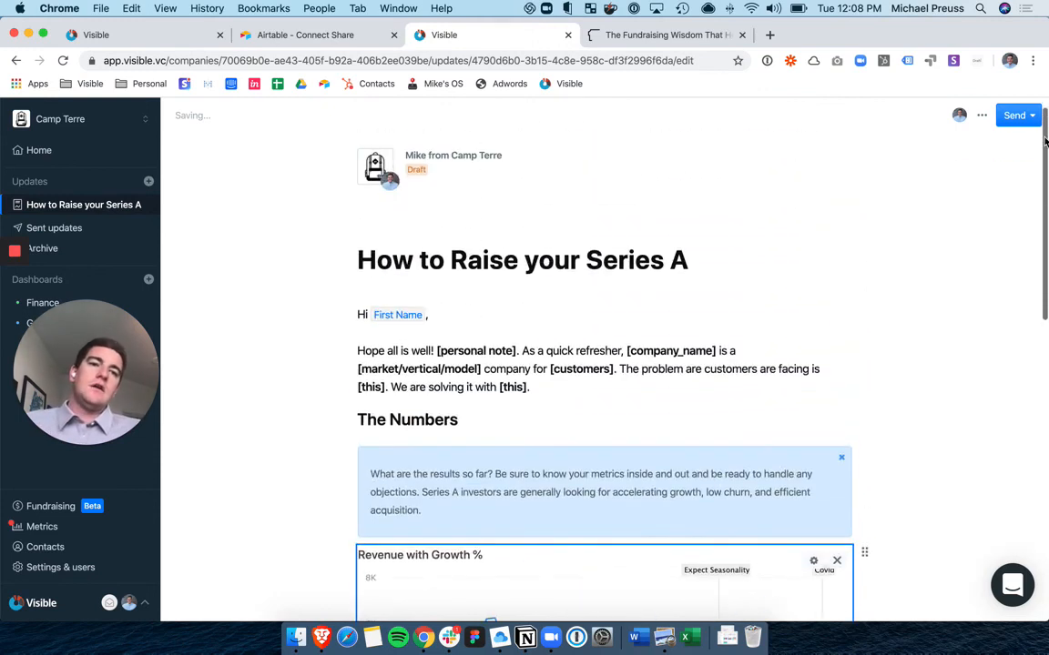
- Set the update's recipients to the Potential Investor list
{"action": "left_click", "coordinate": [1014, 115]}
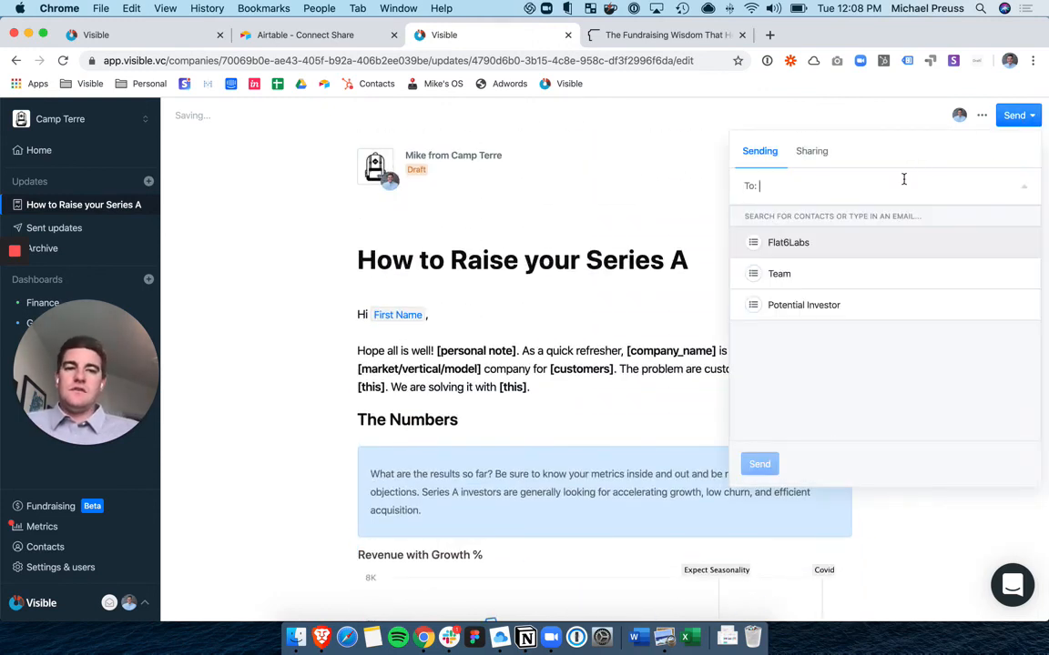
{"action": "left_click", "coordinate": [804, 305]}
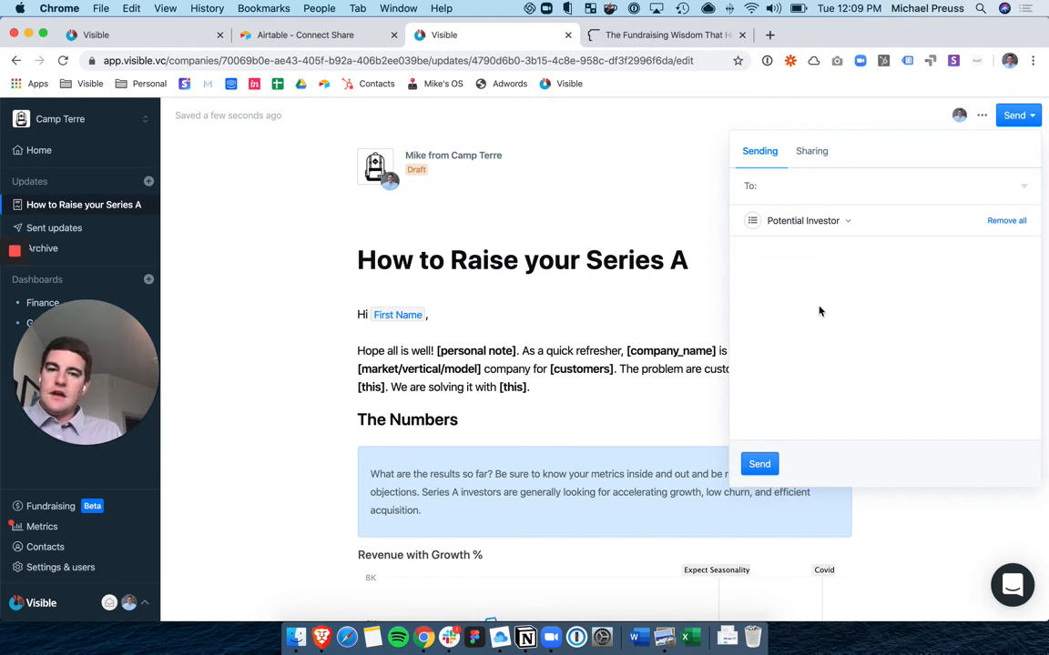
{"action": "mouse_move", "coordinate": [813, 379]}
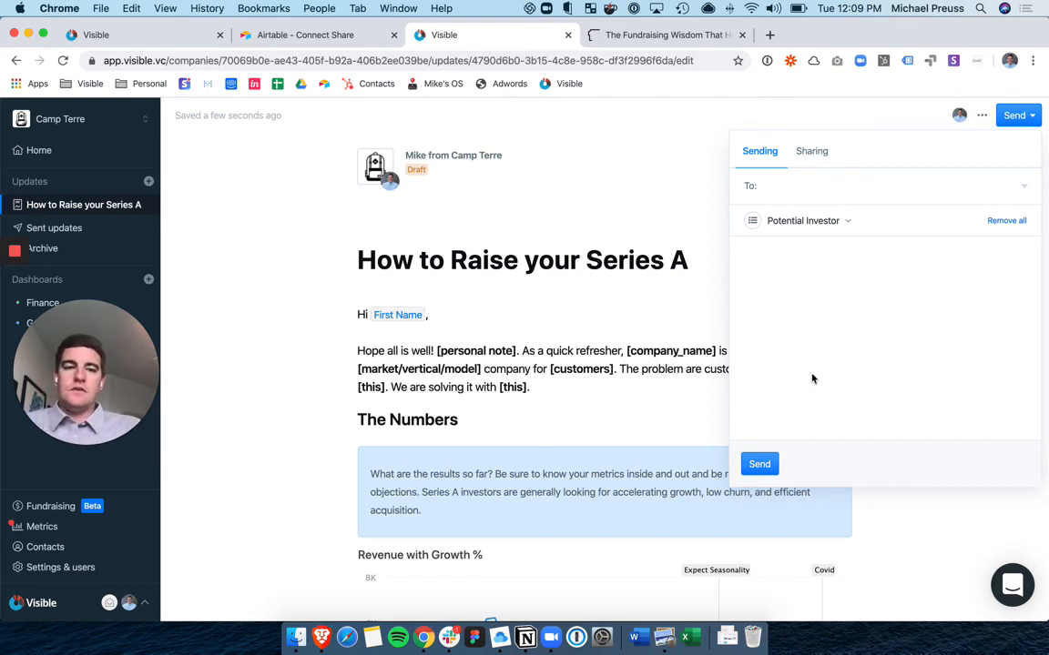